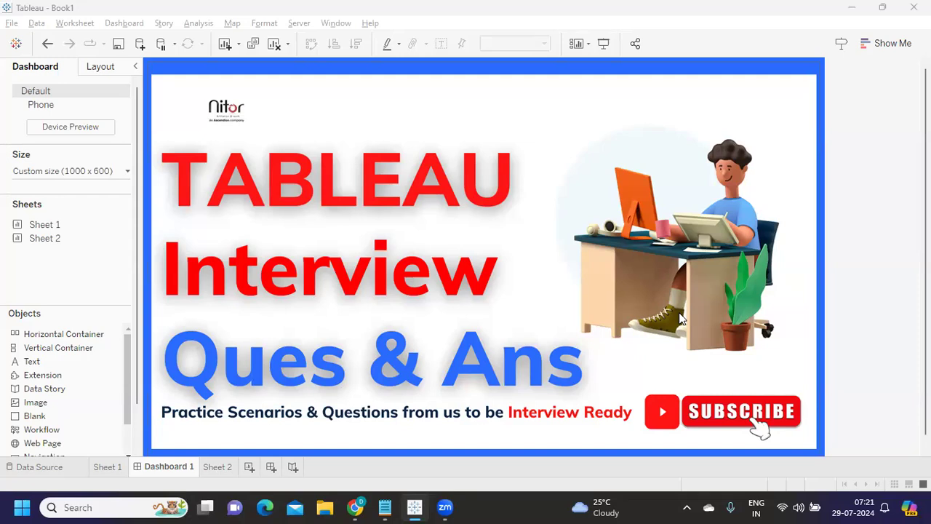
pyautogui.moveTo(692, 304)
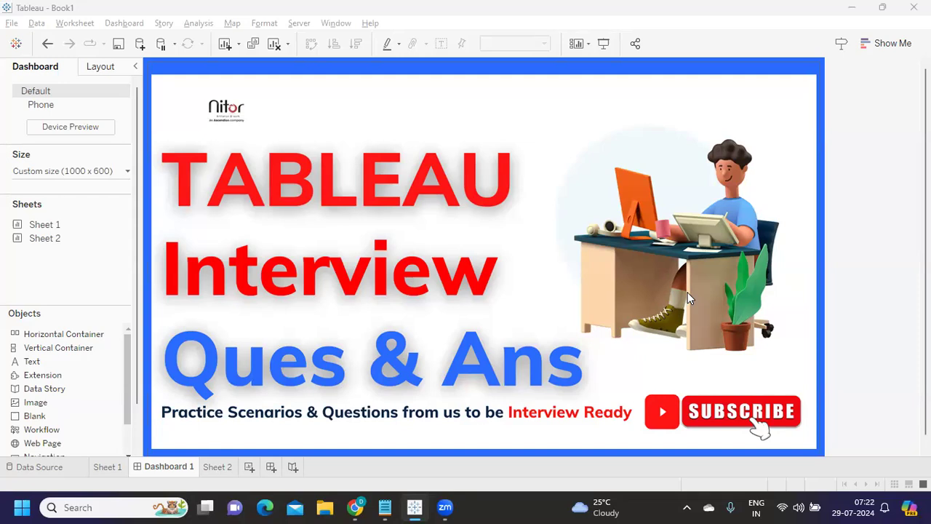
pyautogui.moveTo(682, 298)
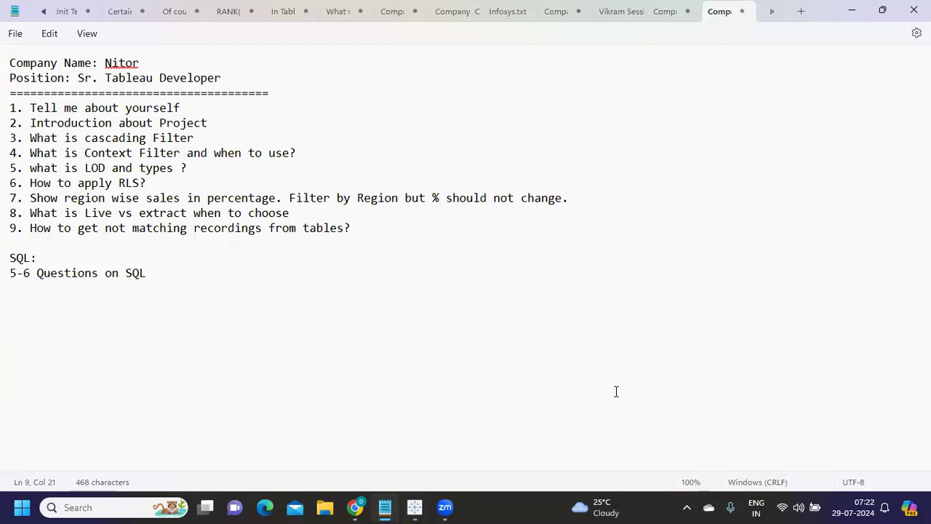
# - Insert a blank line after question 2, 'Introduction about Project', in the Nitor question list
pyautogui.moveTo(180, 108); pyautogui.dragTo(207, 122)
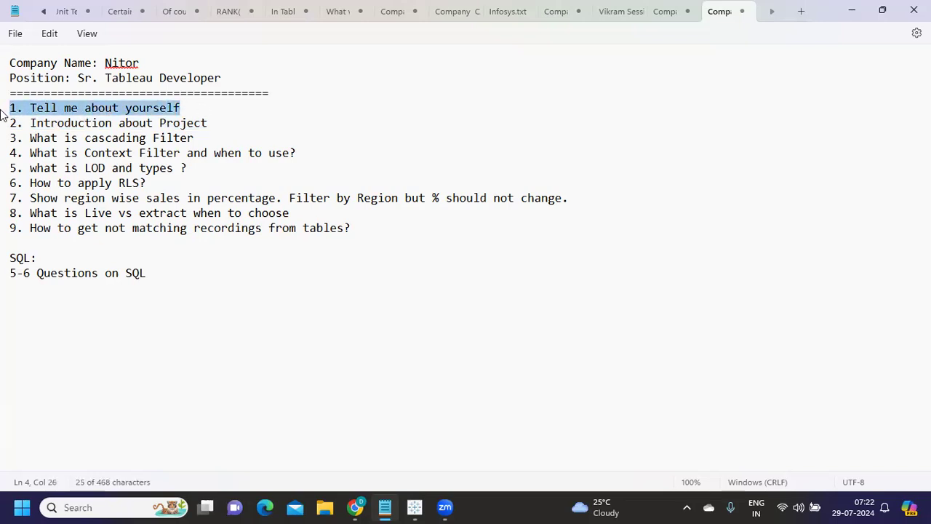
pyautogui.click(208, 104)
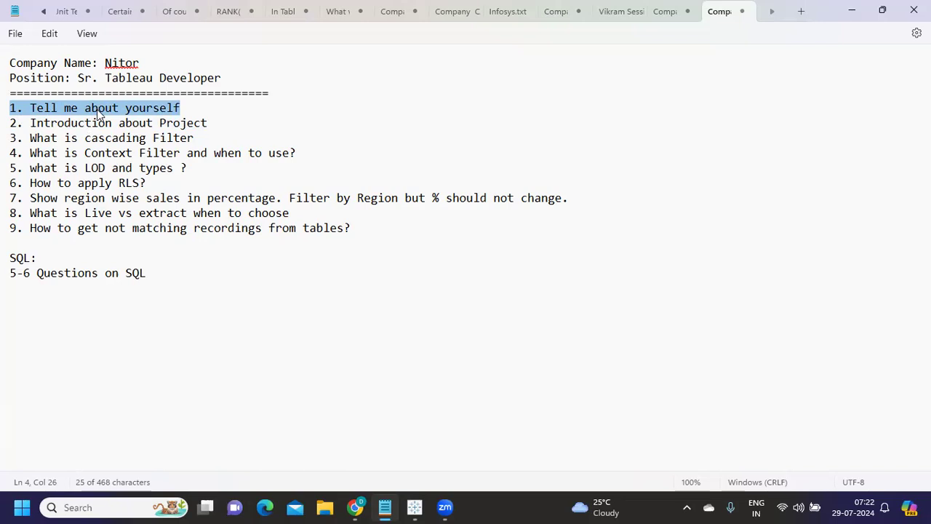
pyautogui.moveTo(122, 126)
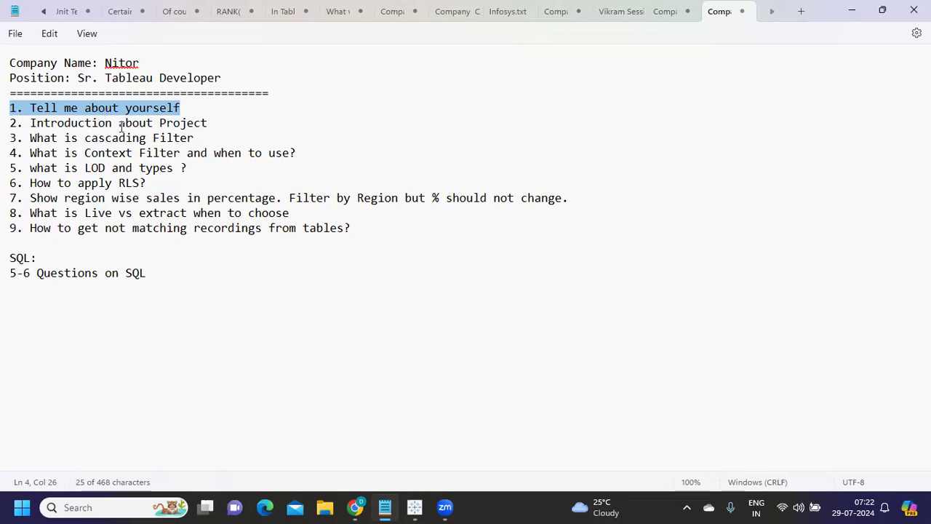
pyautogui.moveTo(215, 111)
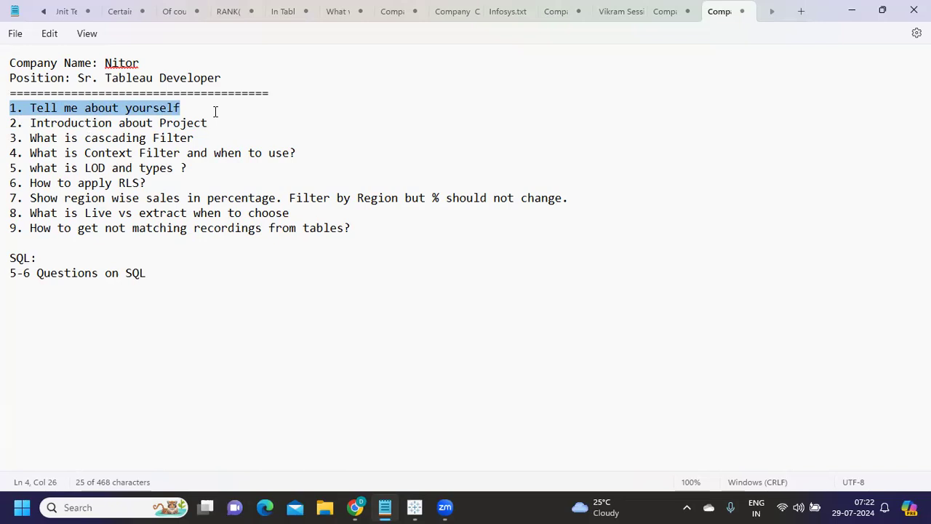
pyautogui.click(214, 110)
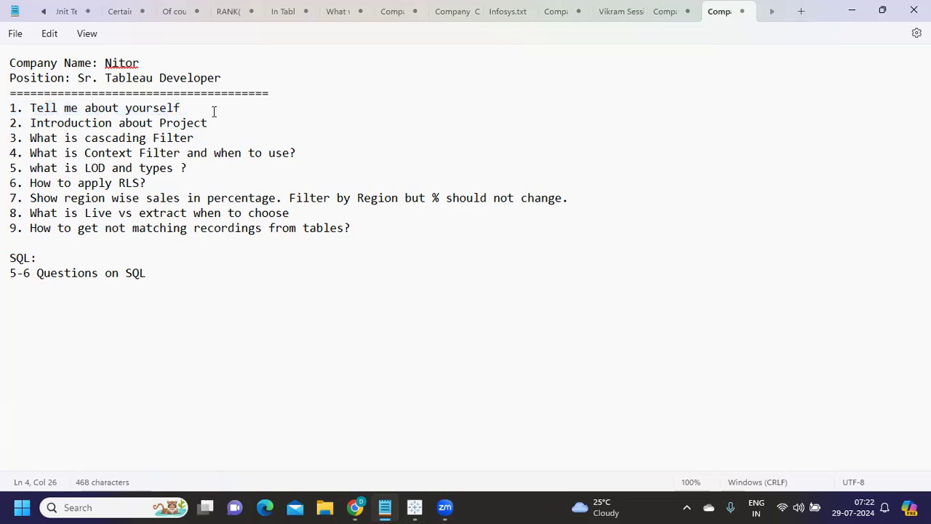
pyautogui.click(180, 108)
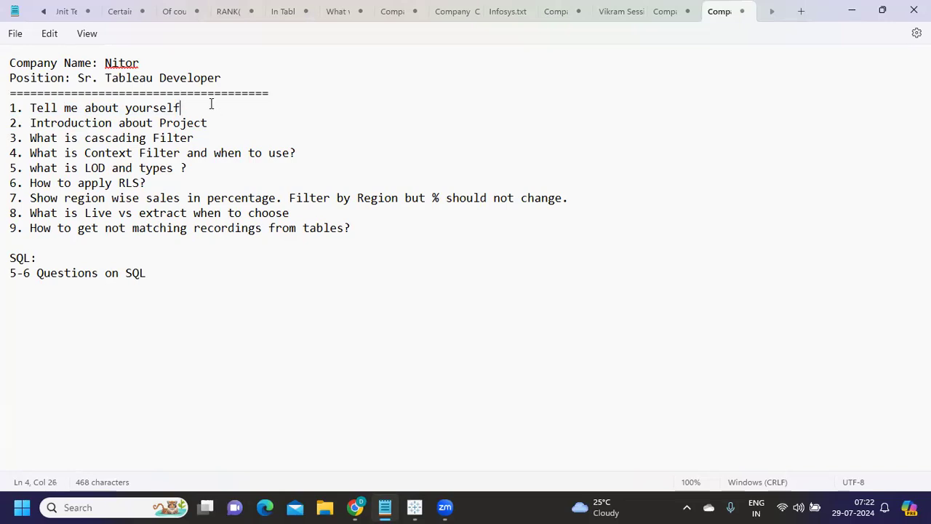
pyautogui.tripleClick(95, 108)
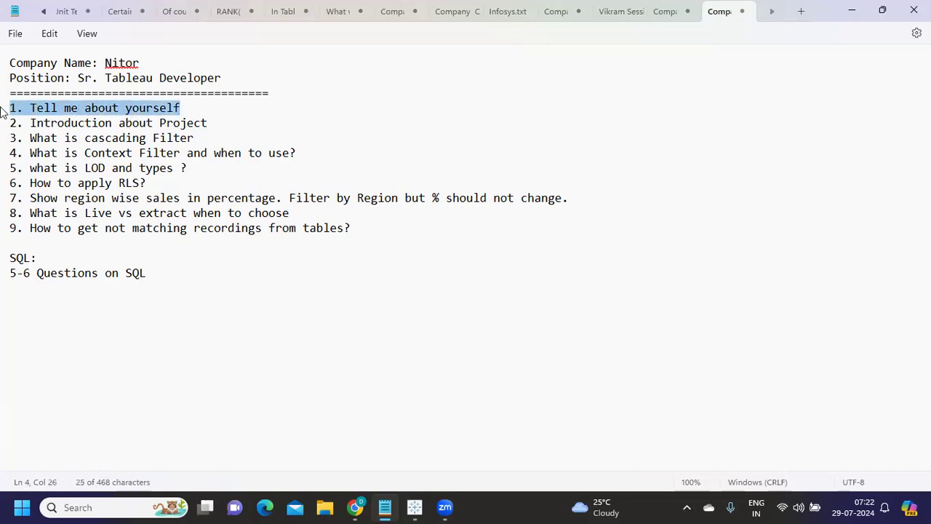
pyautogui.click(224, 123)
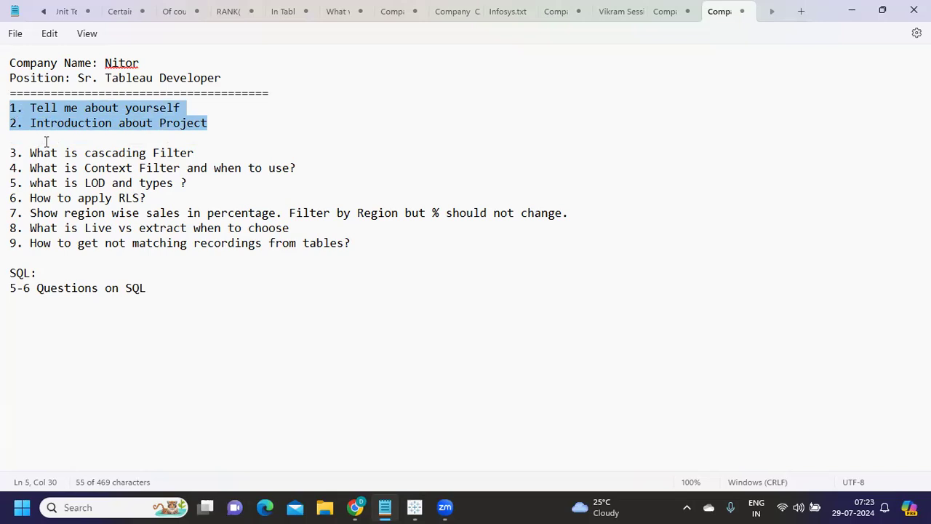
pyautogui.click(203, 364)
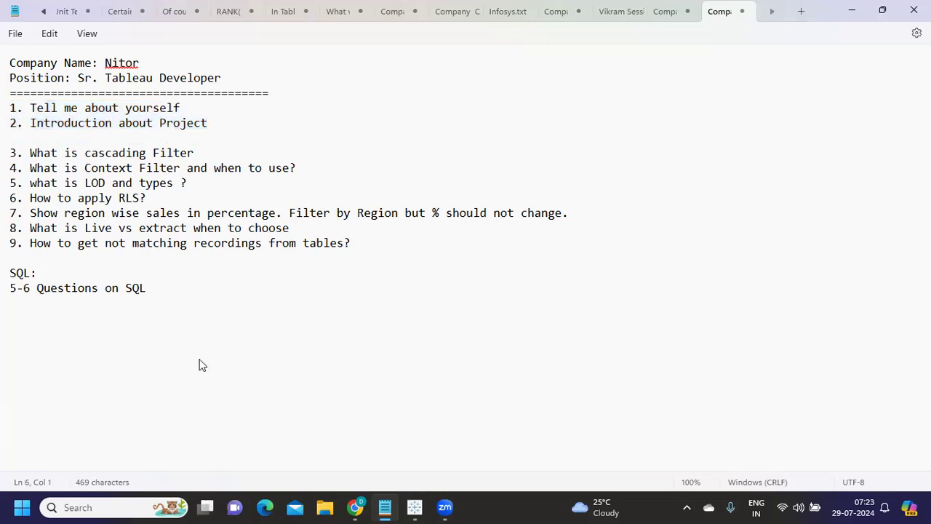
pyautogui.moveTo(69, 147)
pyautogui.write('1. Why are yo')
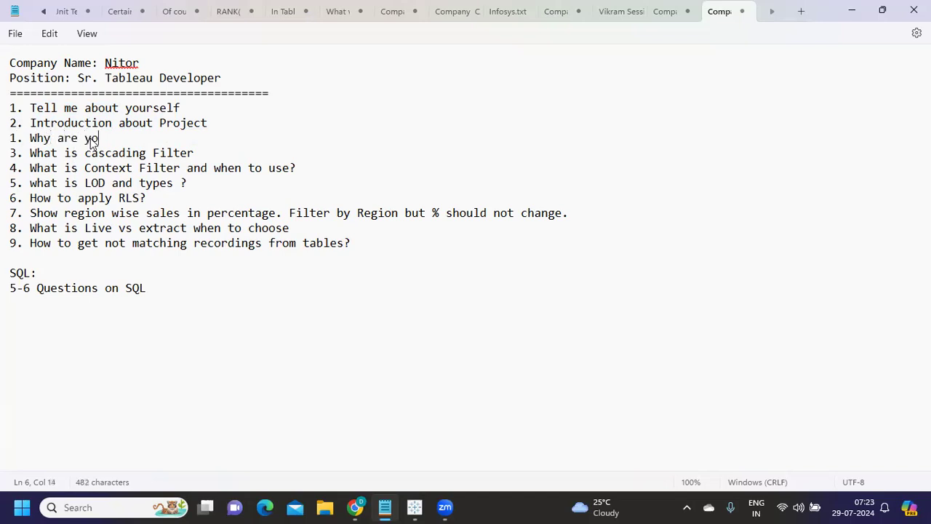
# - Add follow-up questions on why dashboards are built, the problem statement, and '3. What is the solution'
pyautogui.write('buildi')
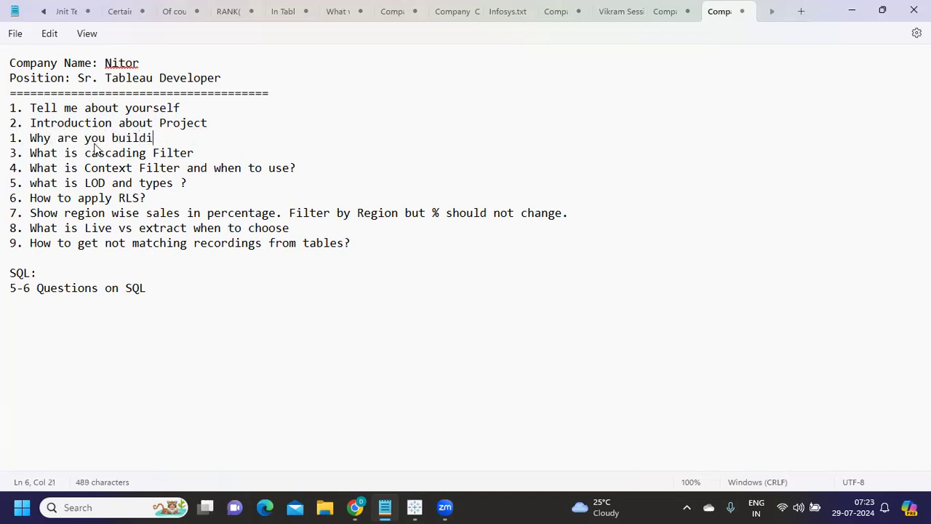
pyautogui.write('ng dashbor')
pyautogui.write('2. What is the p')
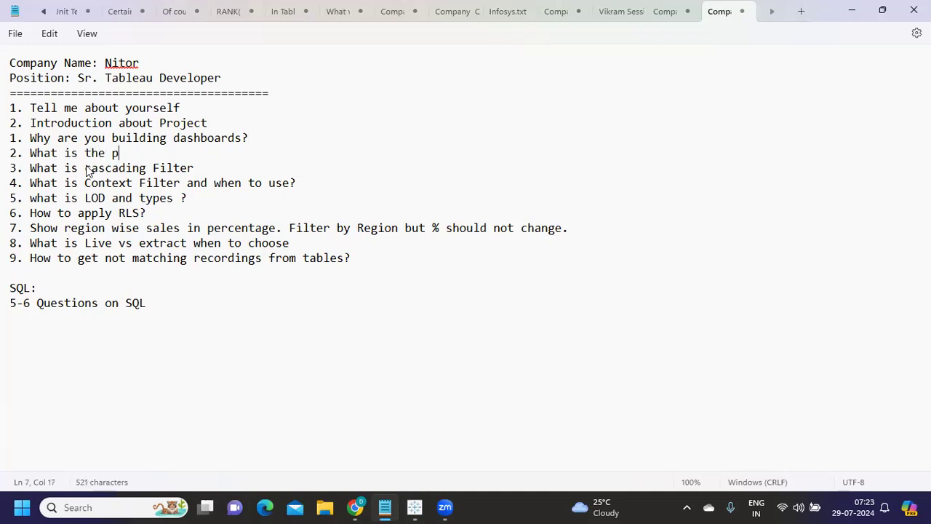
pyautogui.write('roblem ta')
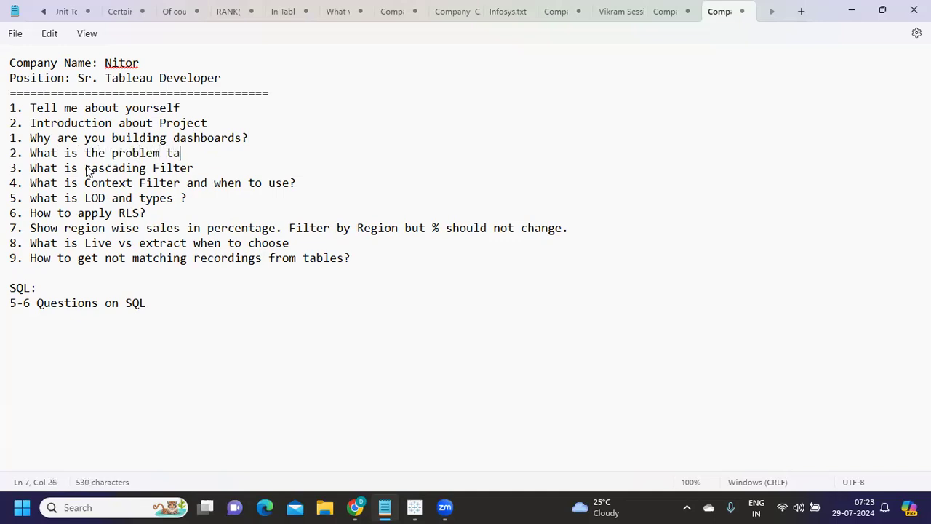
pyautogui.write('stea')
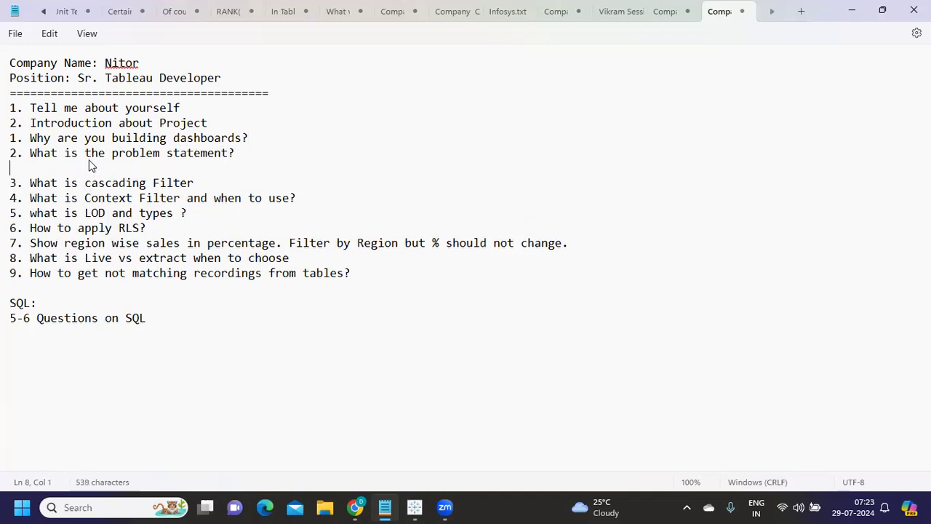
pyautogui.write('3. What is the')
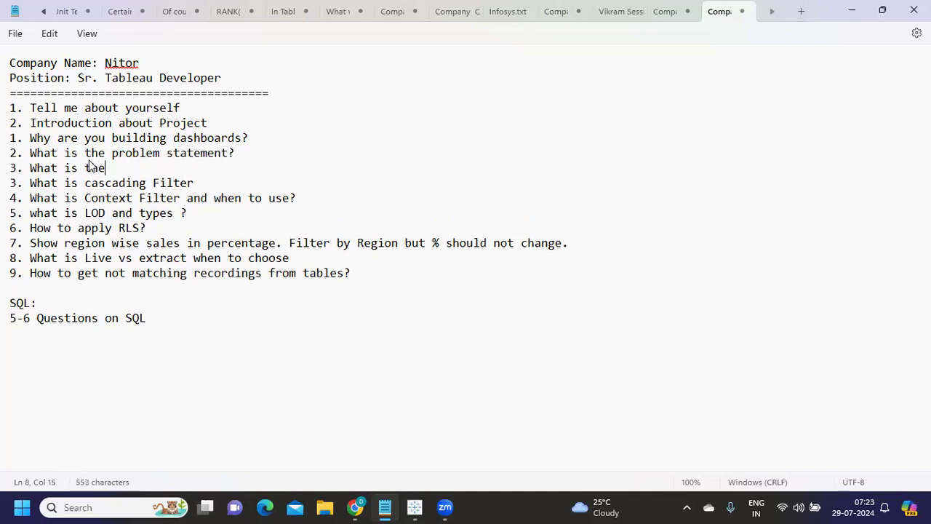
pyautogui.write('solu')
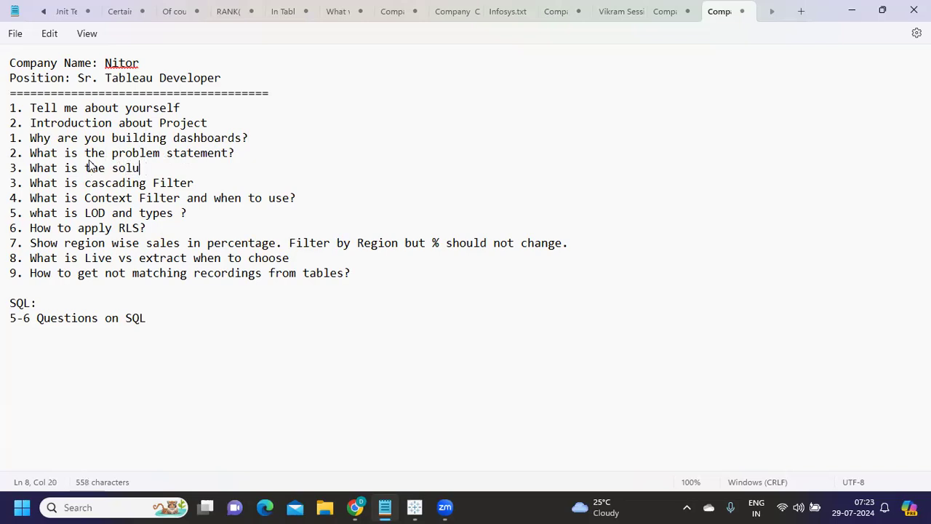
pyautogui.write('tion')
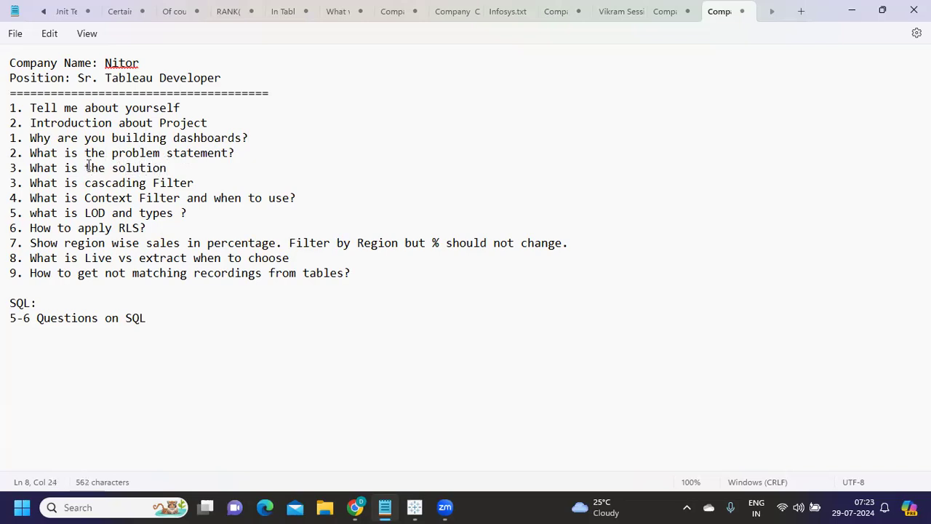
pyautogui.press('Return')
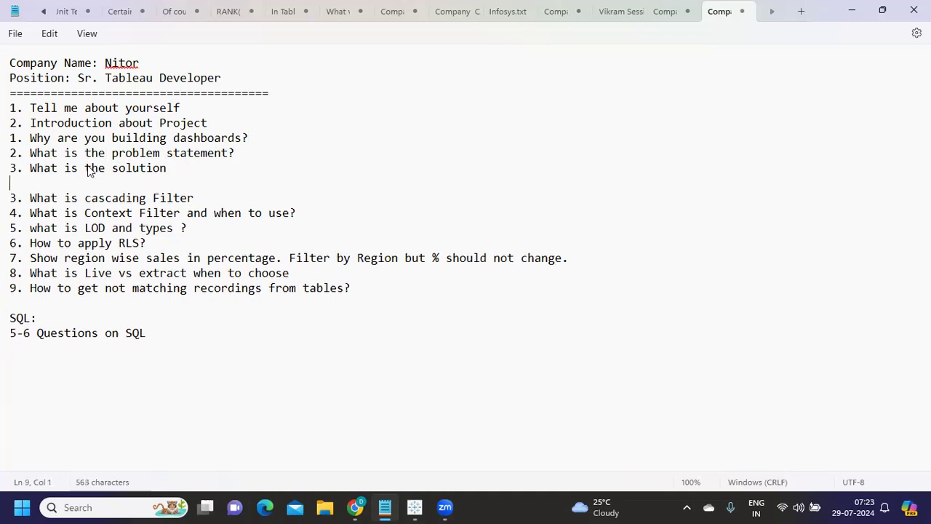
# - Add '4. How are clients going to use your dashboard' and '5. How is it going to help them.'
pyautogui.write('4. How are')
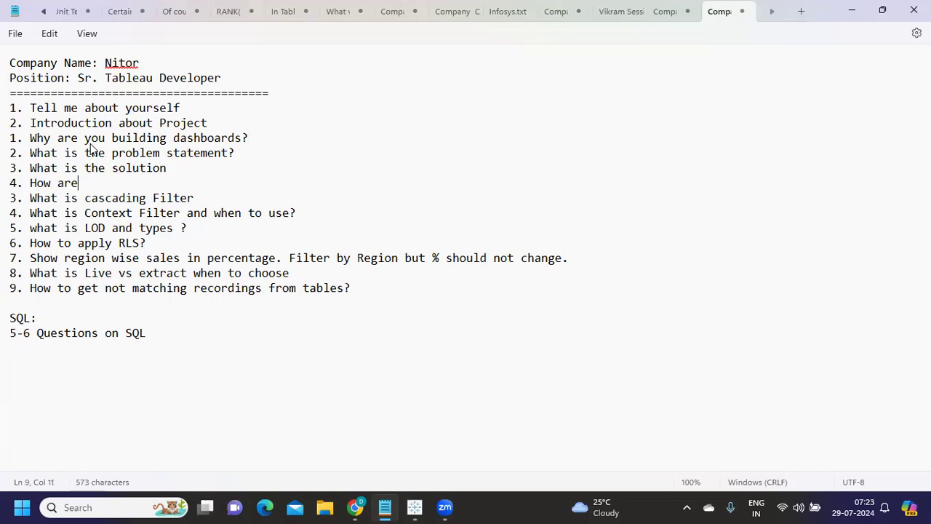
pyautogui.write('clients going')
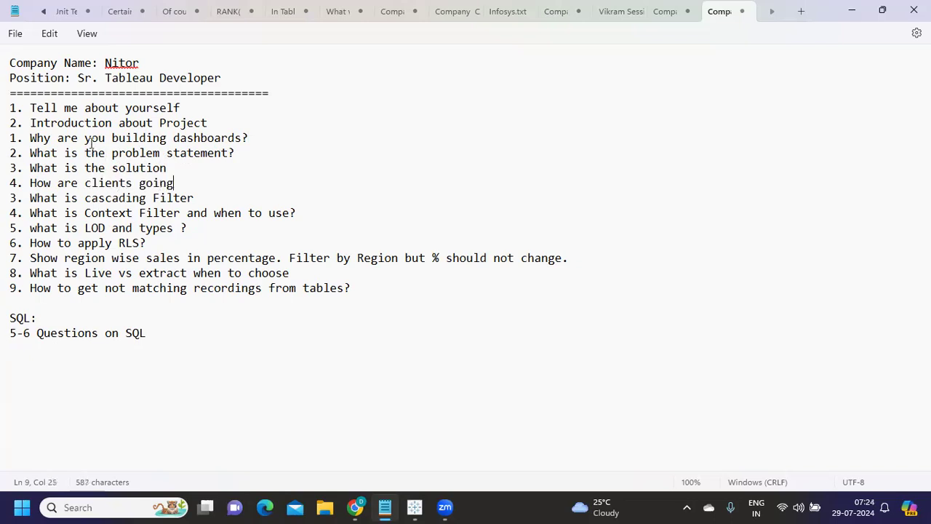
pyautogui.write('to use your dashboard')
pyautogui.write('5.')
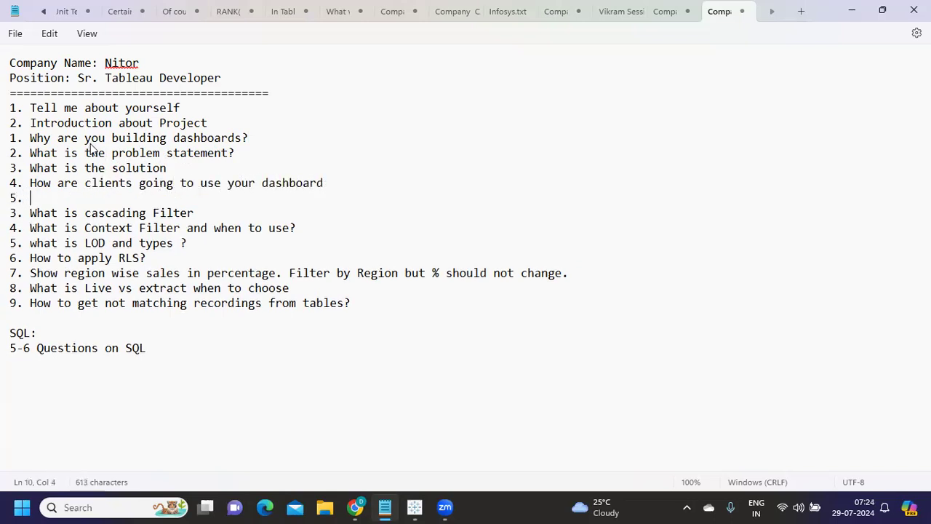
pyautogui.write('How is it going to hel')
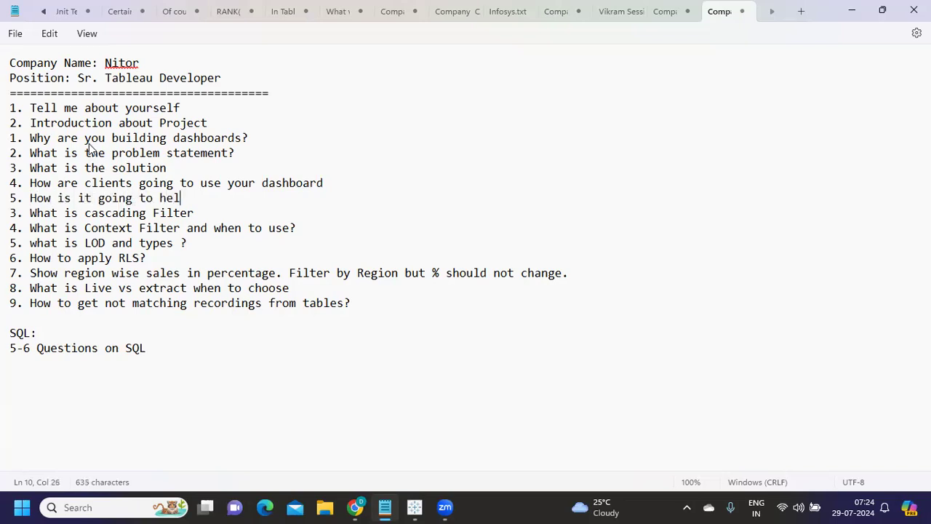
pyautogui.write('p them.')
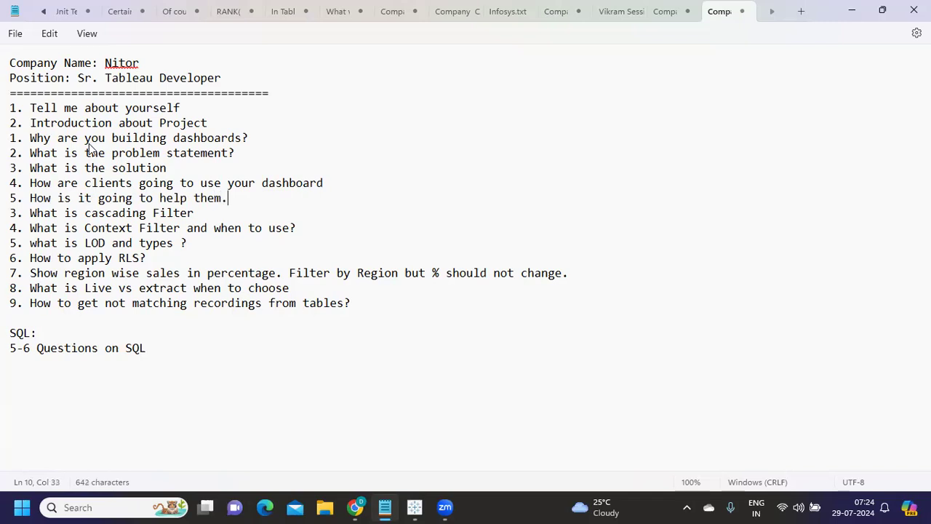
# - Surround the new follow-up question block with blank lines below 'Introduction about Project'
pyautogui.press('Enter')
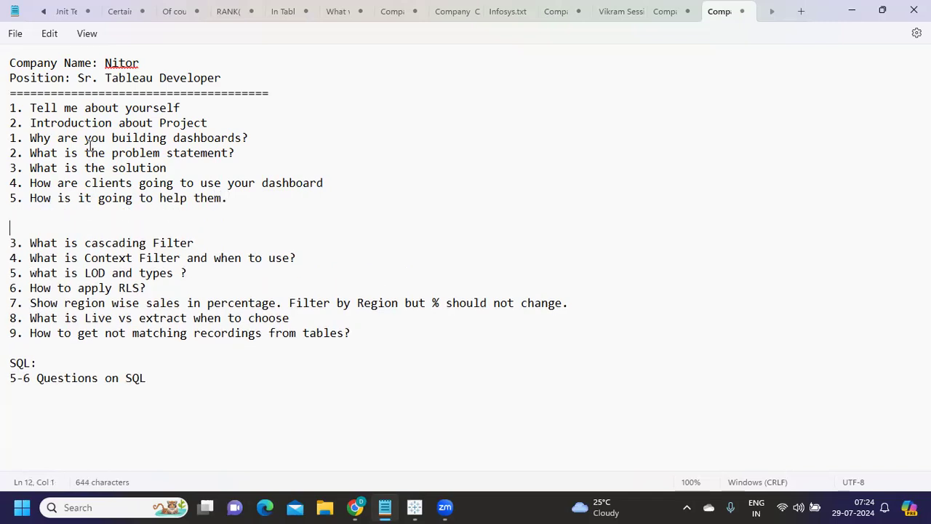
pyautogui.click(209, 122)
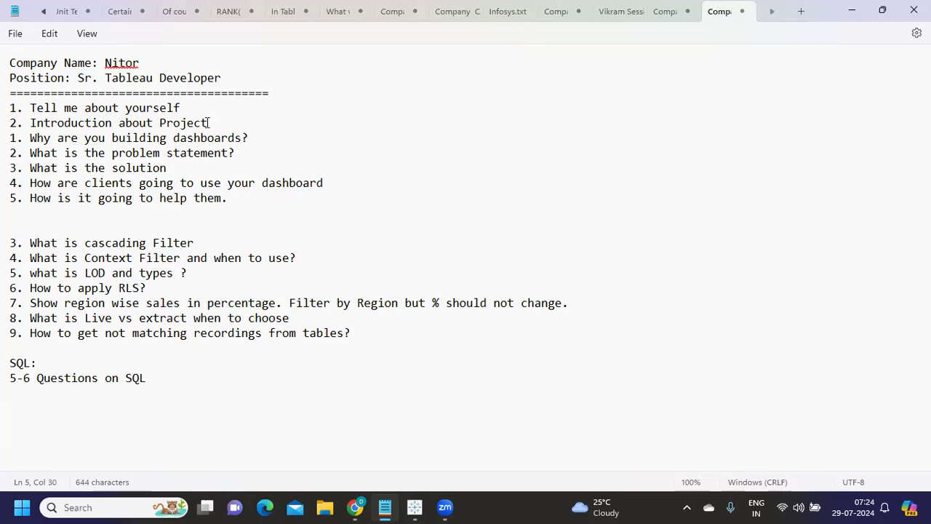
pyautogui.press('Enter')
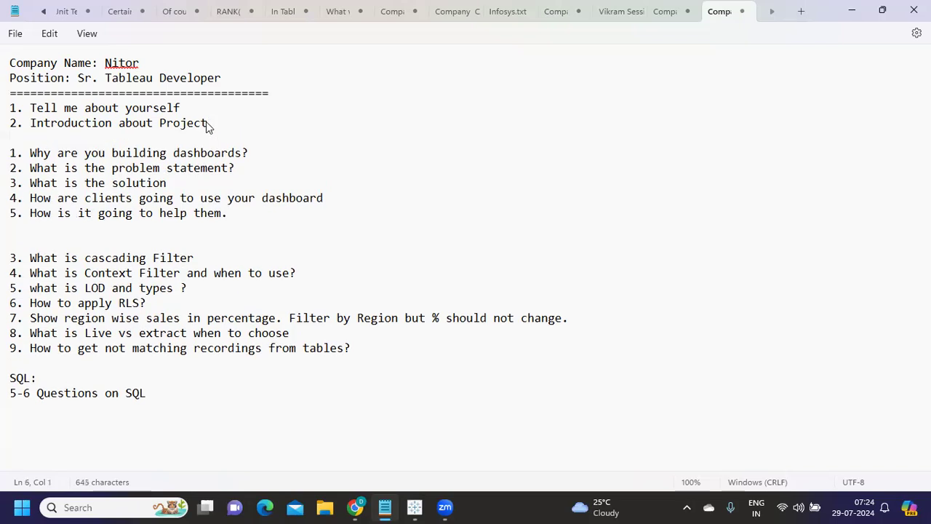
pyautogui.moveTo(30, 168); pyautogui.dragTo(227, 212)
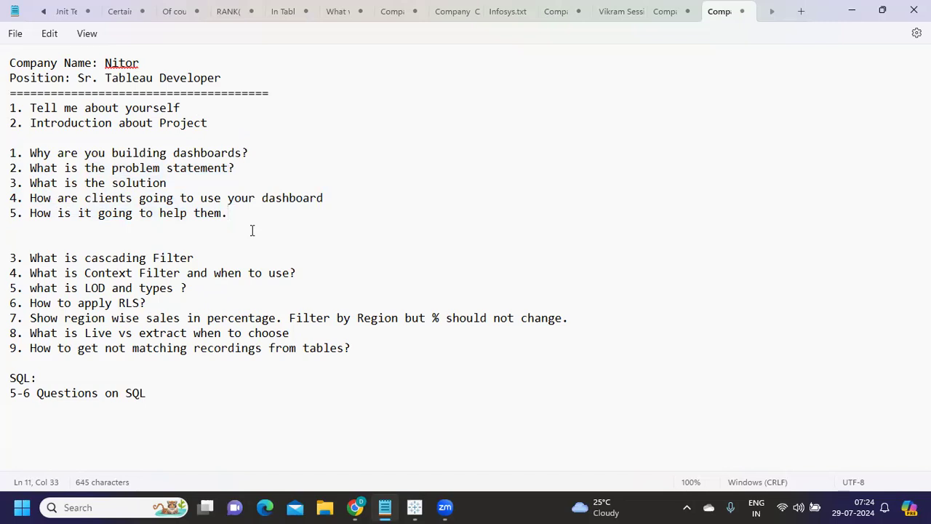
# - Add '6. Architecture' as a new question and start a line below it
pyautogui.write('6')
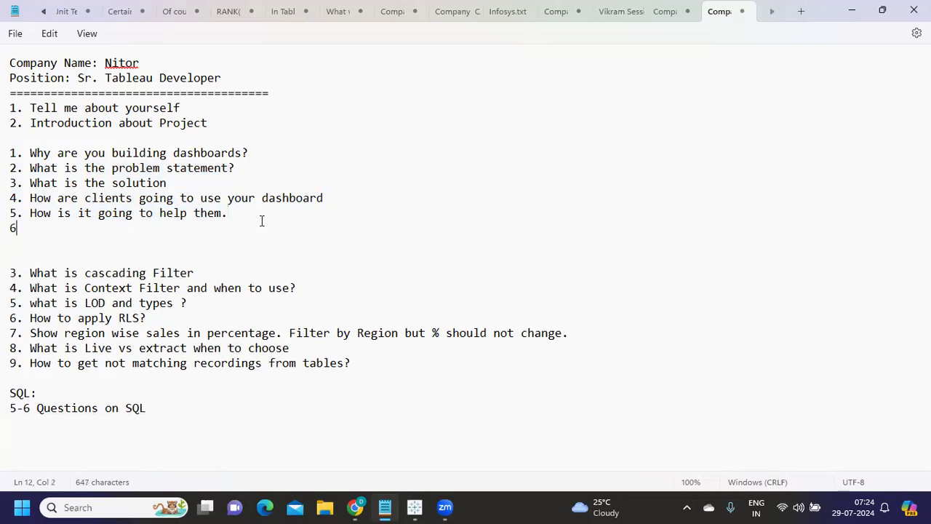
pyautogui.write('Arc')
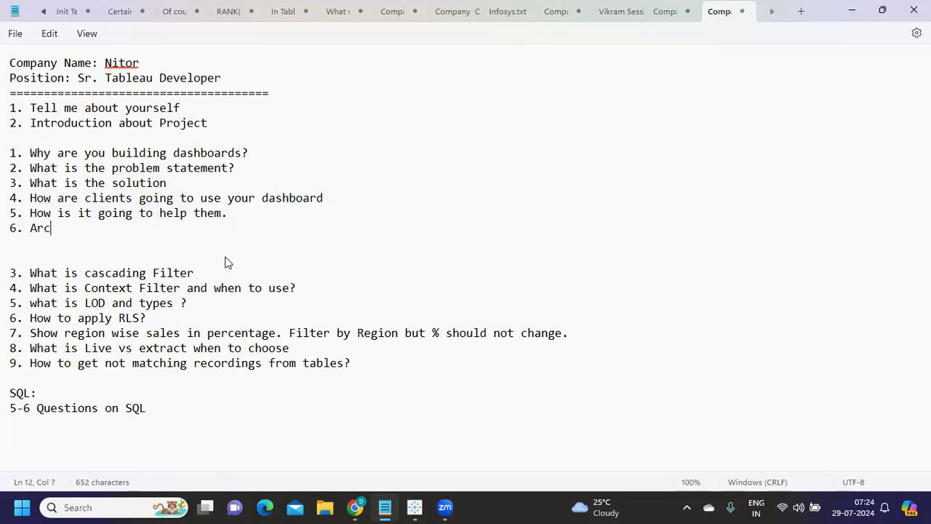
pyautogui.write('hitectu')
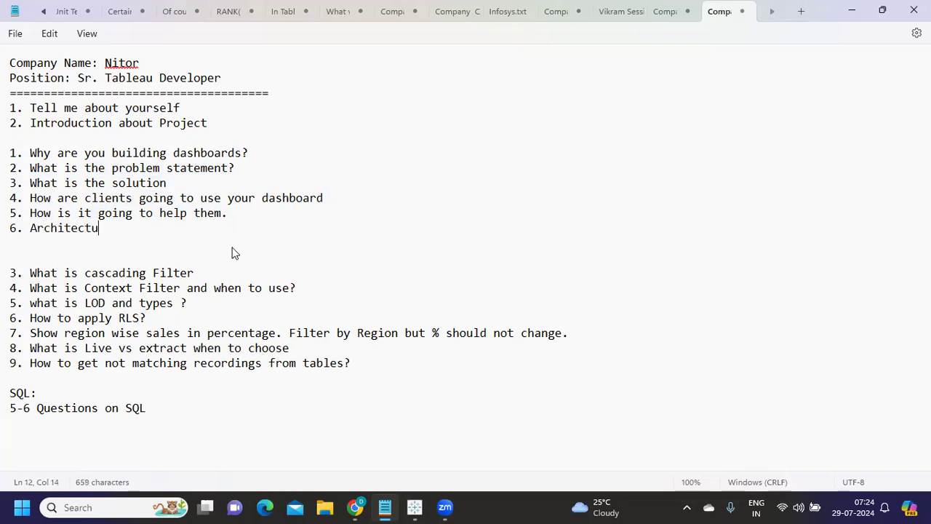
pyautogui.write('re')
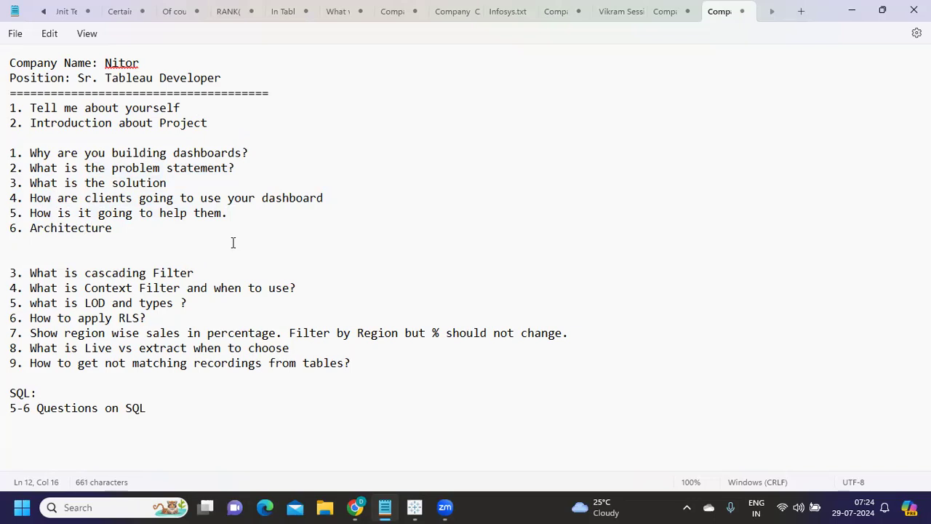
pyautogui.doubleClick(70, 227)
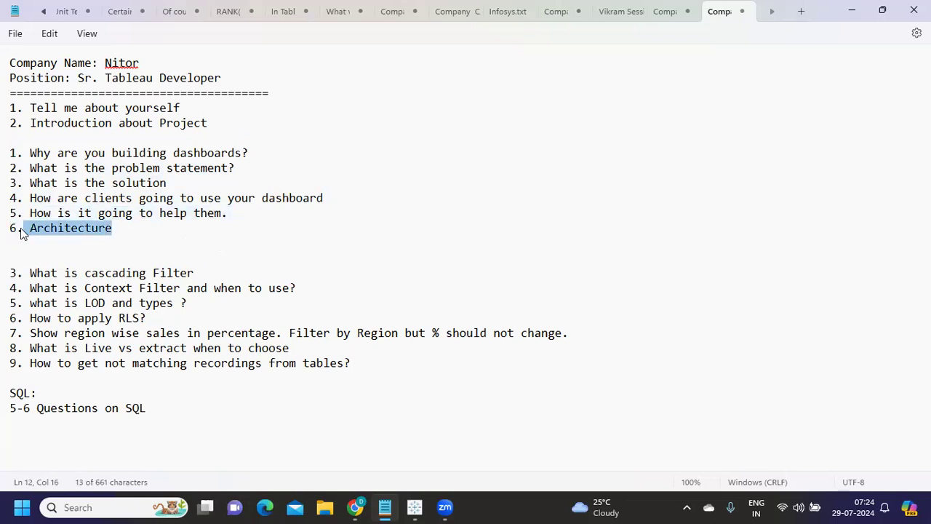
pyautogui.press('Return')
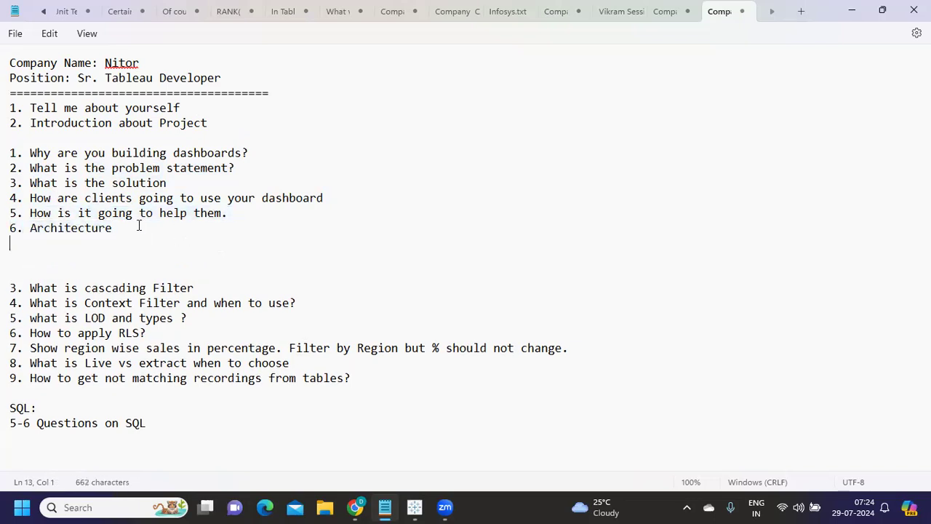
# - Add 'How are you getting the data' and 'what is ETL' lines under Architecture
pyautogui.write('How arey')
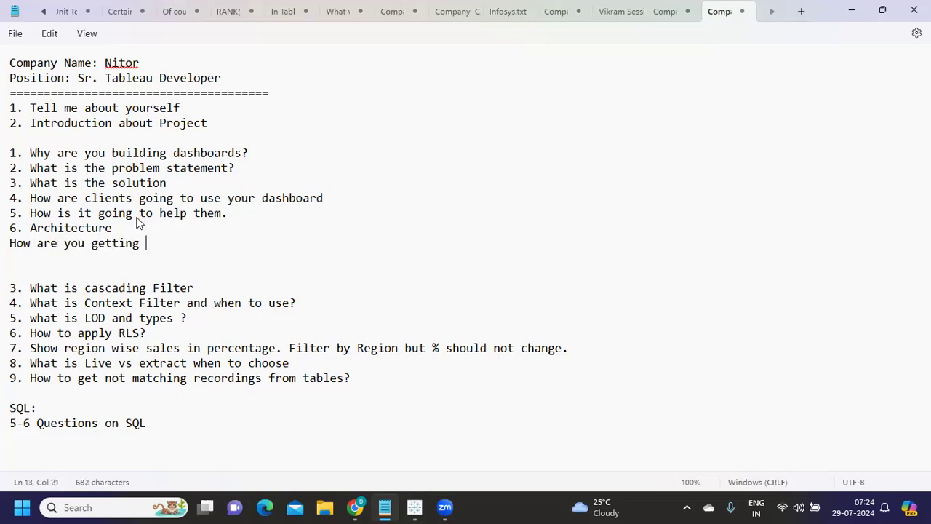
pyautogui.write('the dat')
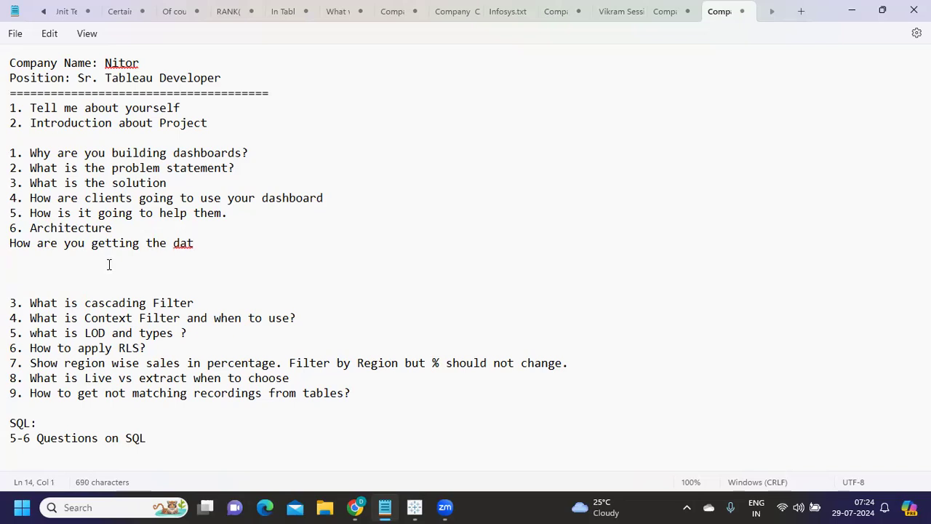
pyautogui.write('what is ETL')
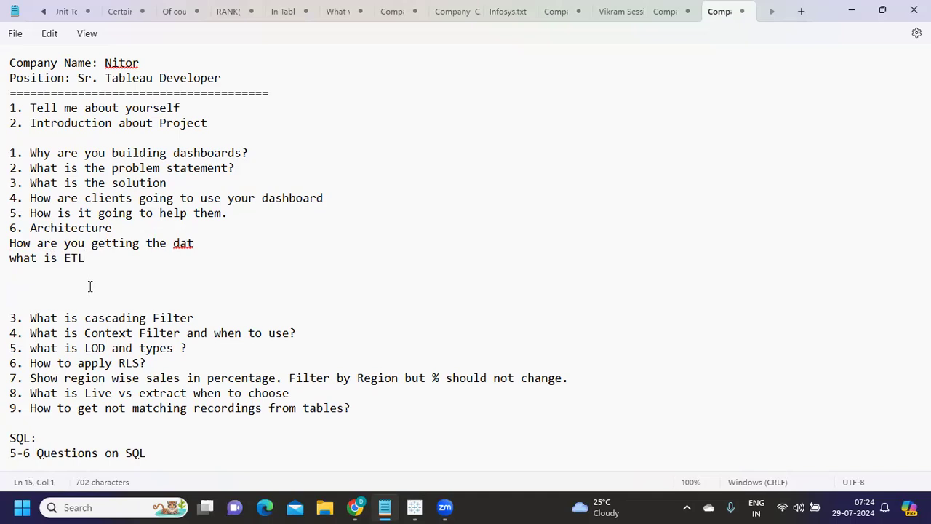
pyautogui.click(8, 274)
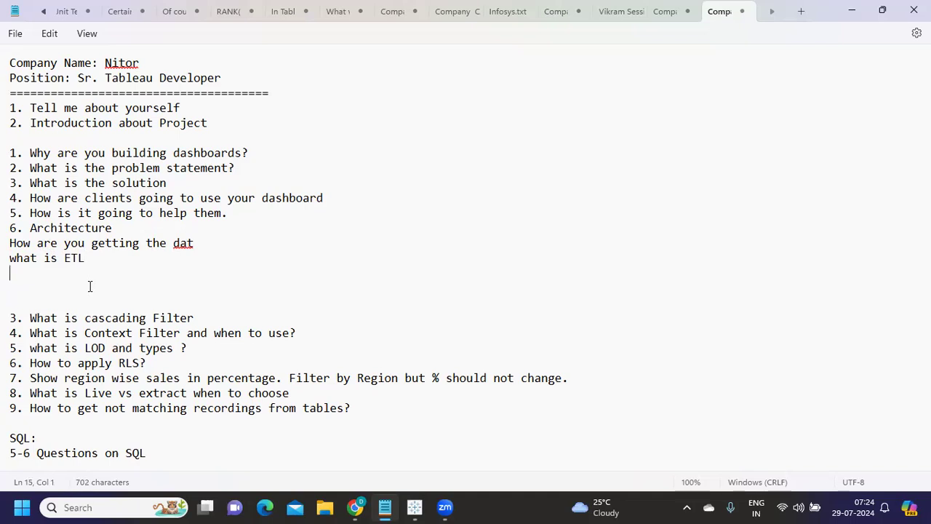
pyautogui.moveTo(105, 257)
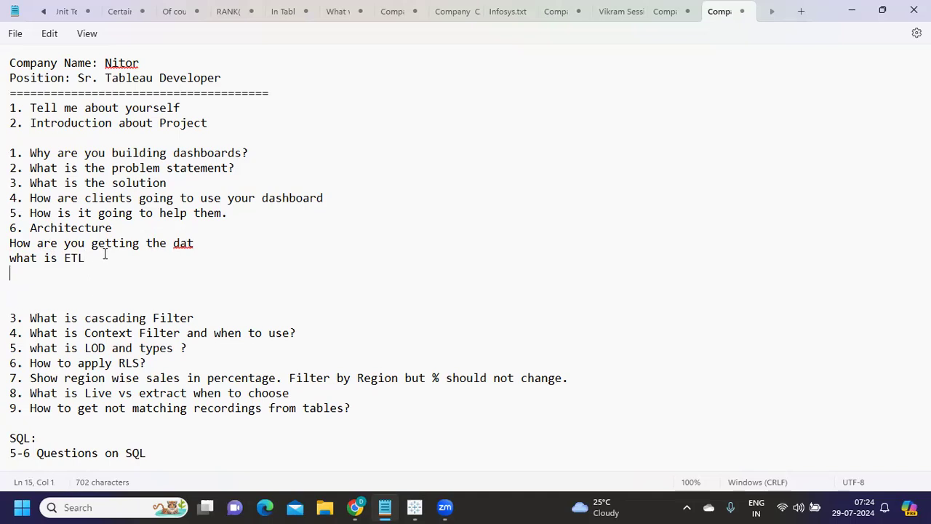
pyautogui.doubleClick(73, 258)
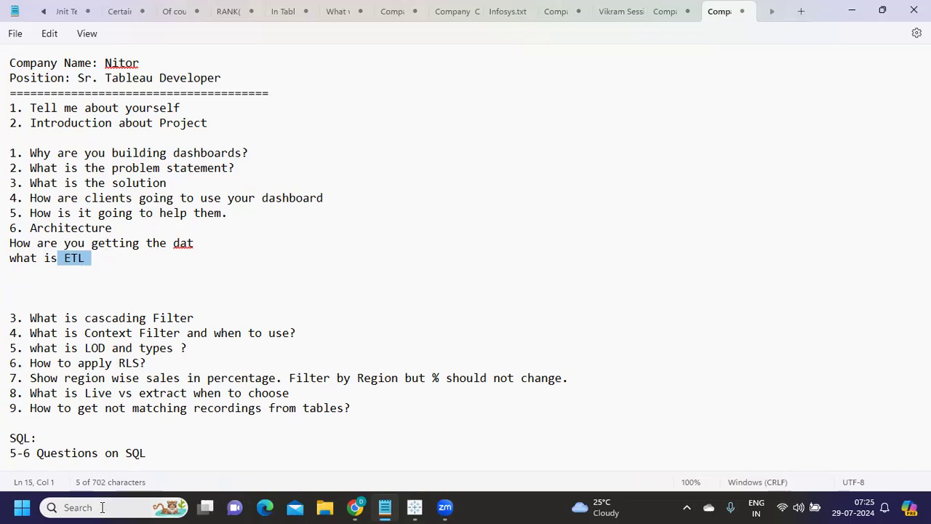
pyautogui.write('paint')
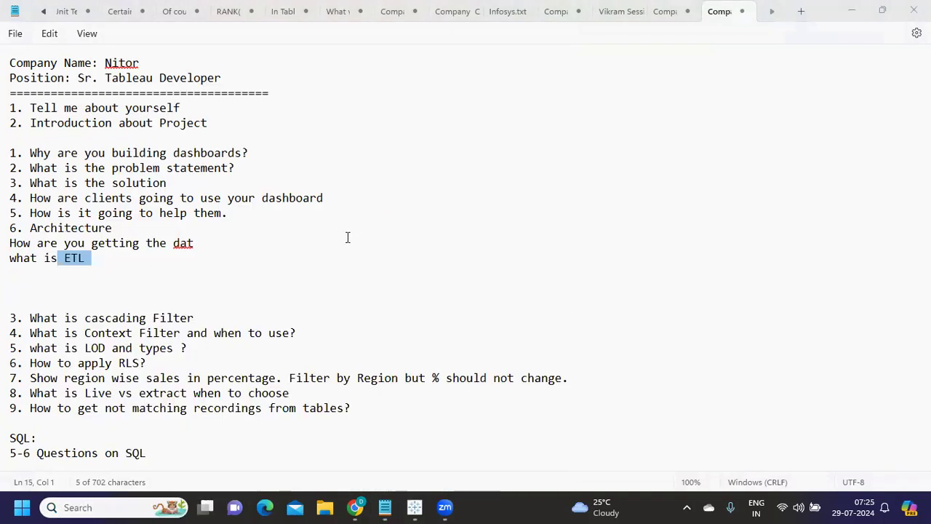
# - In Paint, draw three small source boxes stacked at the canvas top-left
pyautogui.click(474, 506)
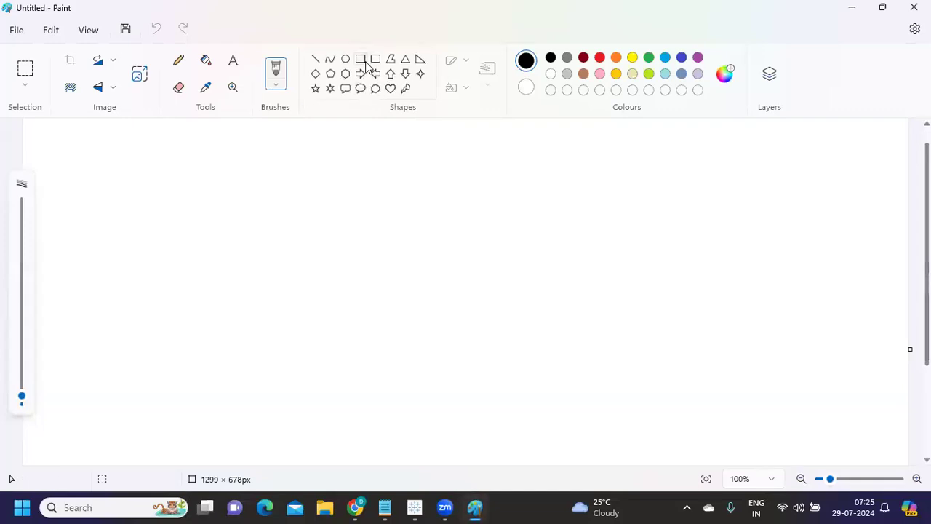
pyautogui.moveTo(70, 157); pyautogui.dragTo(109, 201)
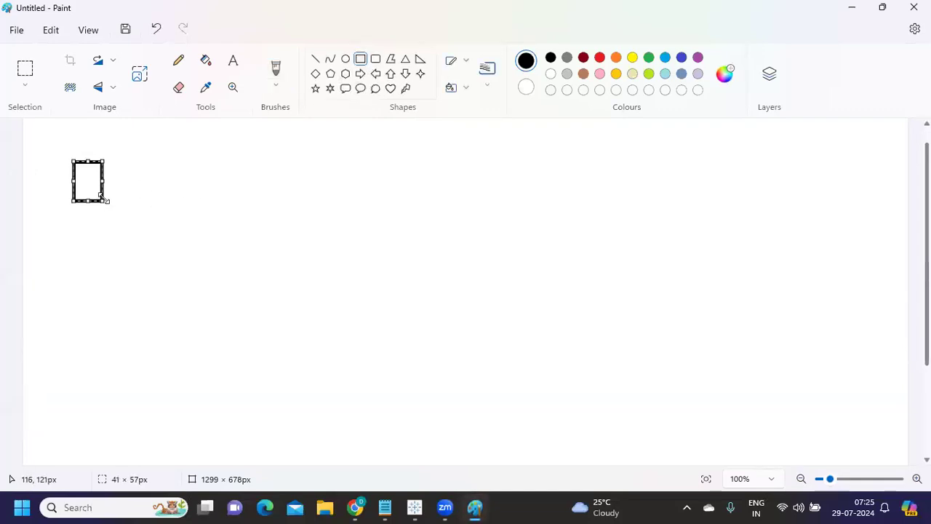
pyautogui.moveTo(71, 232); pyautogui.dragTo(104, 279)
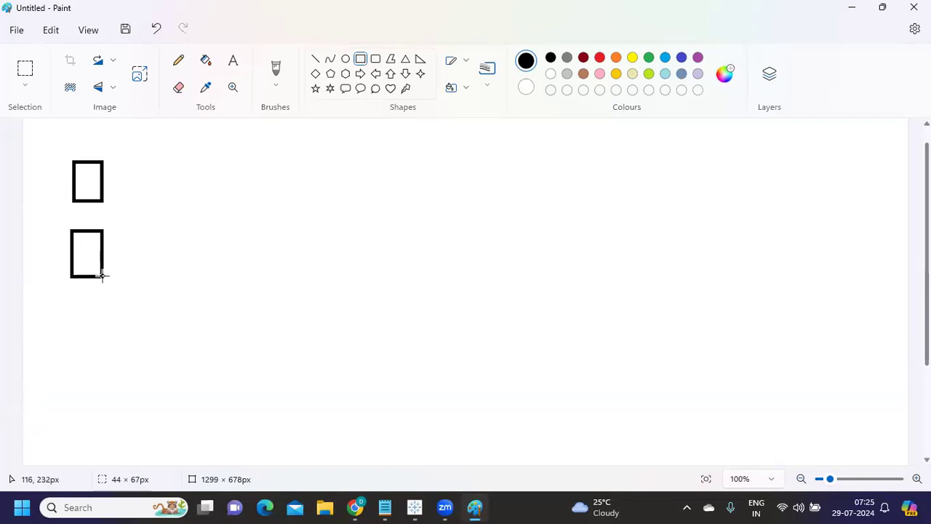
pyautogui.moveTo(68, 300); pyautogui.dragTo(93, 351)
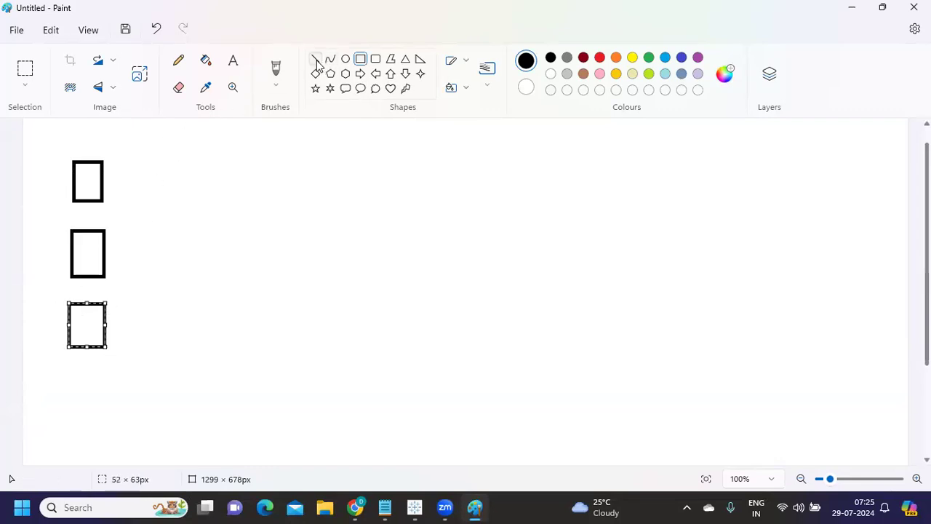
# - Draw lines from the three source boxes converging into a large central box
pyautogui.moveTo(105, 175); pyautogui.dragTo(262, 211)
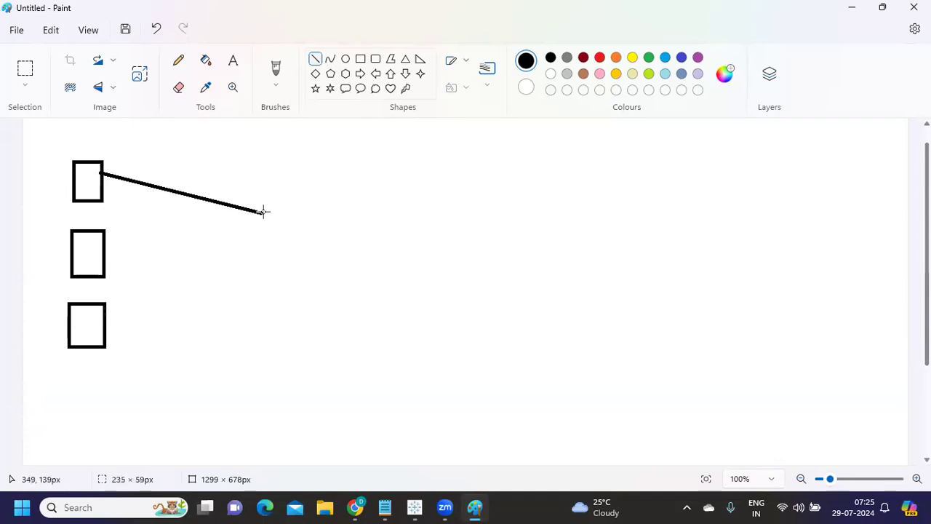
pyautogui.moveTo(105, 256); pyautogui.dragTo(175, 256)
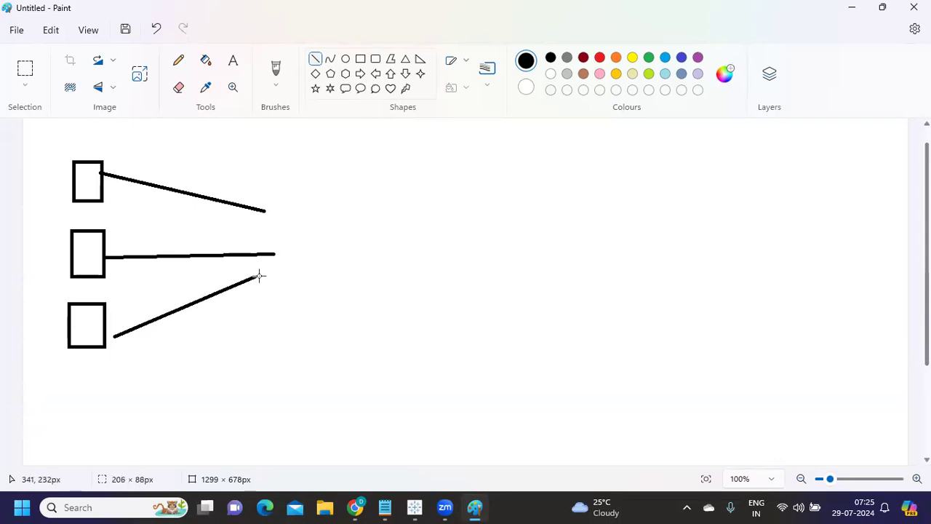
pyautogui.moveTo(114, 335); pyautogui.dragTo(273, 271)
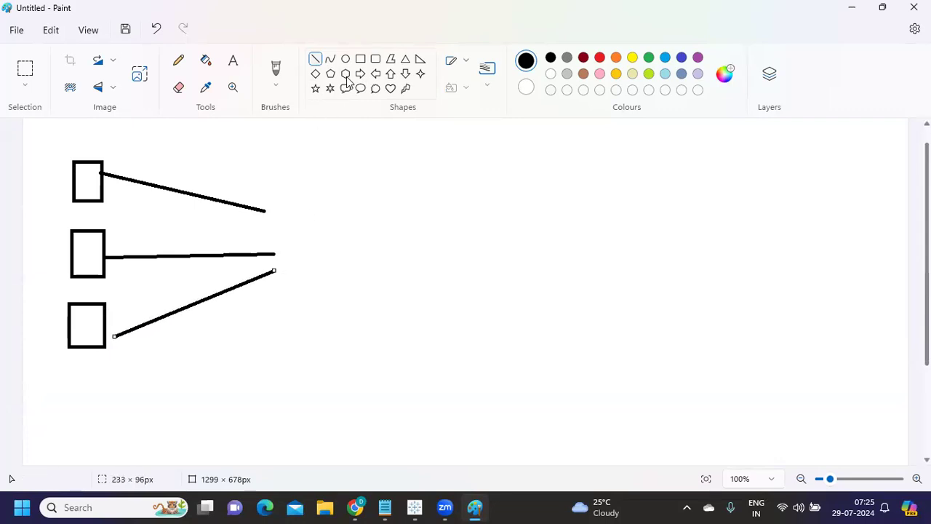
pyautogui.moveTo(259, 189); pyautogui.dragTo(356, 331)
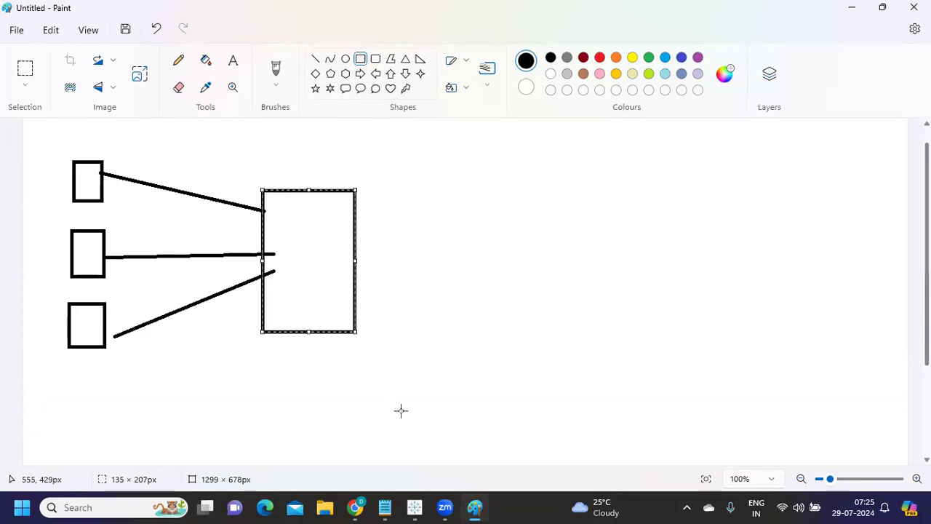
pyautogui.moveTo(295, 233)
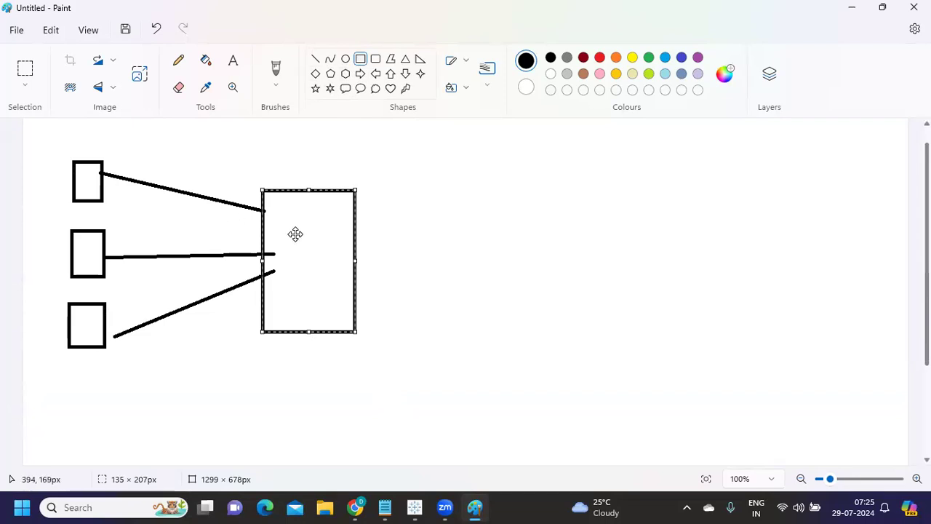
pyautogui.moveTo(303, 254)
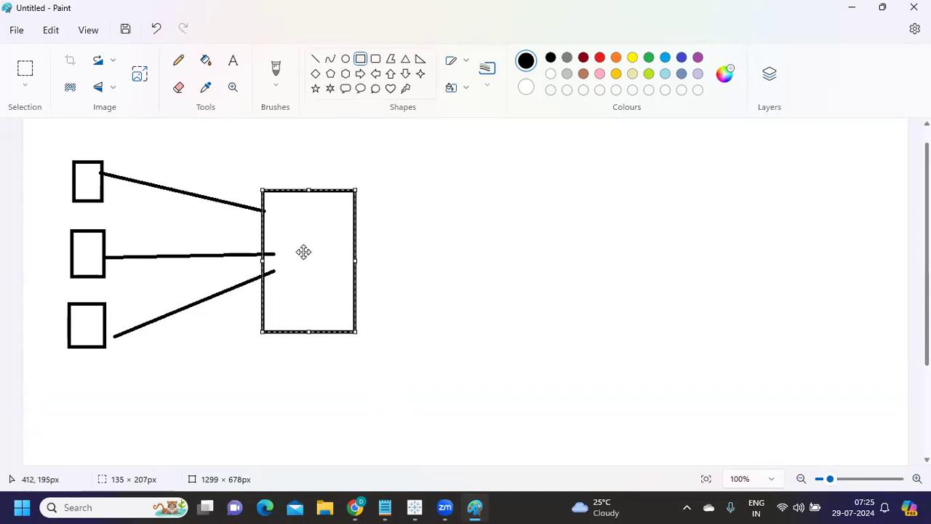
pyautogui.moveTo(285, 148)
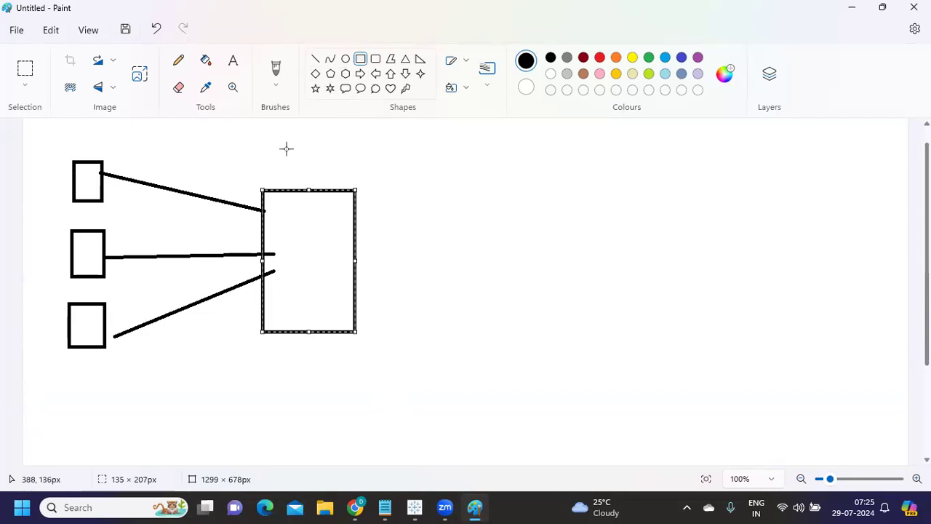
pyautogui.moveTo(315, 58)
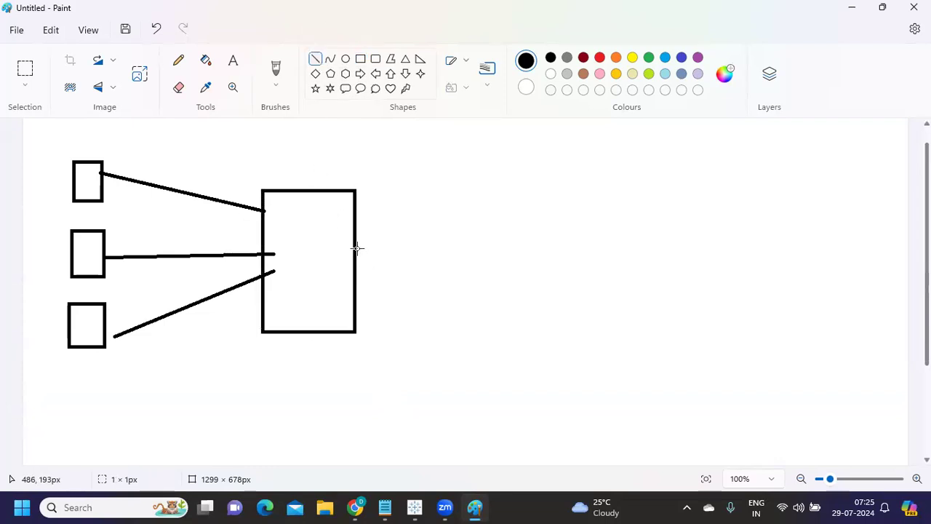
# - Extend the diagram with connectors to a box and a rounded output box, and frame the whole
pyautogui.moveTo(357, 249); pyautogui.dragTo(459, 249)
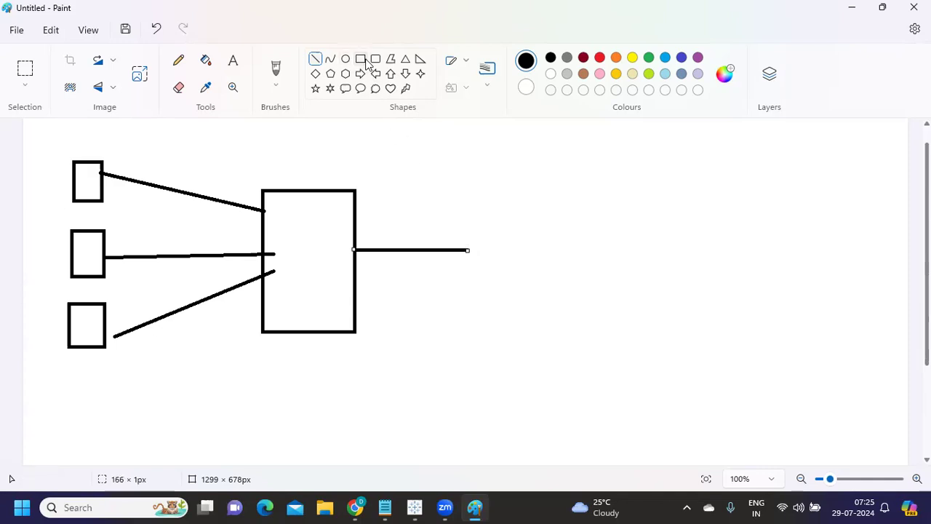
pyautogui.moveTo(460, 212); pyautogui.dragTo(524, 294)
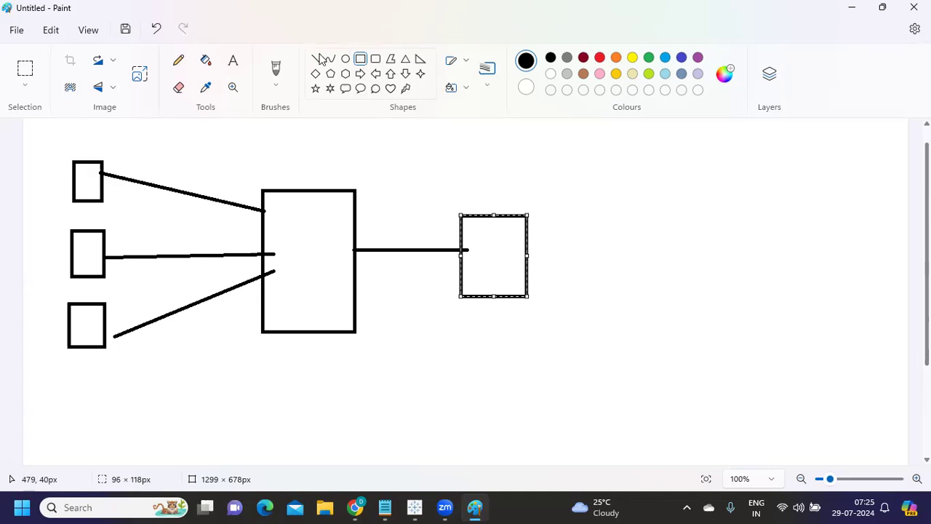
pyautogui.moveTo(477, 262)
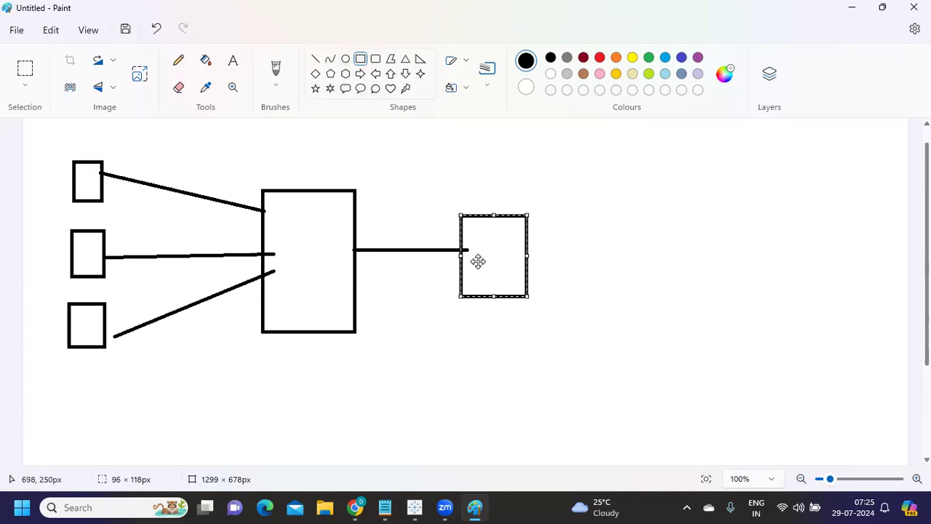
pyautogui.moveTo(285, 117)
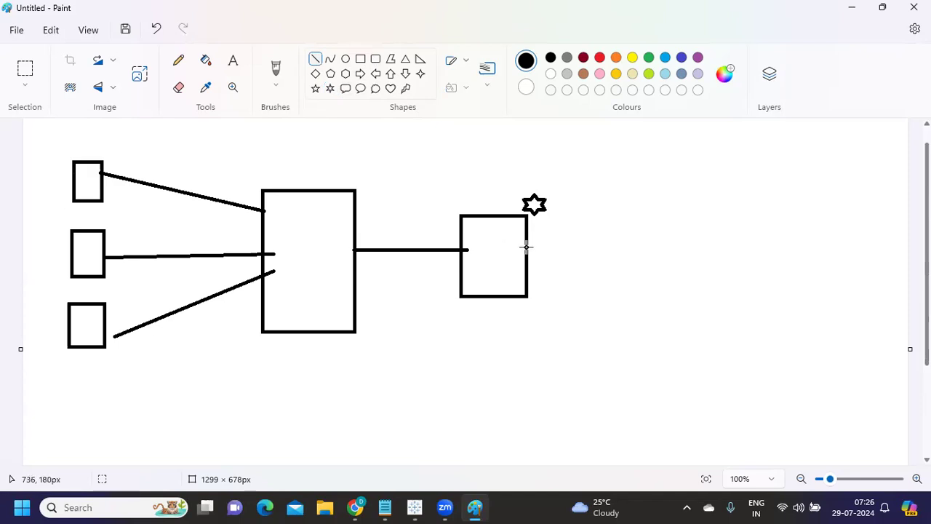
pyautogui.moveTo(524, 249); pyautogui.dragTo(565, 249)
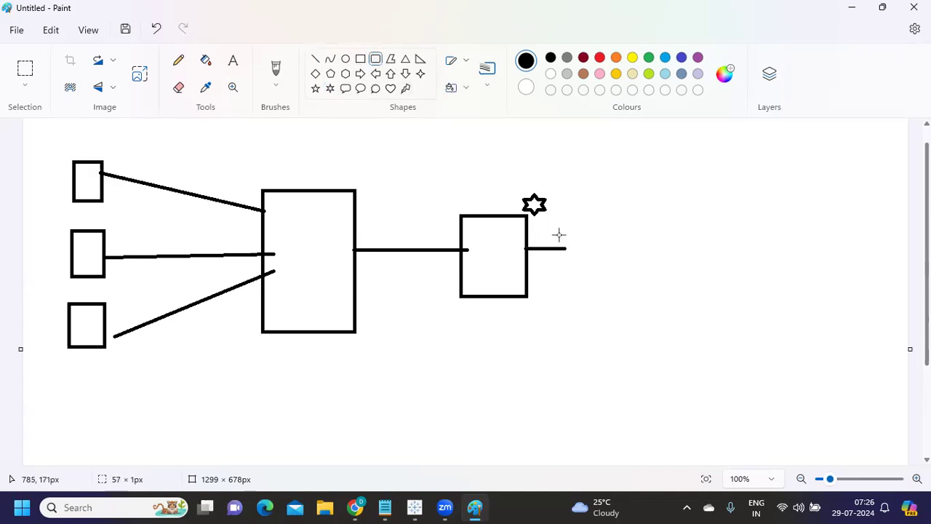
pyautogui.moveTo(556, 236); pyautogui.dragTo(641, 268)
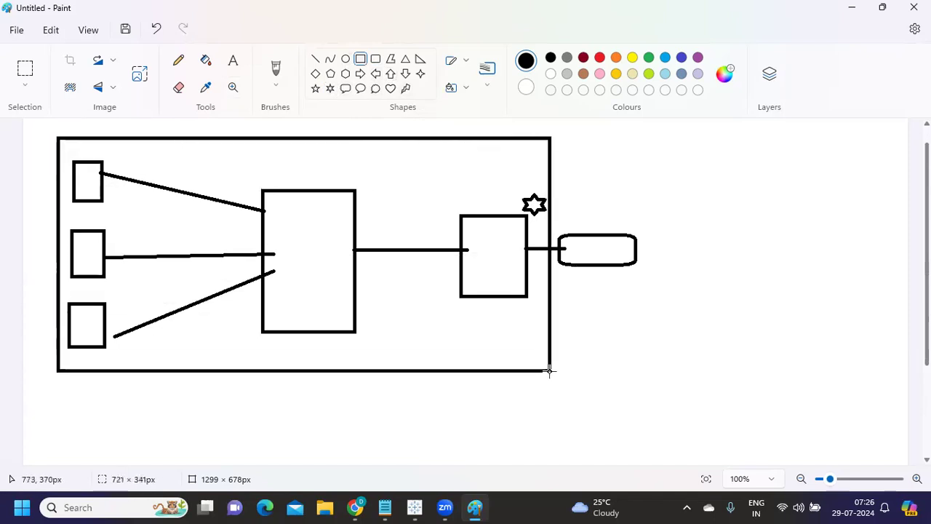
pyautogui.click(291, 335)
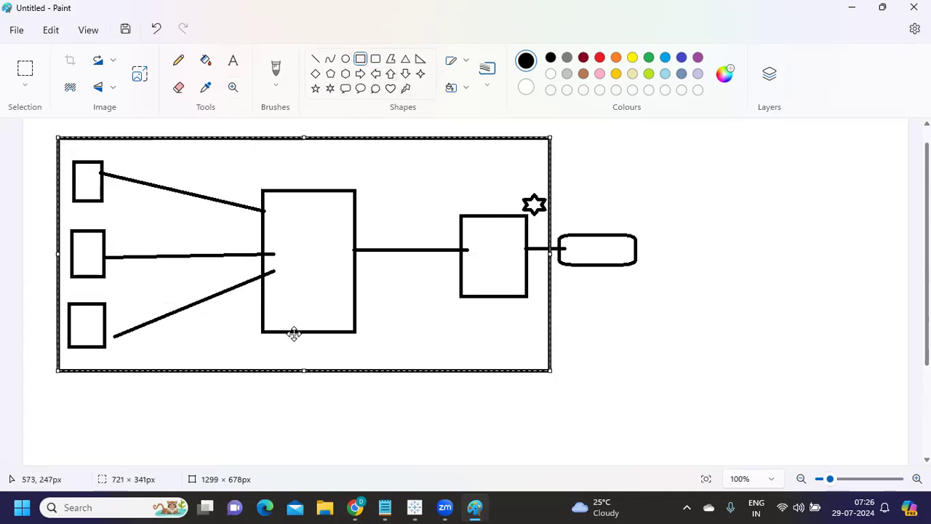
pyautogui.moveTo(367, 93)
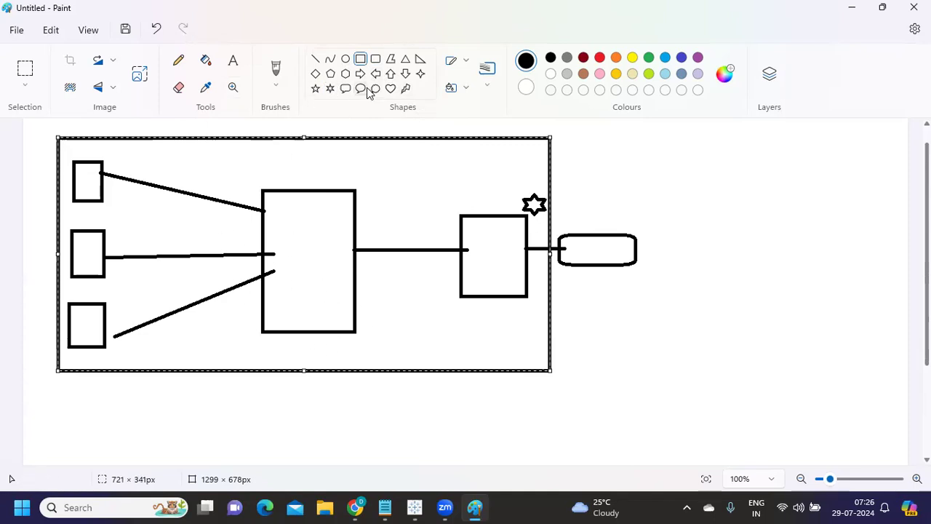
pyautogui.moveTo(407, 231)
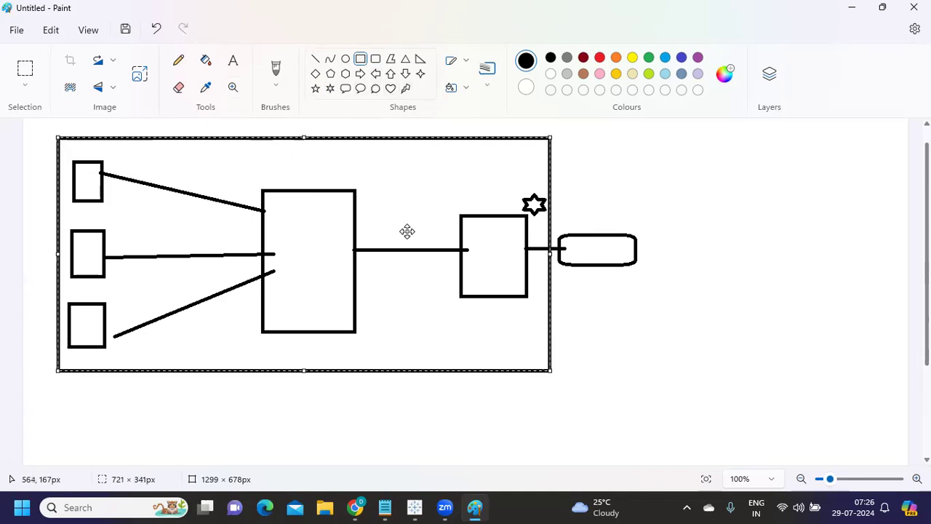
pyautogui.moveTo(408, 231)
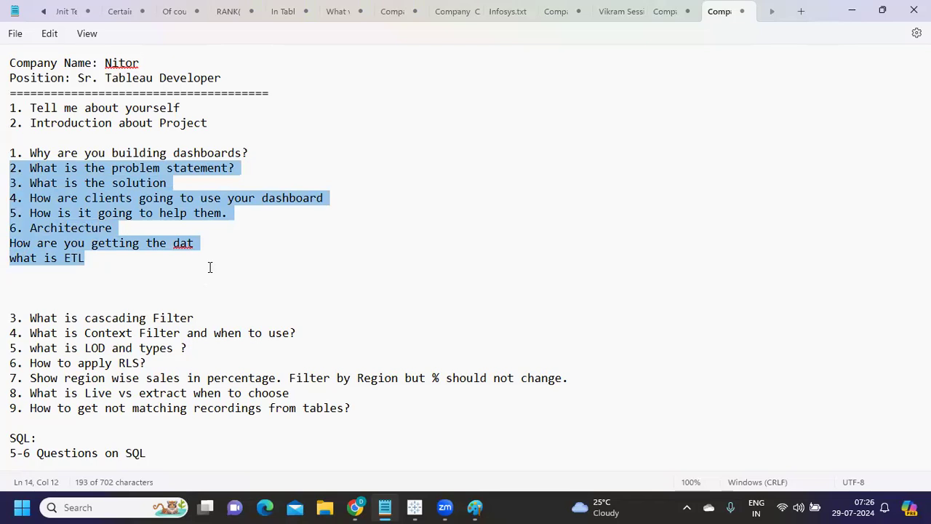
pyautogui.moveTo(198, 262)
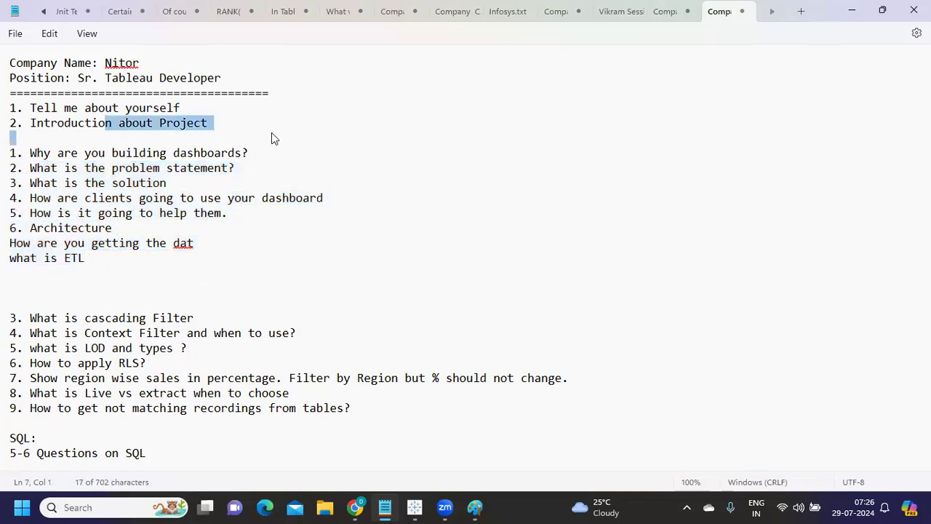
pyautogui.doubleClick(114, 317)
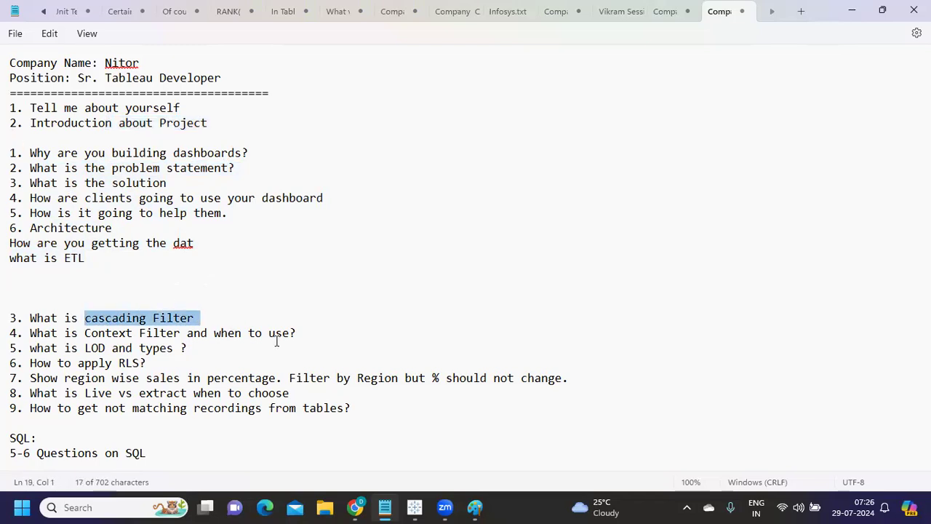
pyautogui.moveTo(84, 317); pyautogui.dragTo(296, 332)
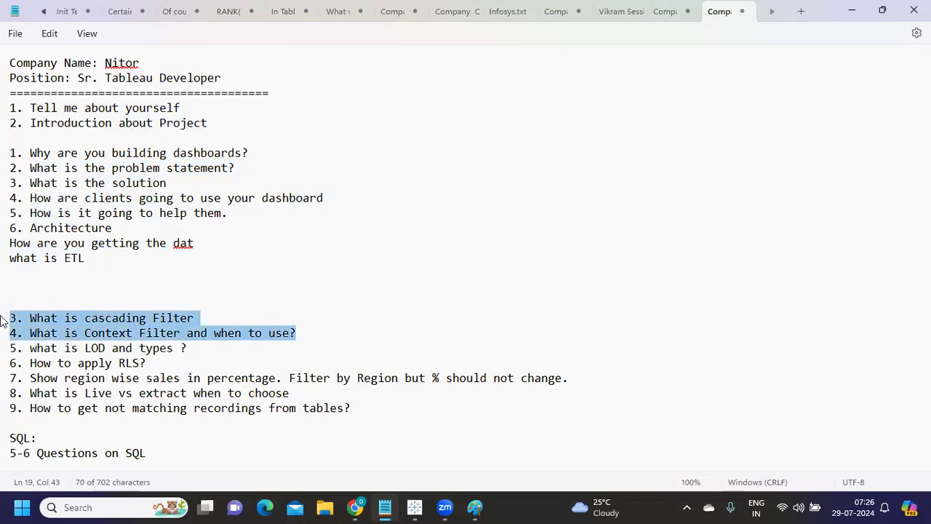
pyautogui.moveTo(108, 329)
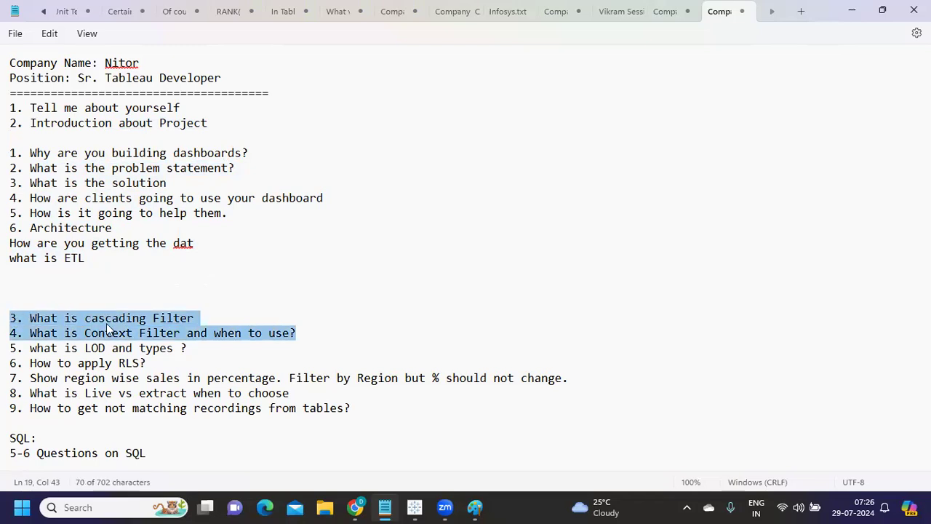
pyautogui.click(108, 331)
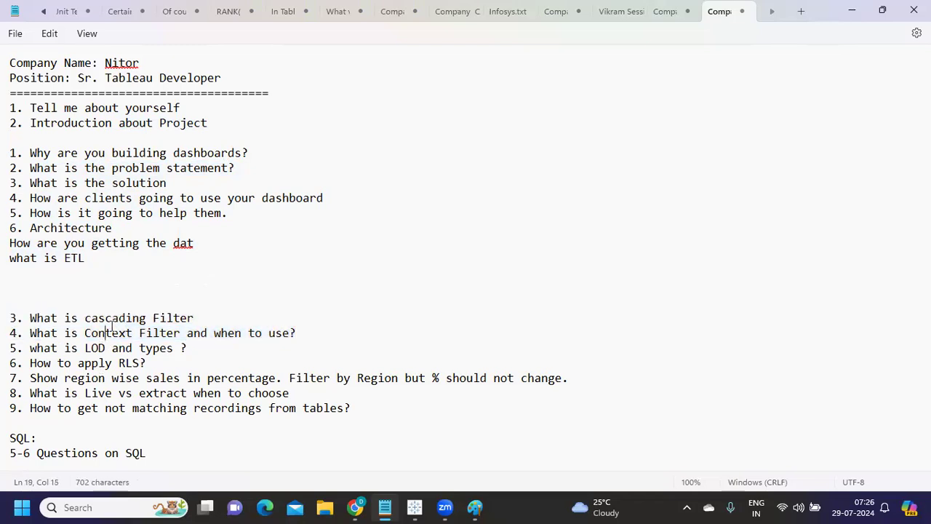
pyautogui.moveTo(413, 506)
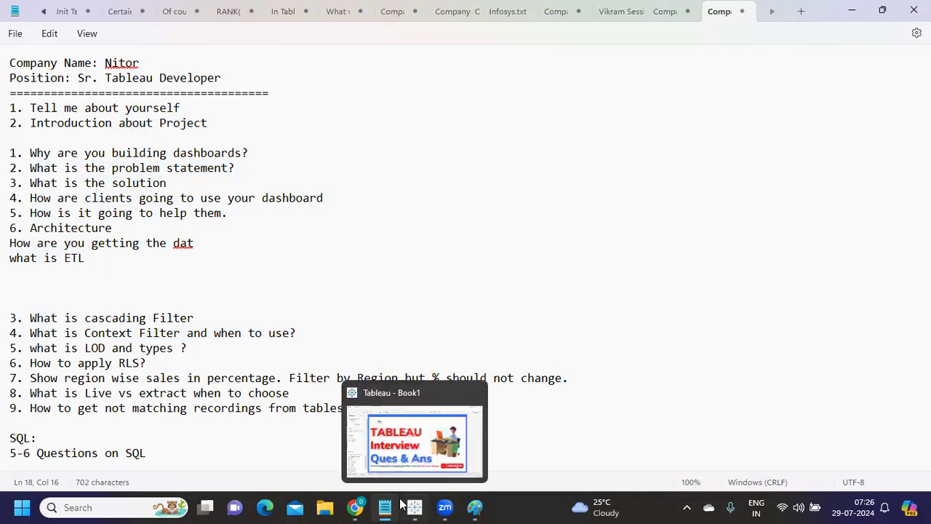
# - On Tableau Sheet 2, start a table by putting Category onto Rows from the Data pane search
pyautogui.click(415, 430)
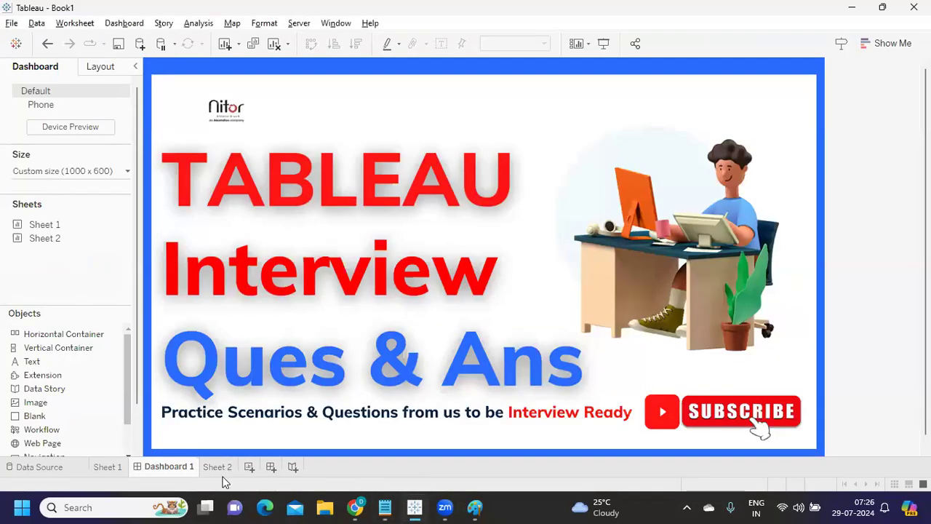
pyautogui.click(218, 465)
pyautogui.write('s')
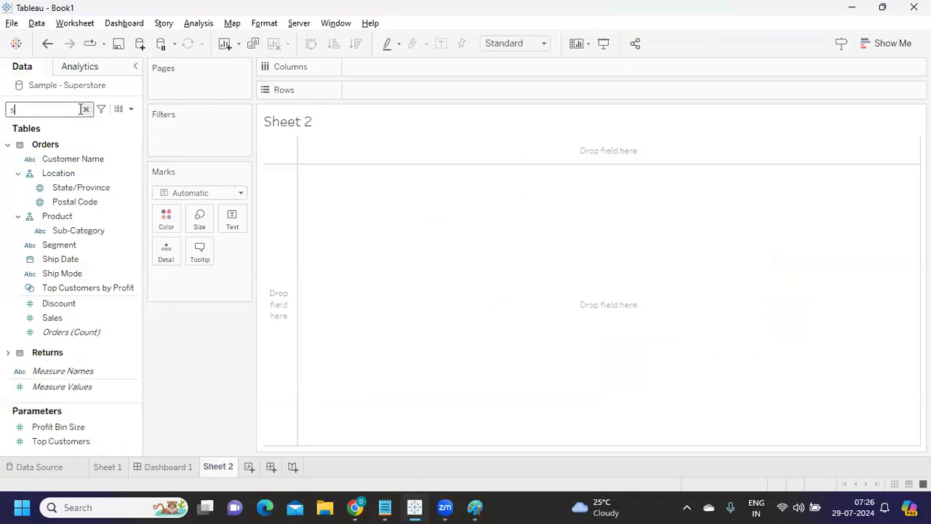
pyautogui.click(84, 109)
pyautogui.write('ca')
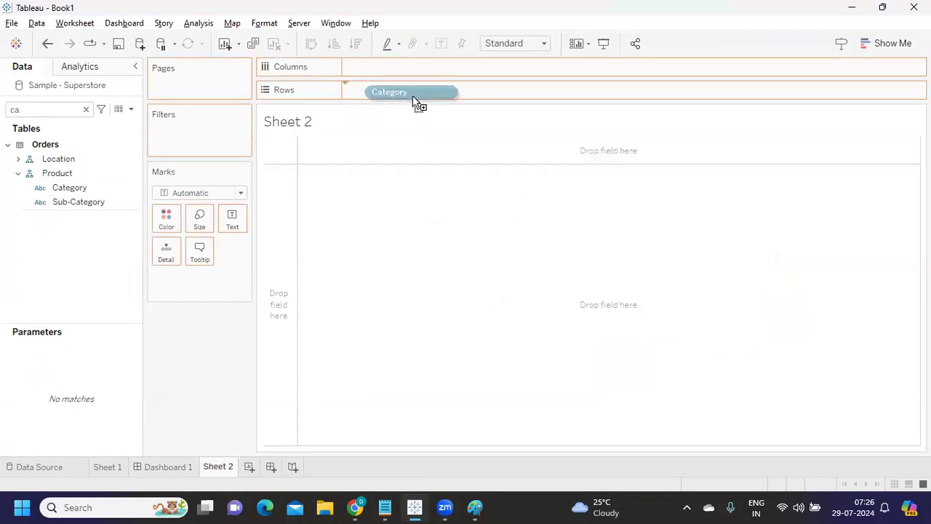
pyautogui.moveTo(79, 201); pyautogui.dragTo(495, 90)
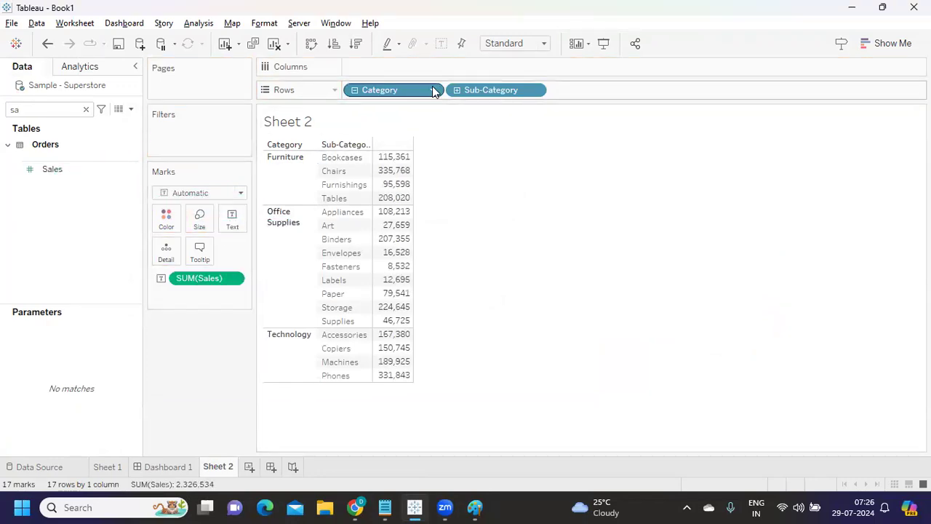
# - Show filter cards for both Category and Sub-Category beside the table
pyautogui.click(432, 90)
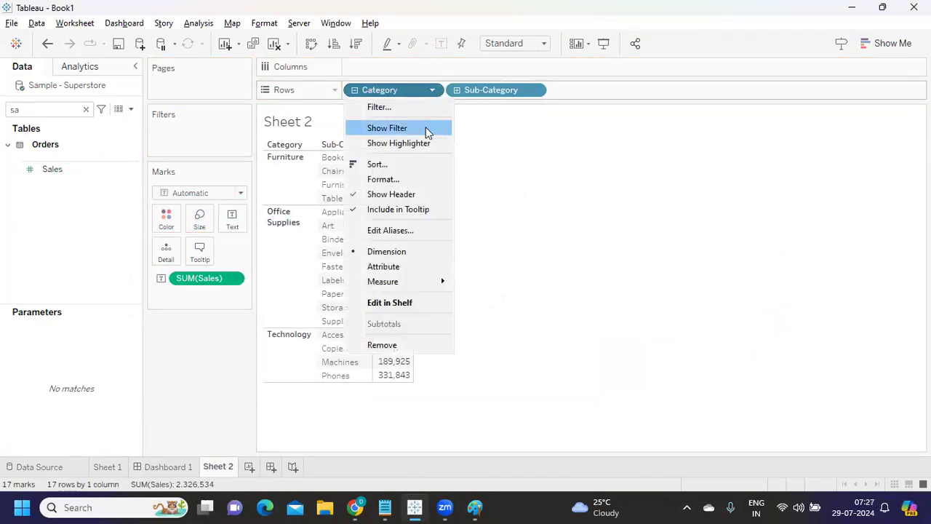
pyautogui.click(387, 128)
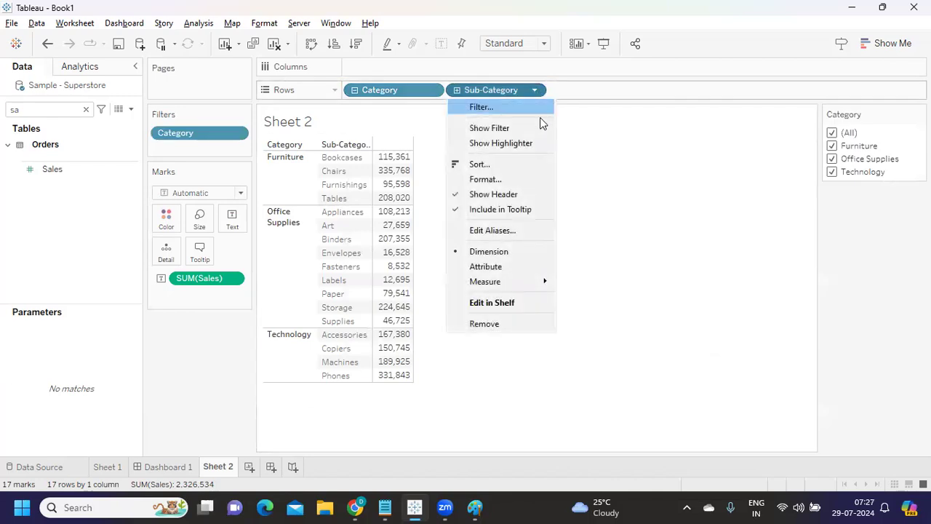
pyautogui.click(489, 128)
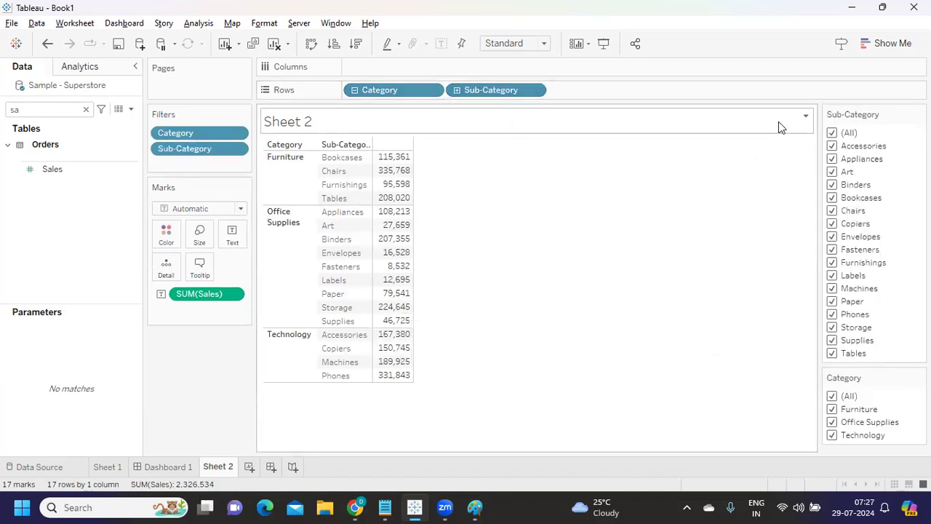
pyautogui.moveTo(811, 238)
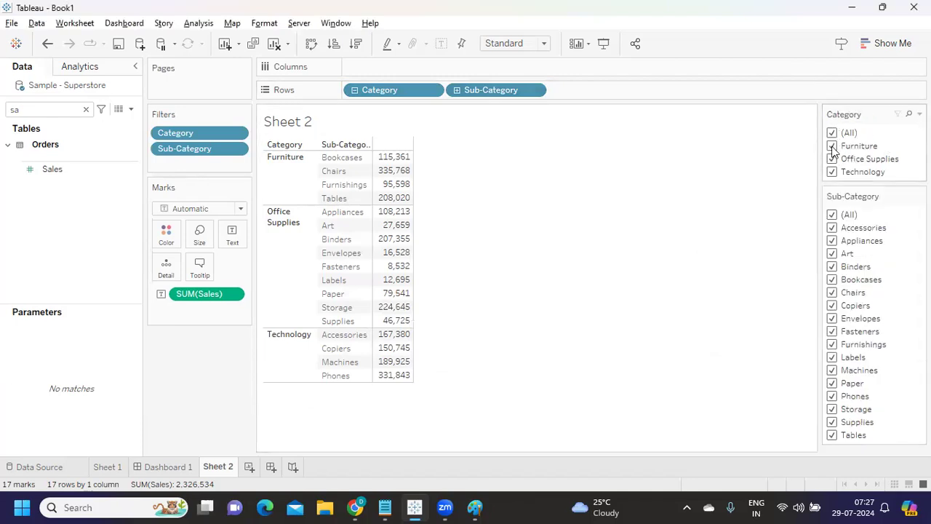
# - Try single-category selections in the Category card and limit Sub-Category to relevant values only
pyautogui.click(833, 132)
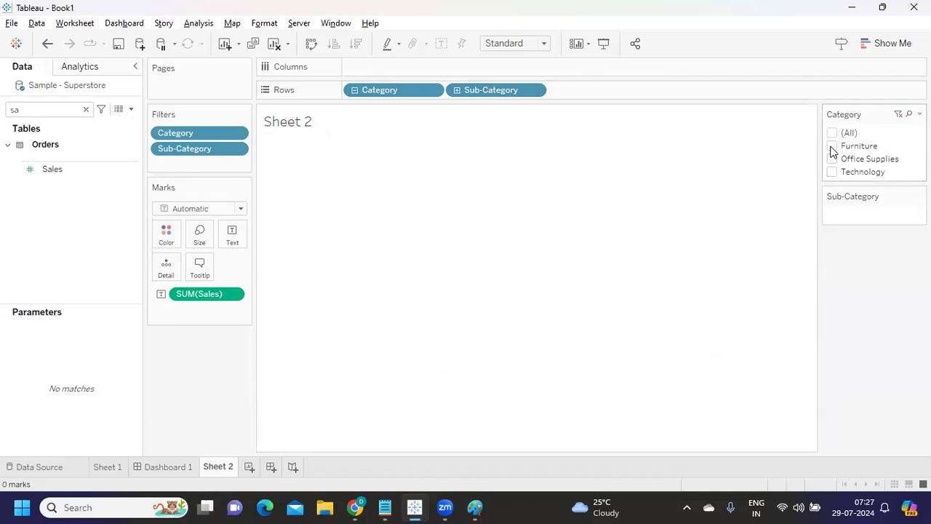
pyautogui.click(833, 146)
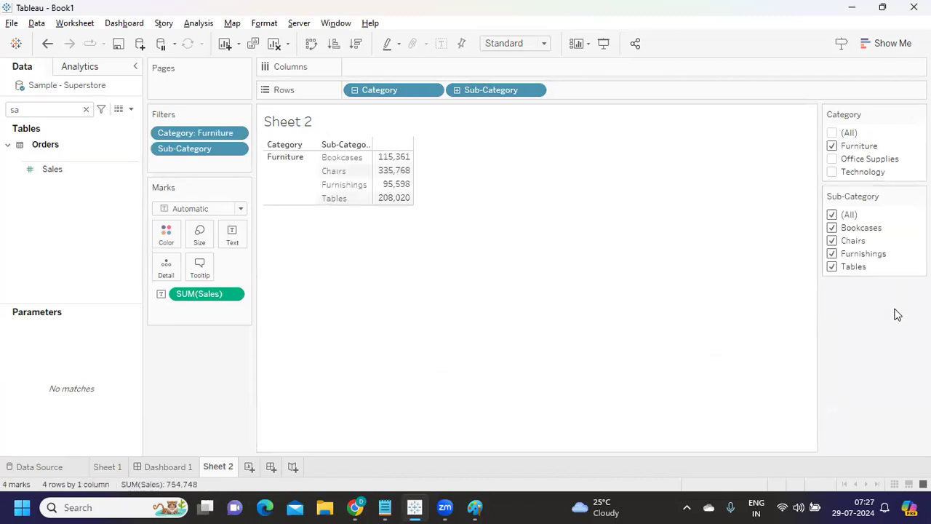
pyautogui.moveTo(851, 131)
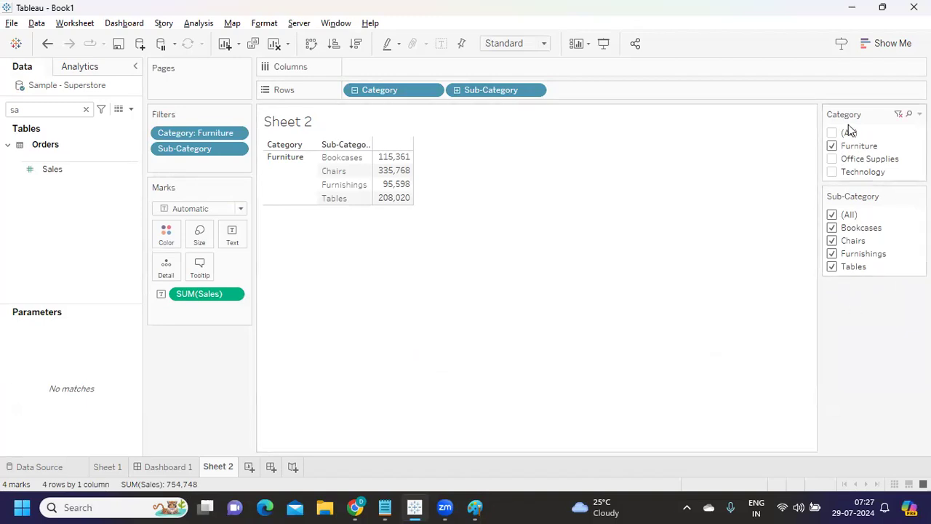
pyautogui.moveTo(847, 145)
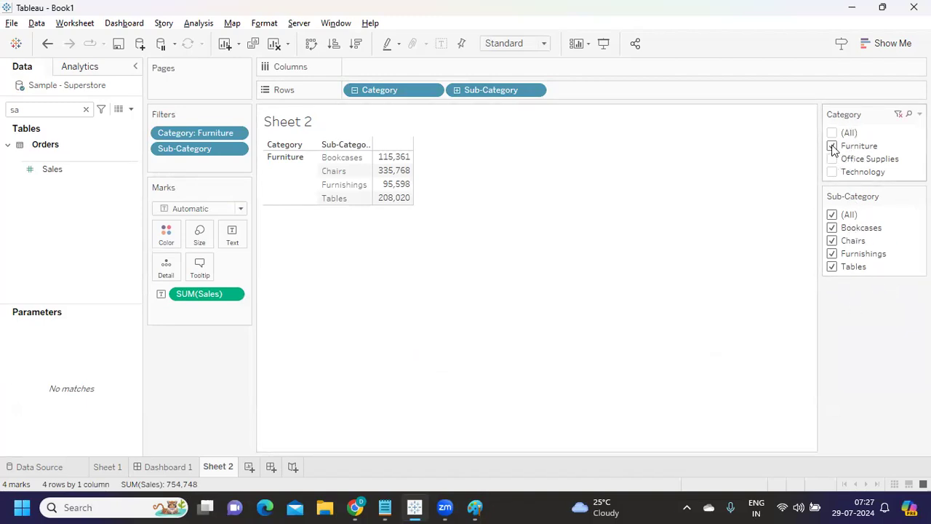
pyautogui.click(833, 158)
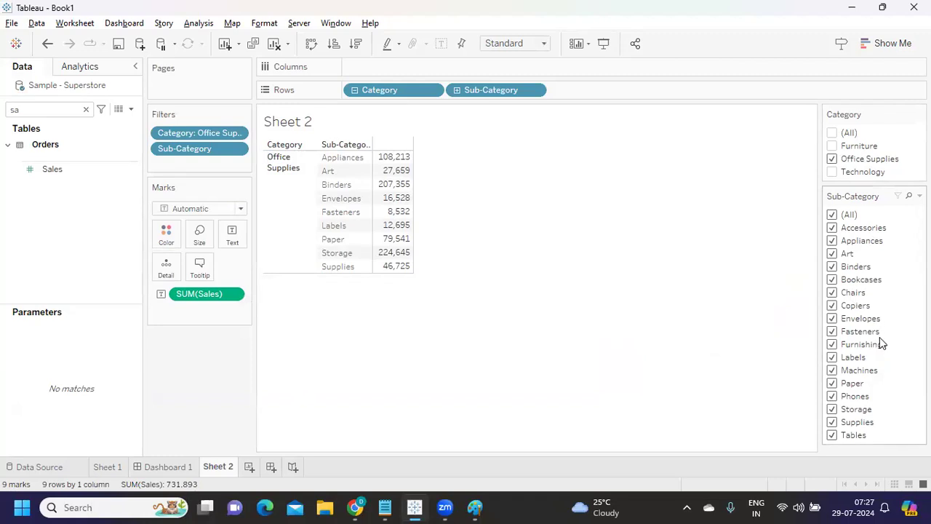
pyautogui.moveTo(830, 195)
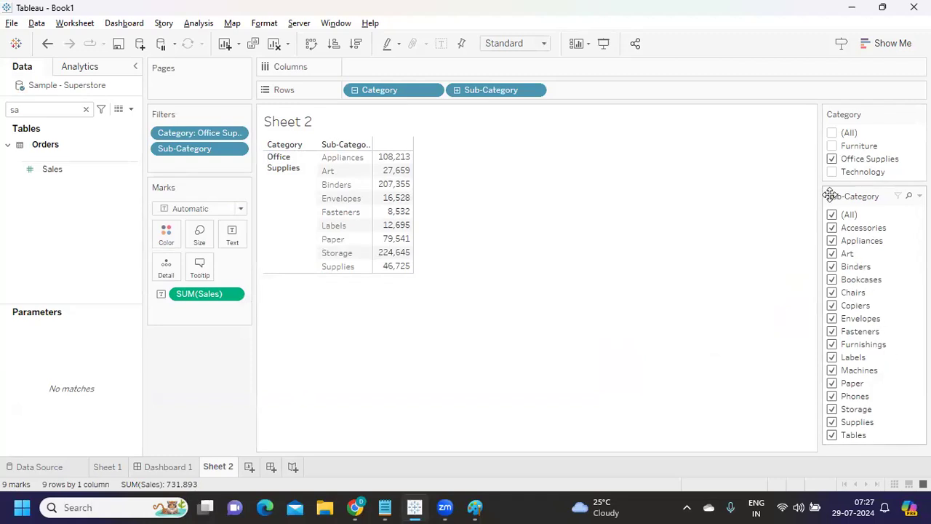
pyautogui.click(833, 172)
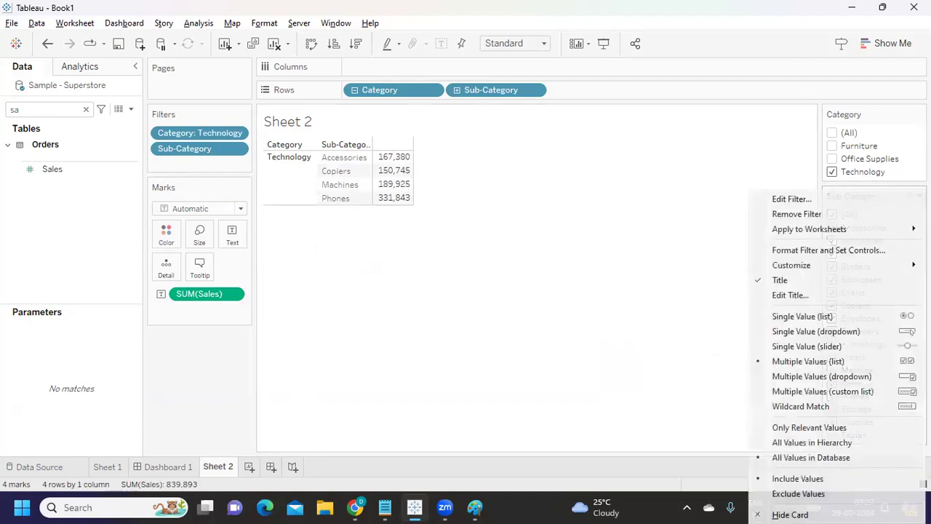
pyautogui.moveTo(809, 427)
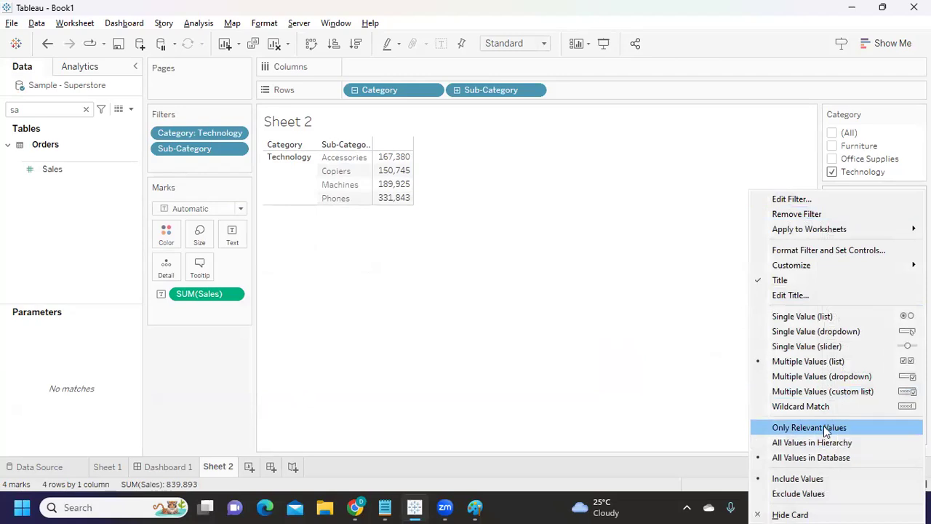
pyautogui.click(809, 428)
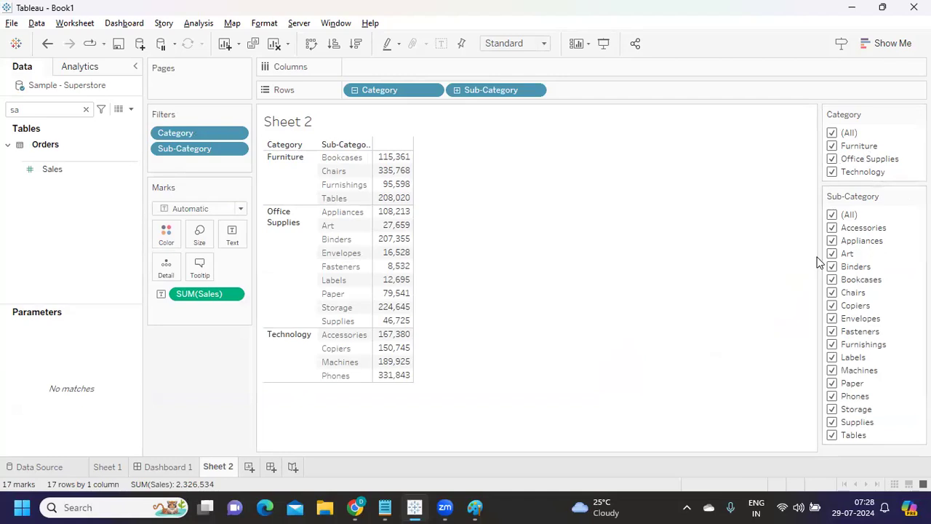
pyautogui.moveTo(876, 227)
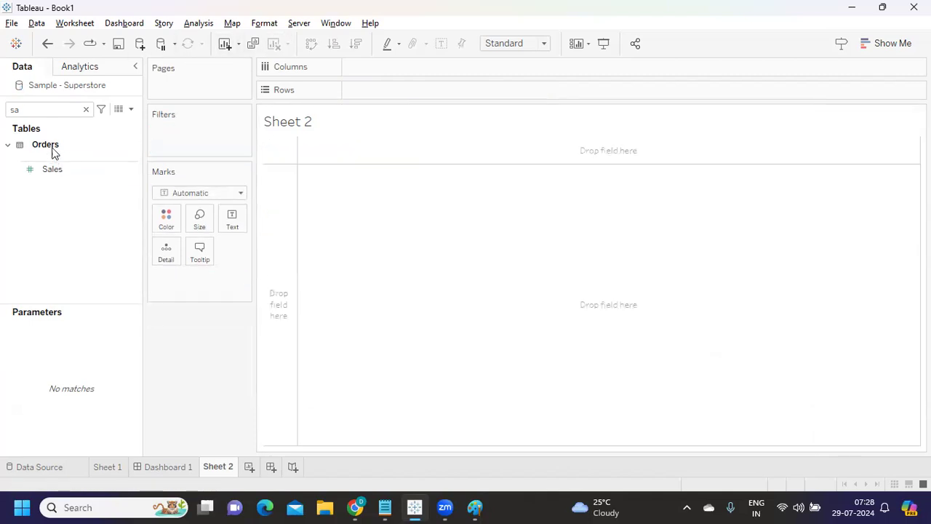
# - Rebuild Sheet 2 as a text table of SUM(Sales) by Sub-Category
pyautogui.click(86, 109)
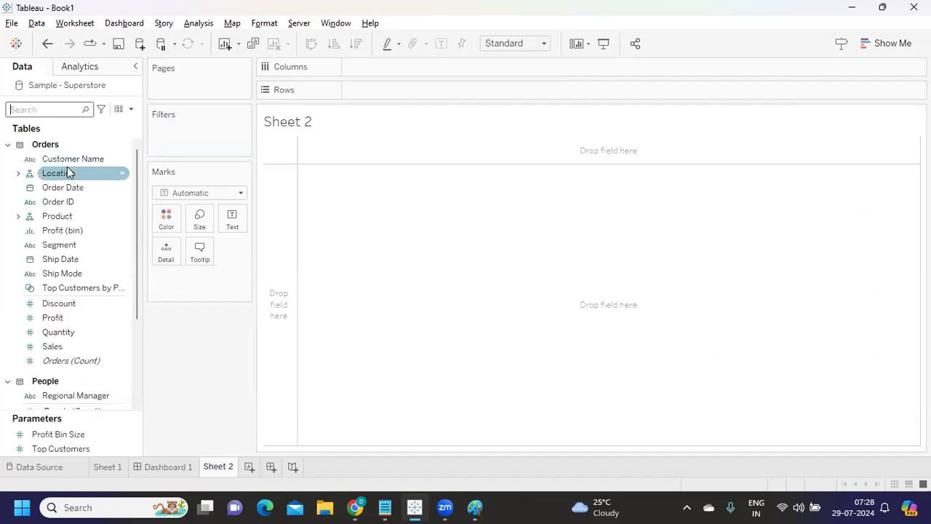
pyautogui.moveTo(54, 109)
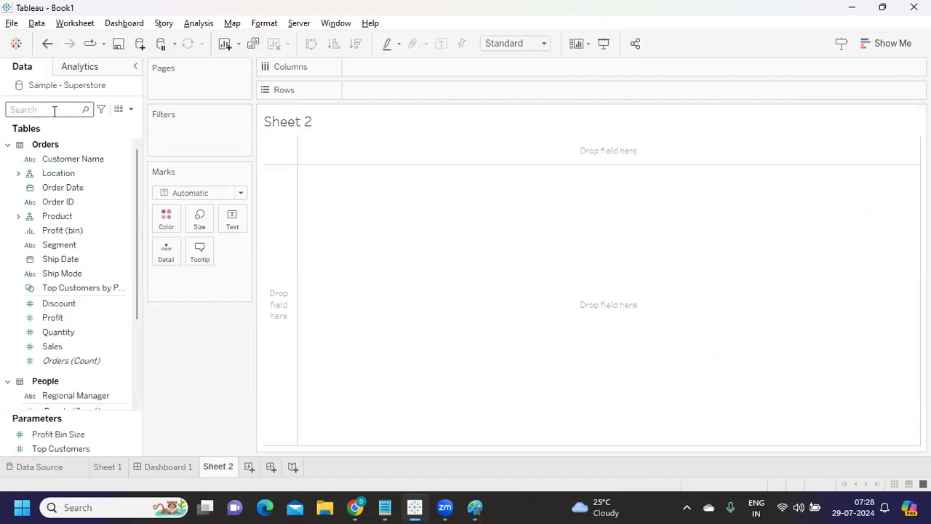
pyautogui.write('ca')
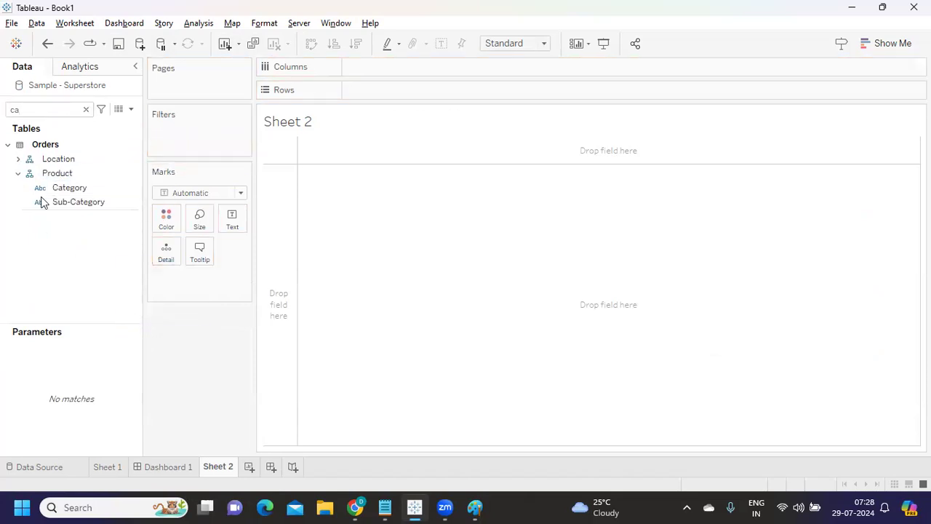
pyautogui.click(78, 201)
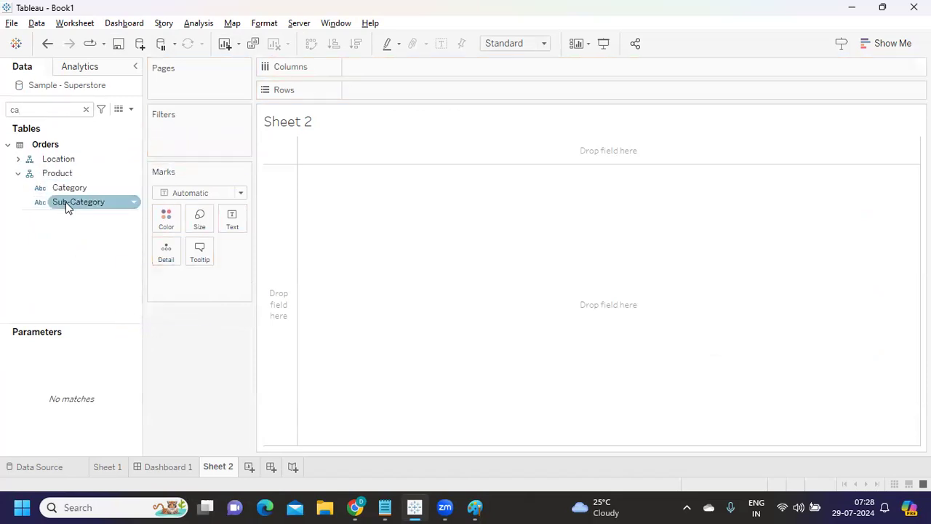
pyautogui.moveTo(78, 201); pyautogui.dragTo(393, 90)
pyautogui.write('s')
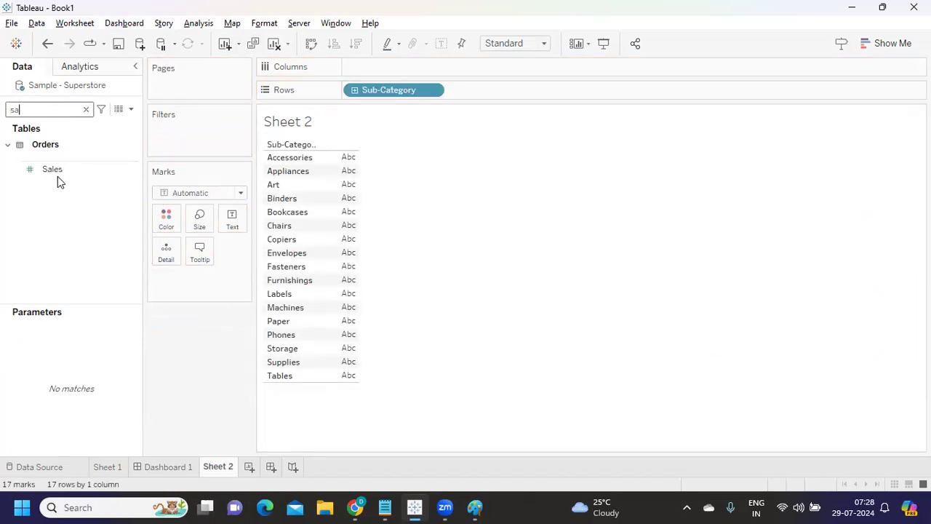
pyautogui.moveTo(53, 169); pyautogui.dragTo(233, 219)
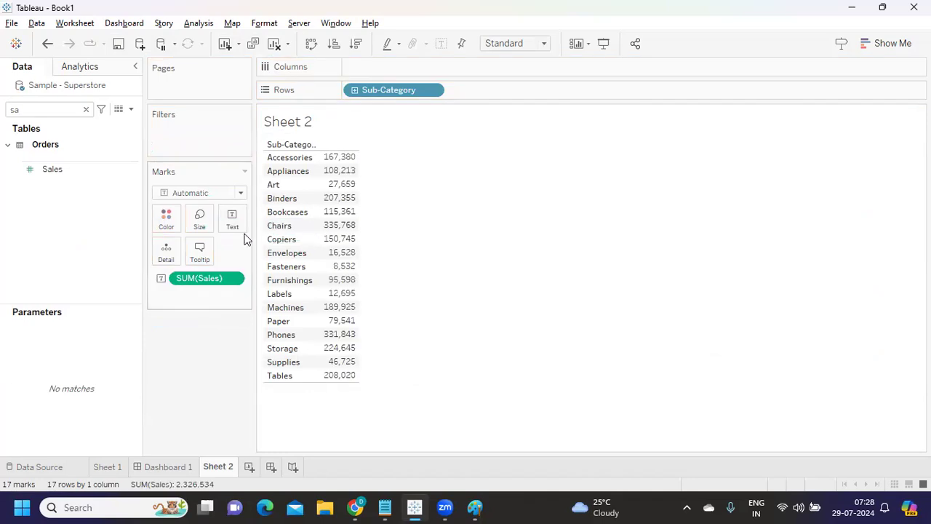
# - Sort the sub-categories by sales from highest to lowest
pyautogui.click(434, 90)
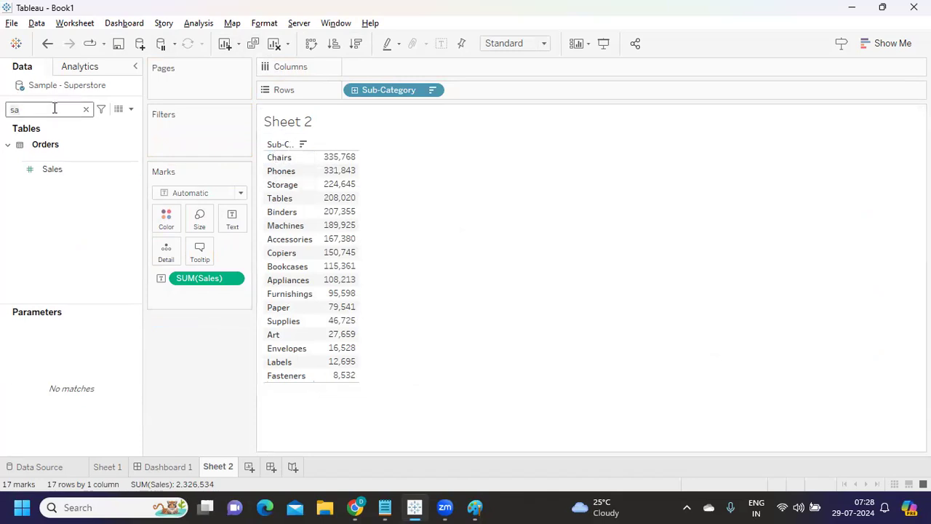
pyautogui.moveTo(70, 188); pyautogui.dragTo(361, 90)
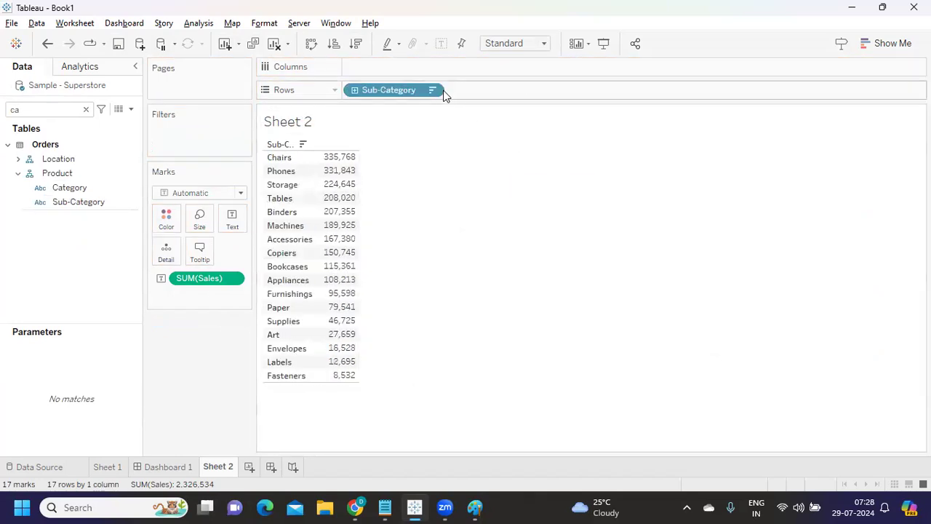
pyautogui.click(433, 91)
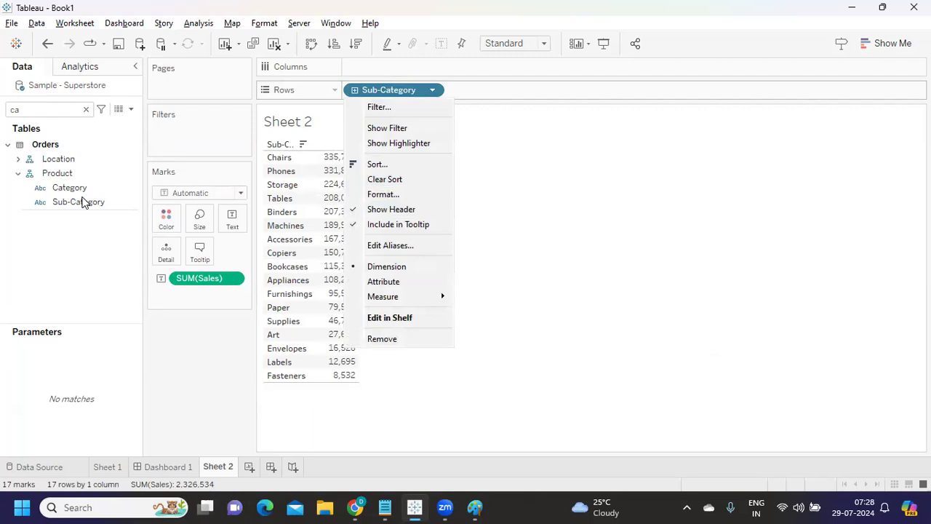
# - Filter Sub-Category to the Top 3 by Sum of Sales
pyautogui.click(378, 108)
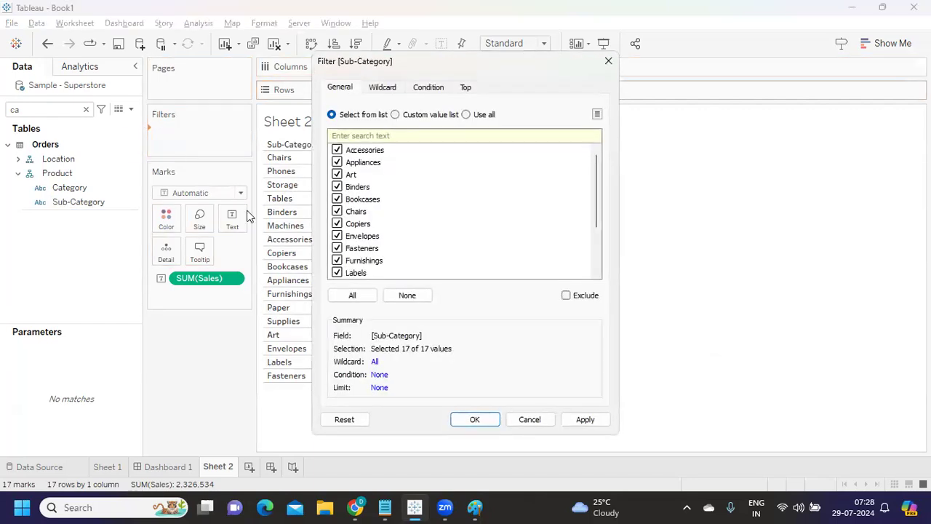
pyautogui.click(475, 419)
pyautogui.write('3')
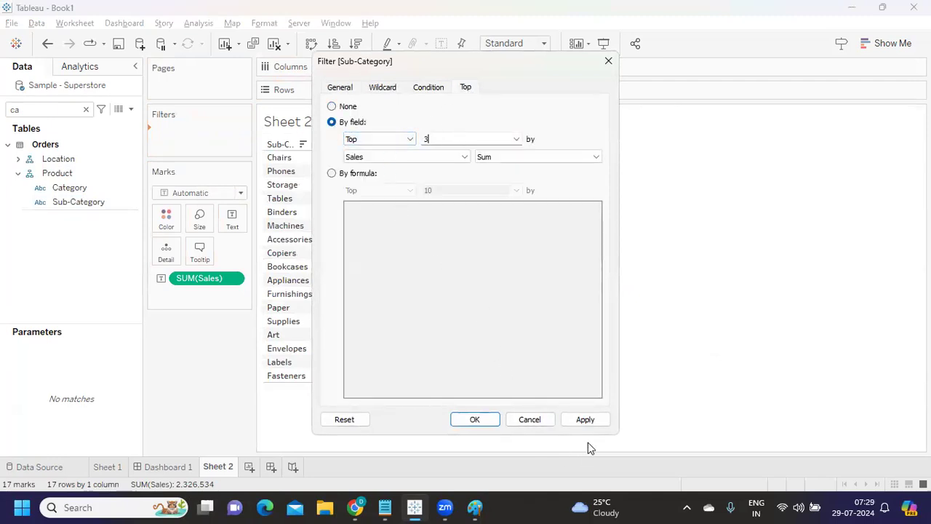
pyautogui.click(475, 419)
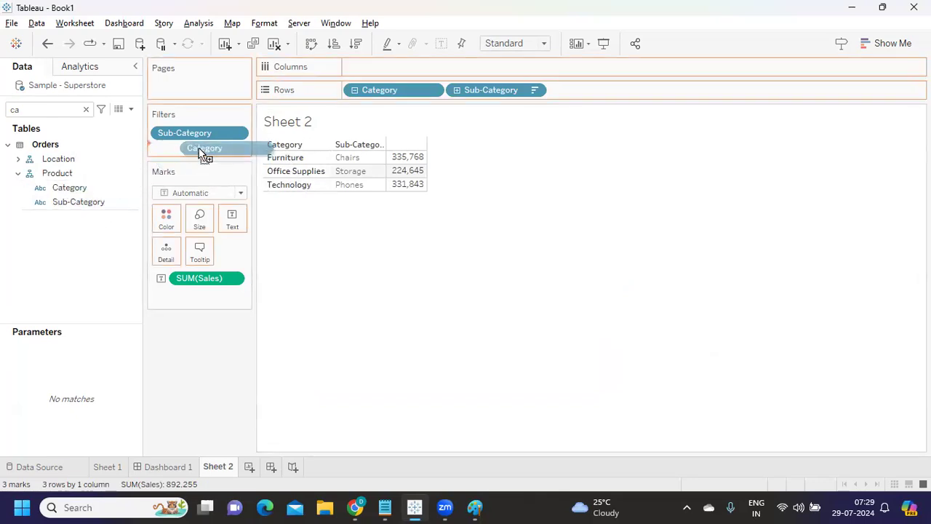
# - Add a Category filter card and keep only Office Supplies and Technology checked
pyautogui.doubleClick(204, 148)
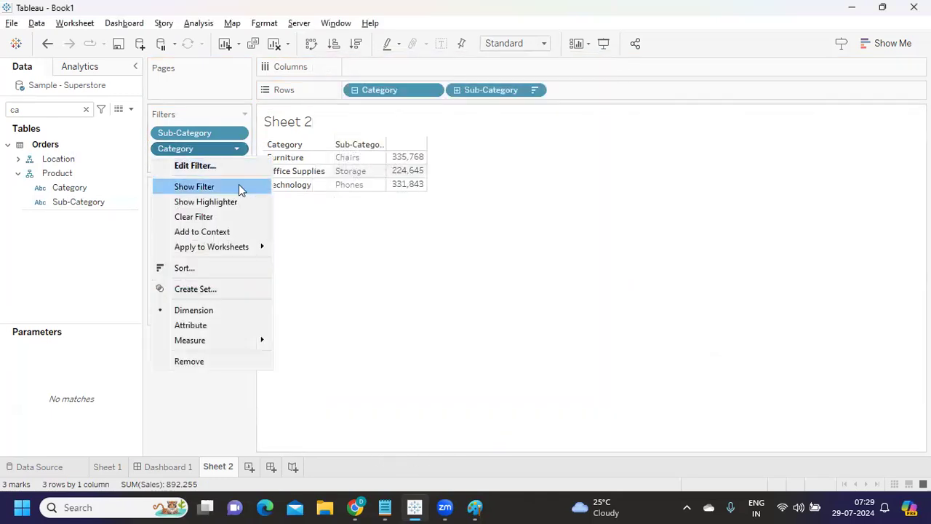
pyautogui.click(195, 186)
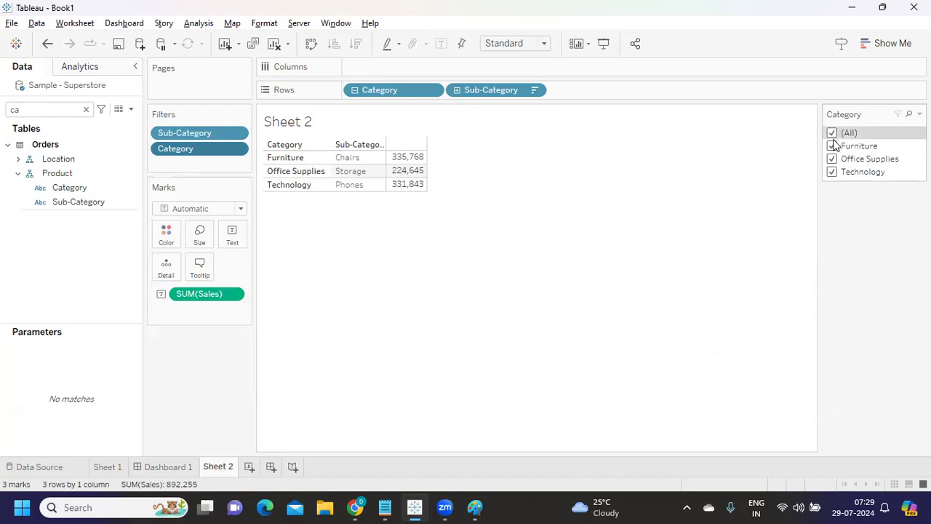
pyautogui.click(832, 132)
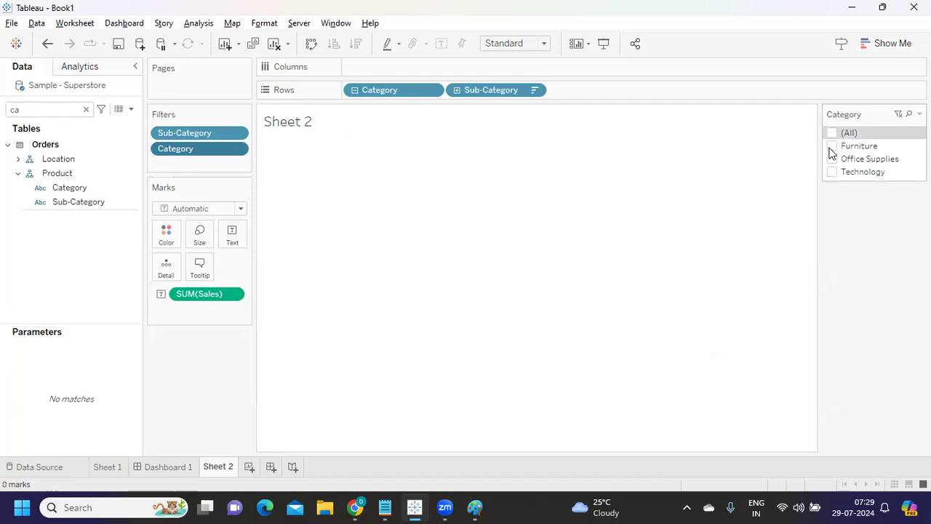
pyautogui.click(832, 145)
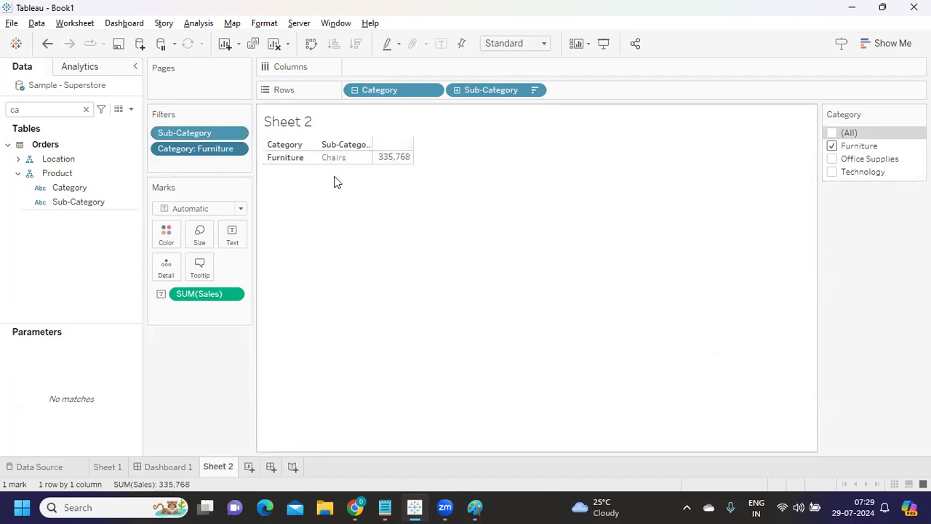
pyautogui.moveTo(885, 207)
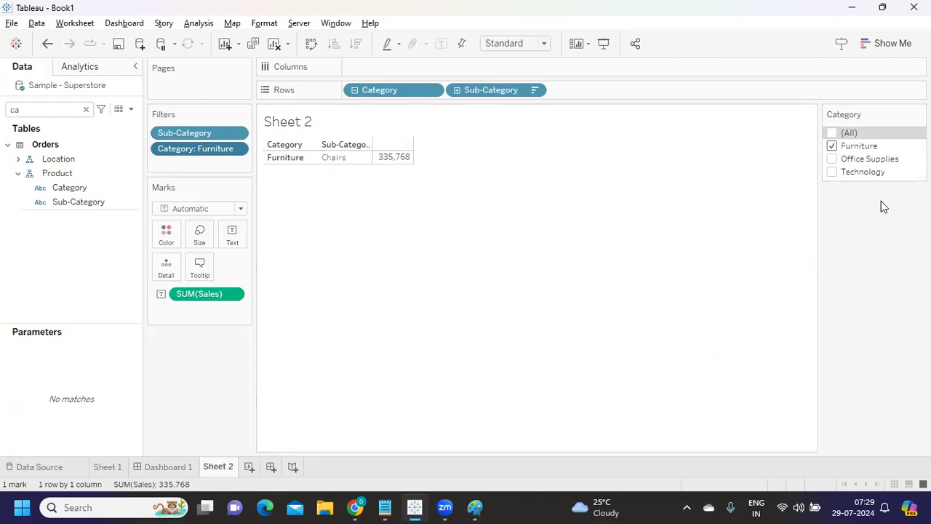
pyautogui.click(832, 159)
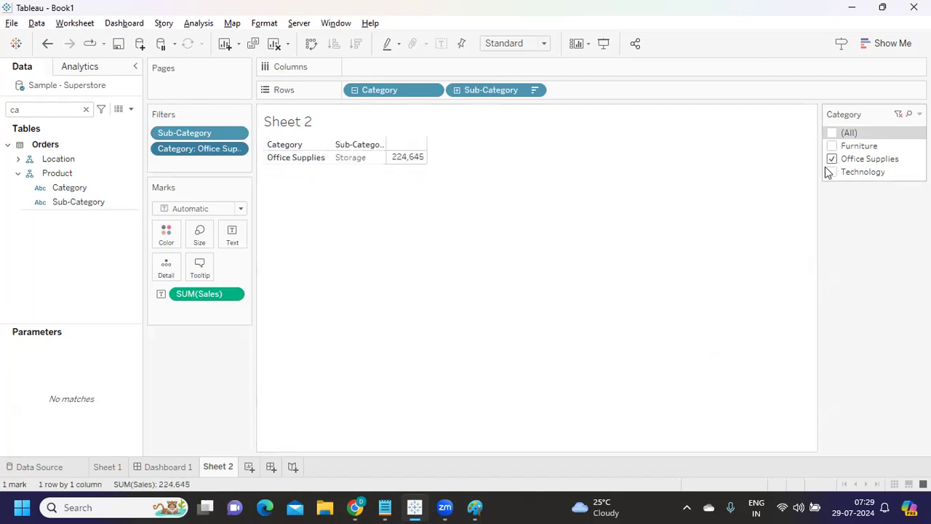
pyautogui.click(832, 171)
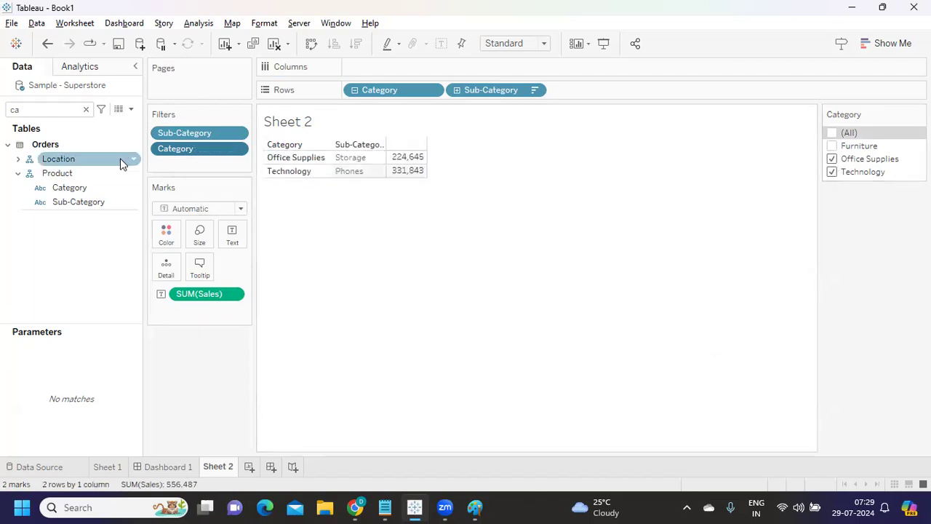
pyautogui.moveTo(207, 149)
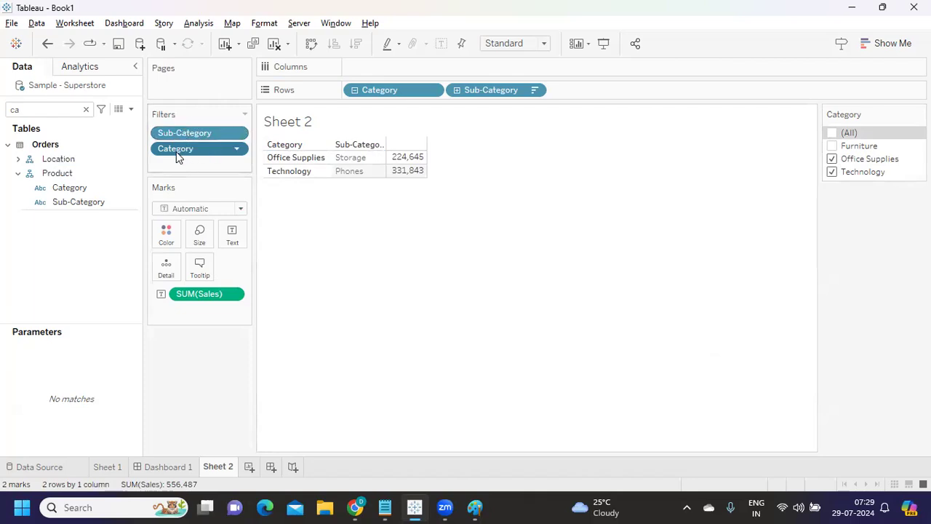
pyautogui.moveTo(174, 149)
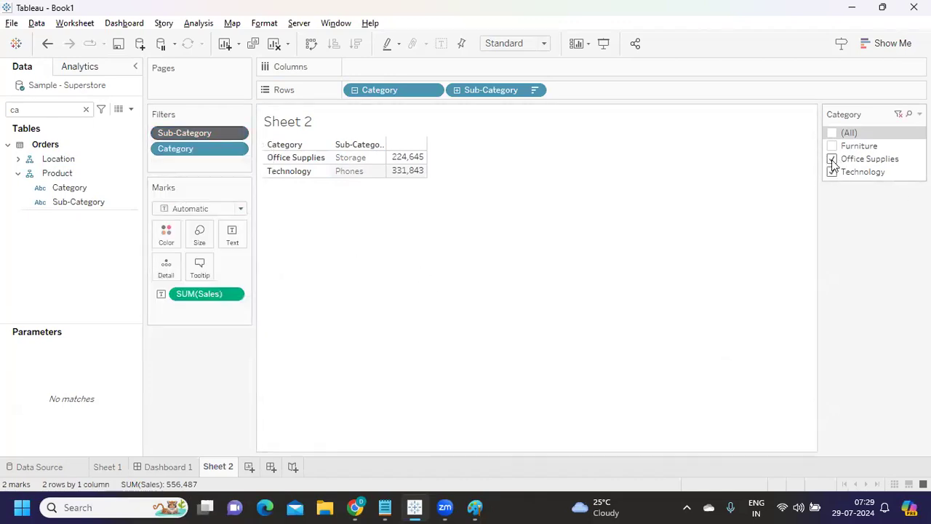
# - Make the Category filter a context filter and select Furniture to show its own top 3
pyautogui.click(832, 159)
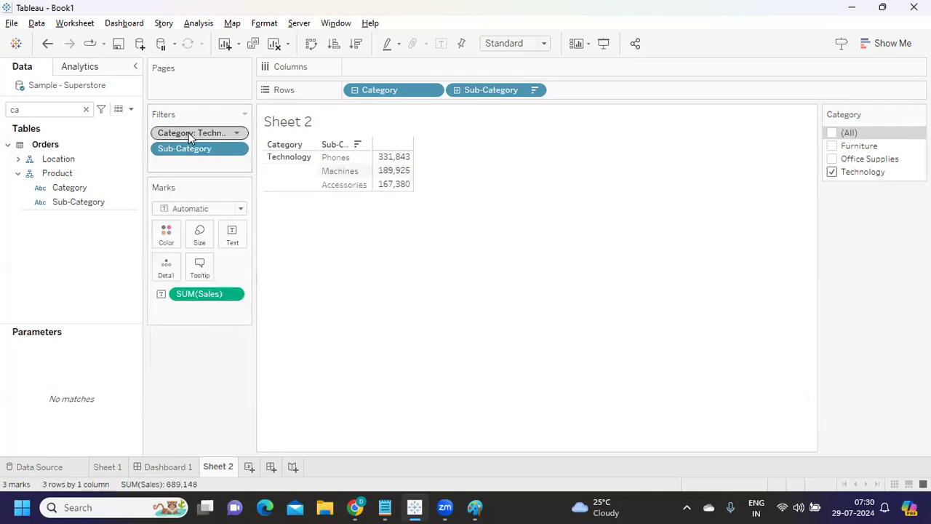
pyautogui.moveTo(240, 138)
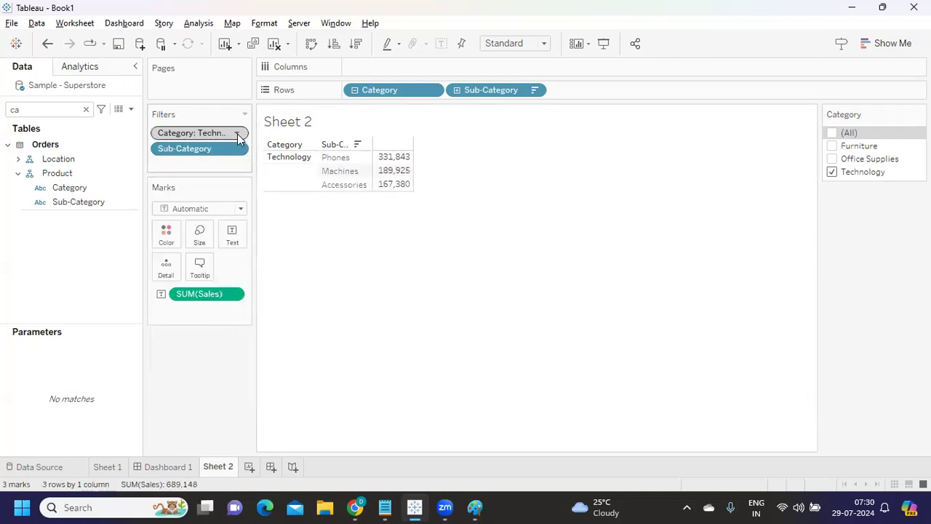
pyautogui.moveTo(203, 140)
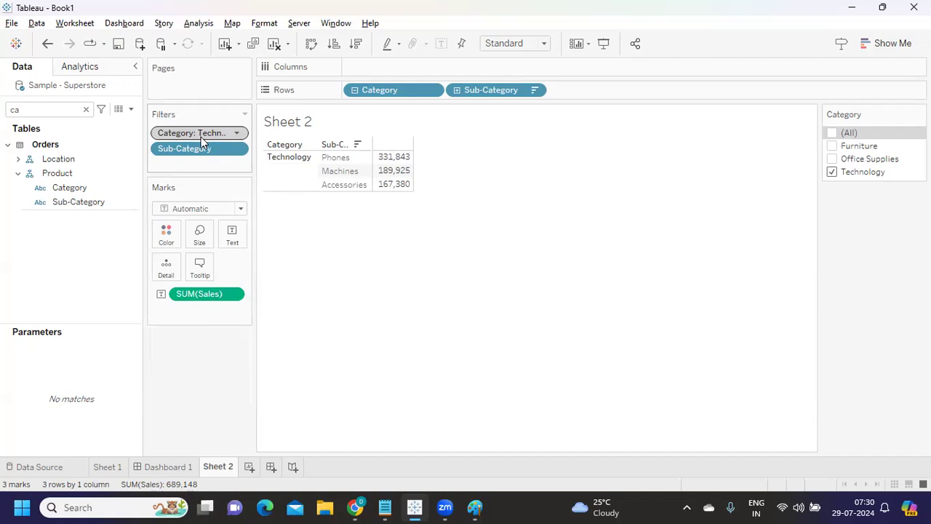
pyautogui.moveTo(192, 133)
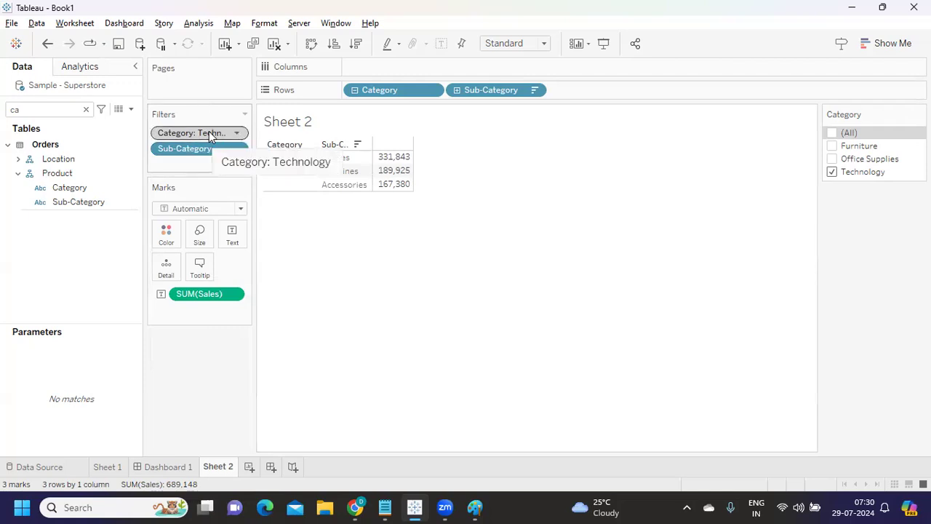
pyautogui.moveTo(192, 159)
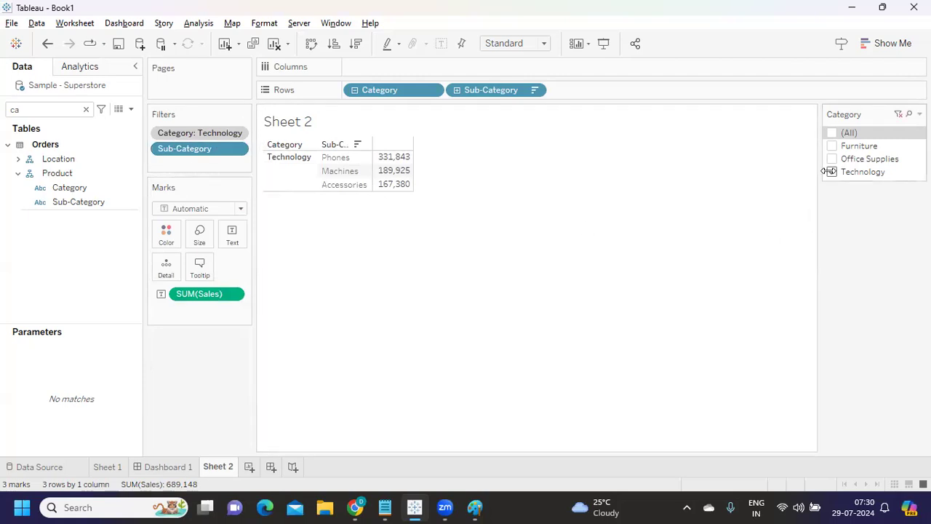
pyautogui.click(832, 146)
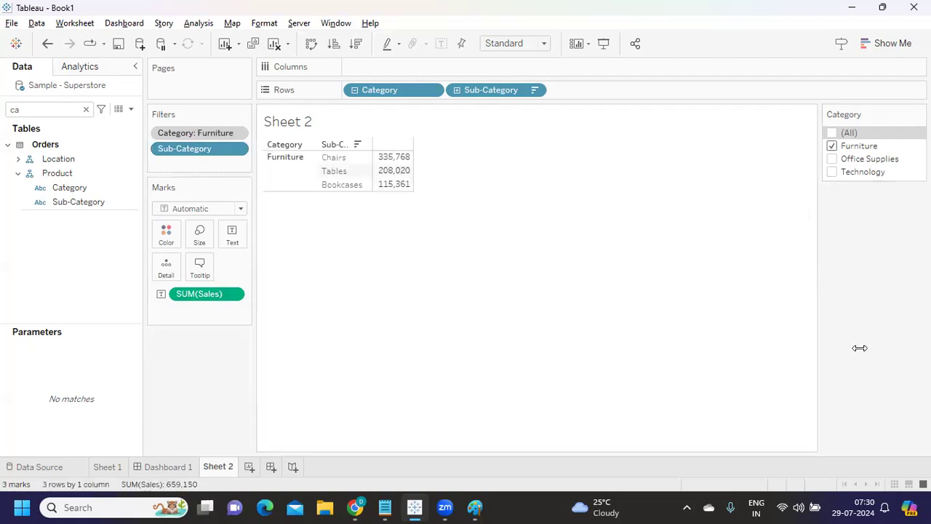
pyautogui.moveTo(347, 474)
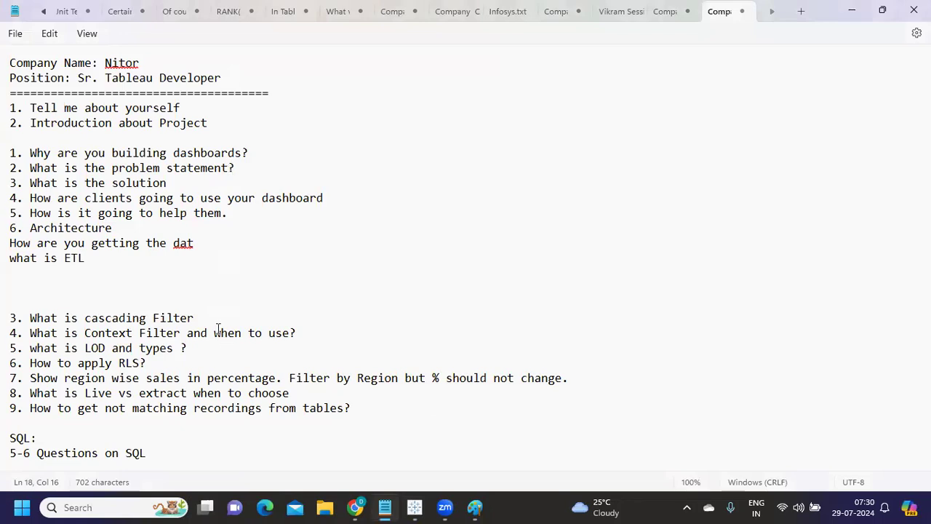
# - Add Fixed, Include, Exclude and Table Scoped as LOD types under question 5, then mark the RLS question
pyautogui.click(297, 332)
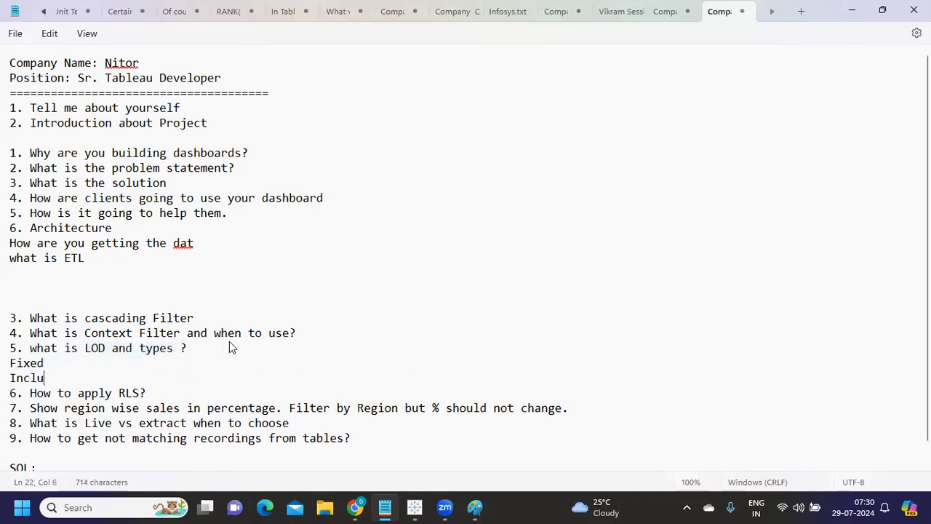
pyautogui.write('de')
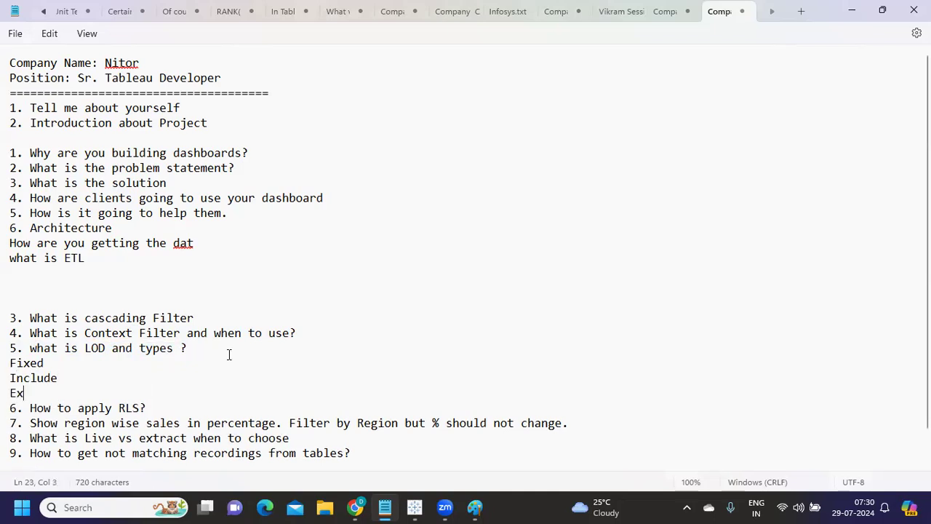
pyautogui.write('clude')
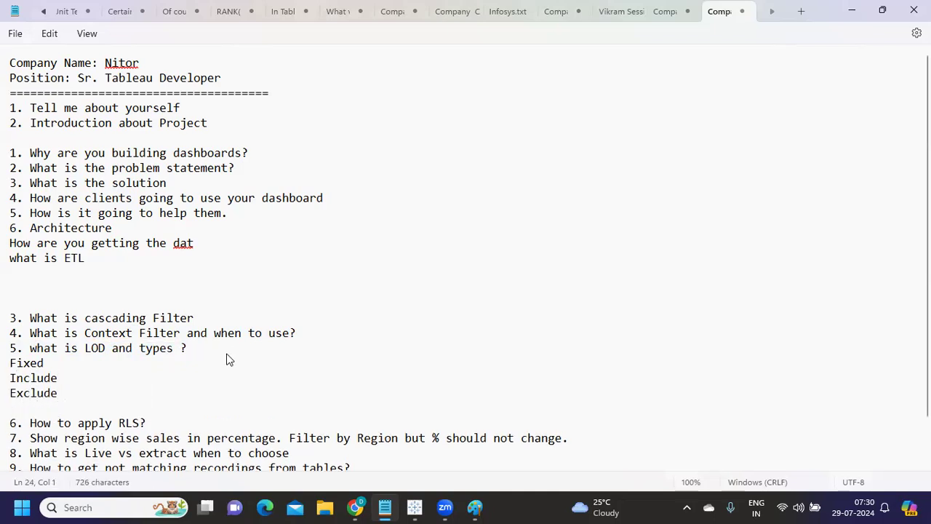
pyautogui.write('Table S')
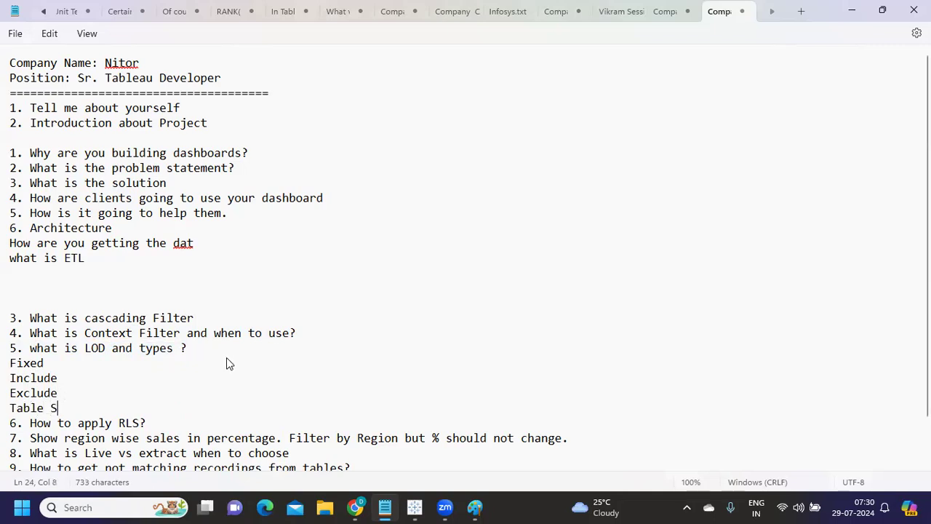
pyautogui.write('coped')
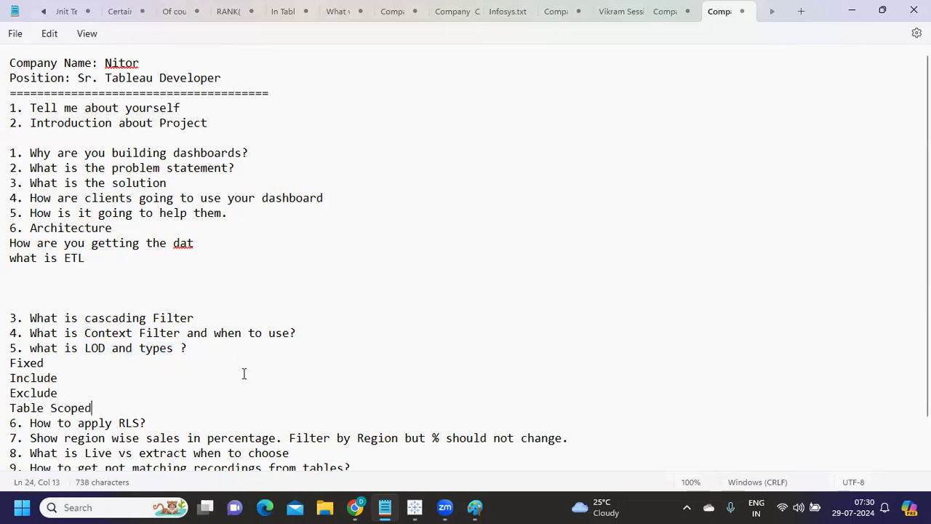
pyautogui.scroll(-3)
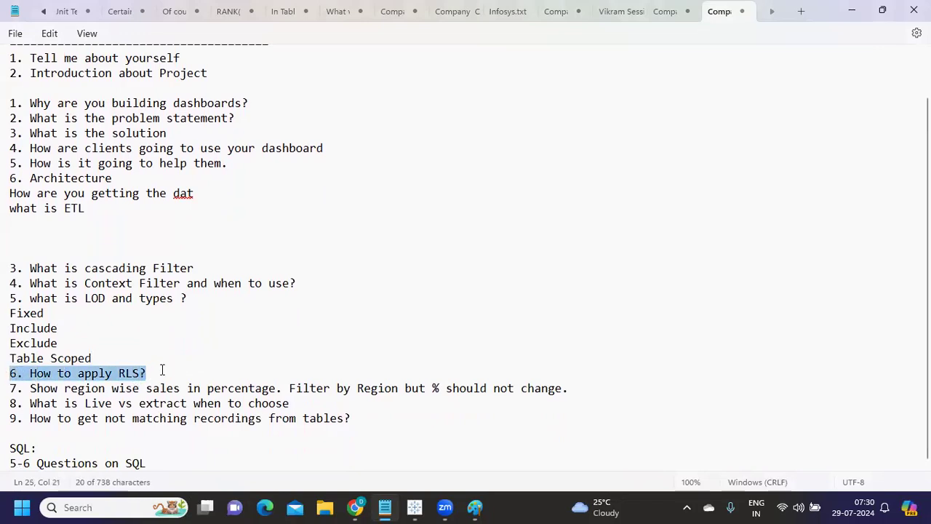
pyautogui.click(169, 366)
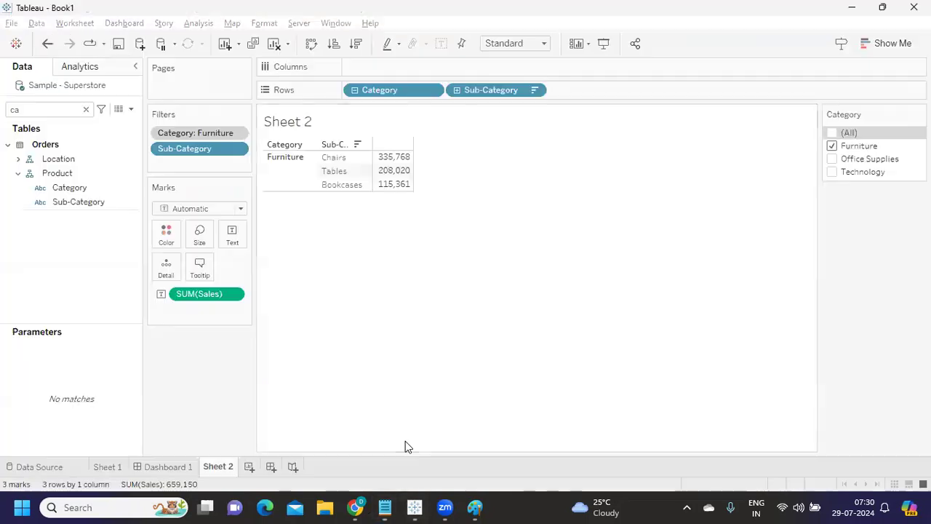
pyautogui.click(131, 109)
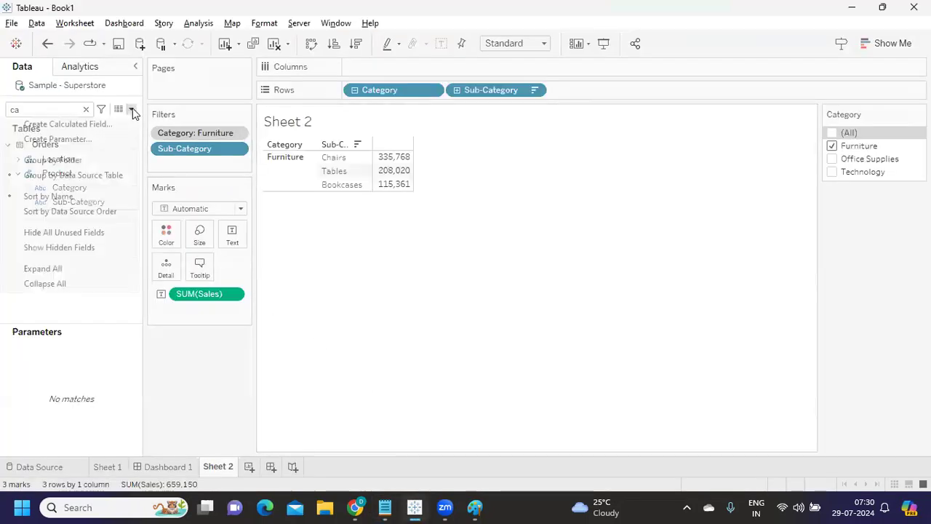
pyautogui.click(67, 124)
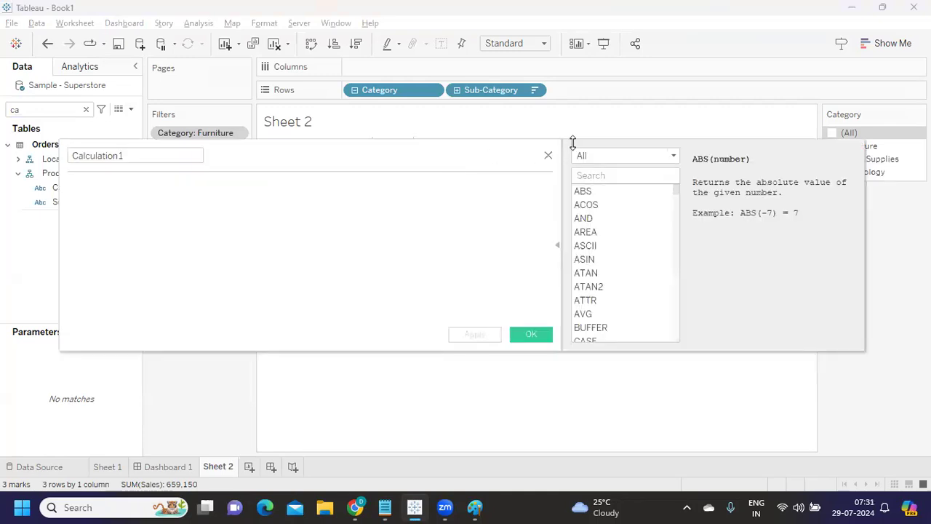
pyautogui.click(625, 154)
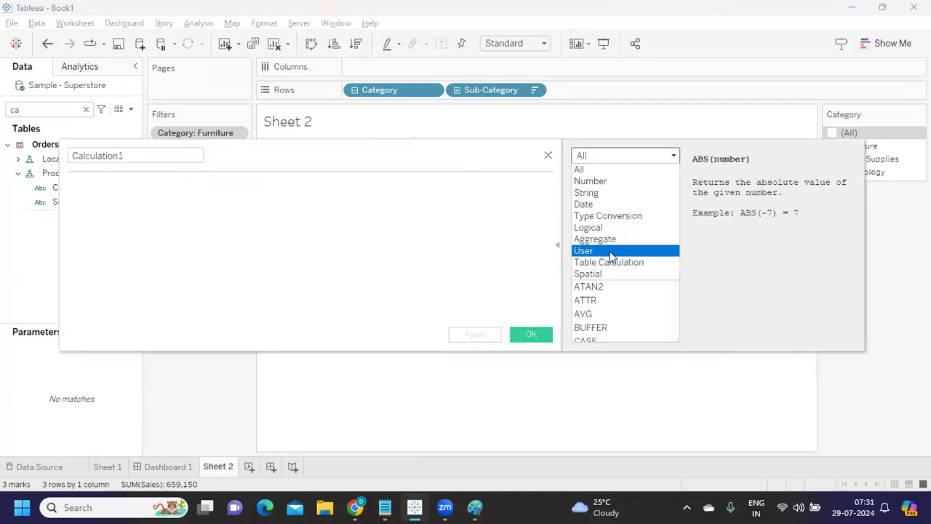
pyautogui.click(583, 250)
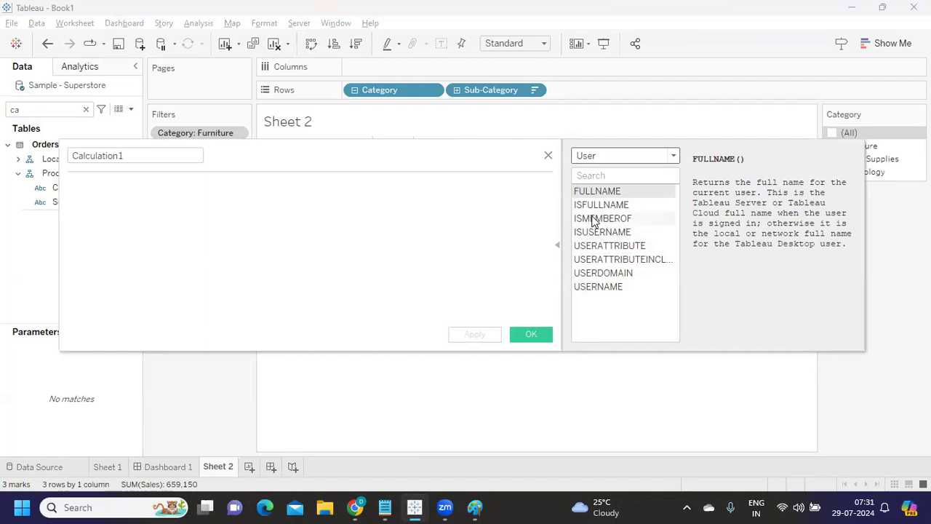
pyautogui.moveTo(599, 287)
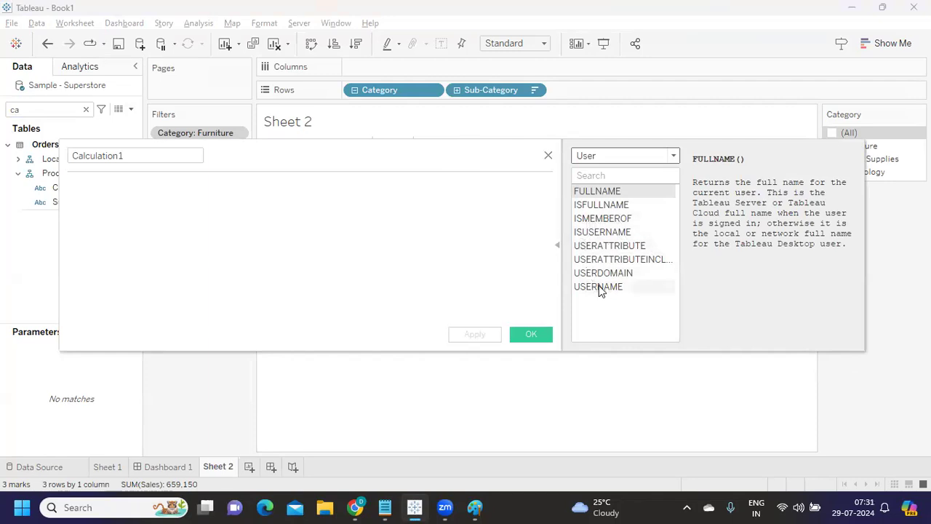
pyautogui.moveTo(599, 287)
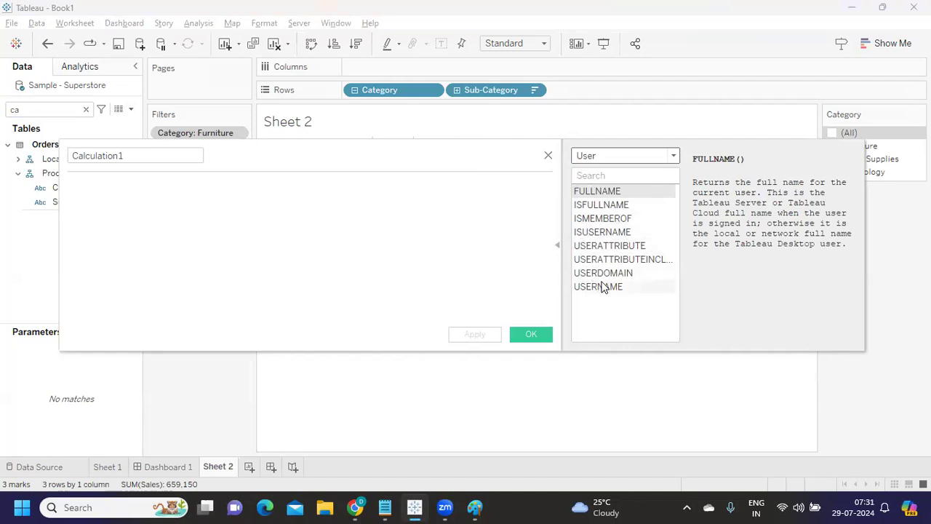
pyautogui.moveTo(541, 154)
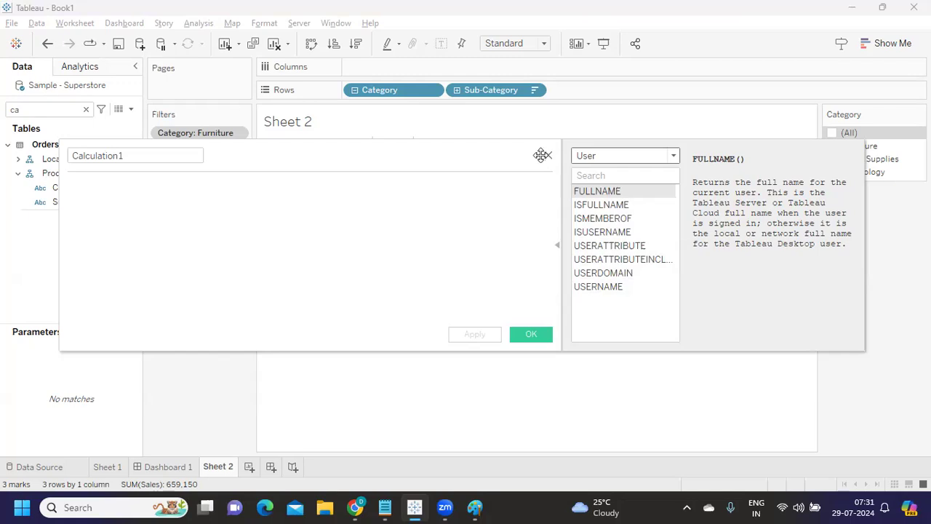
pyautogui.click(531, 333)
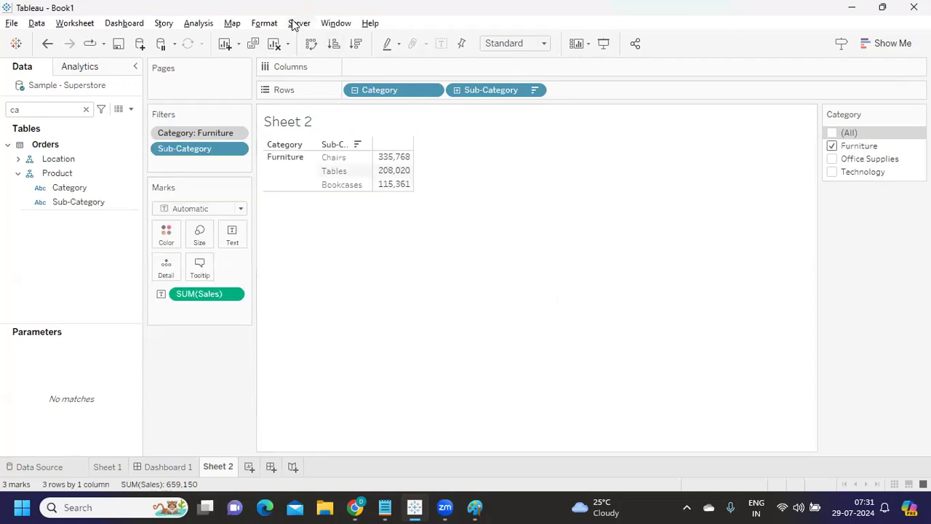
# - Start a Region user filter from the Server menu, cancel the Tableau Server sign-in and clear the field search
pyautogui.click(300, 24)
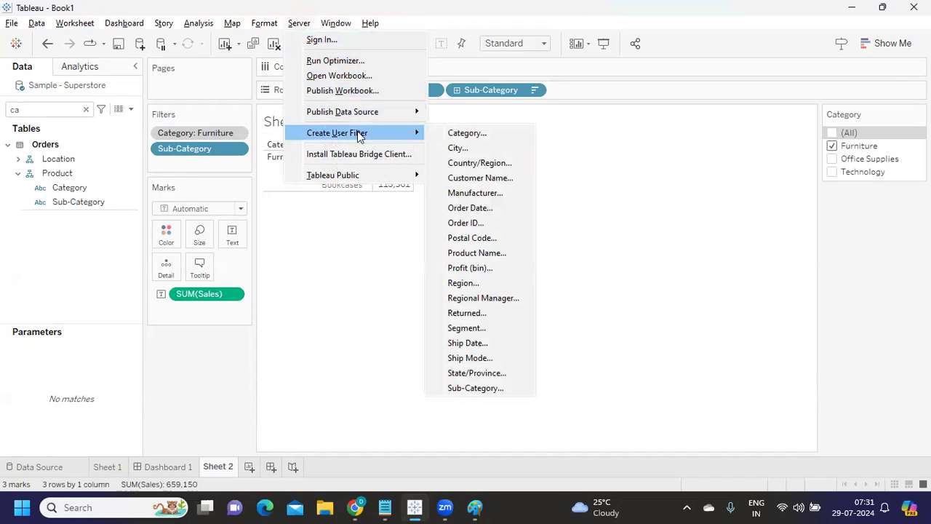
pyautogui.moveTo(463, 282)
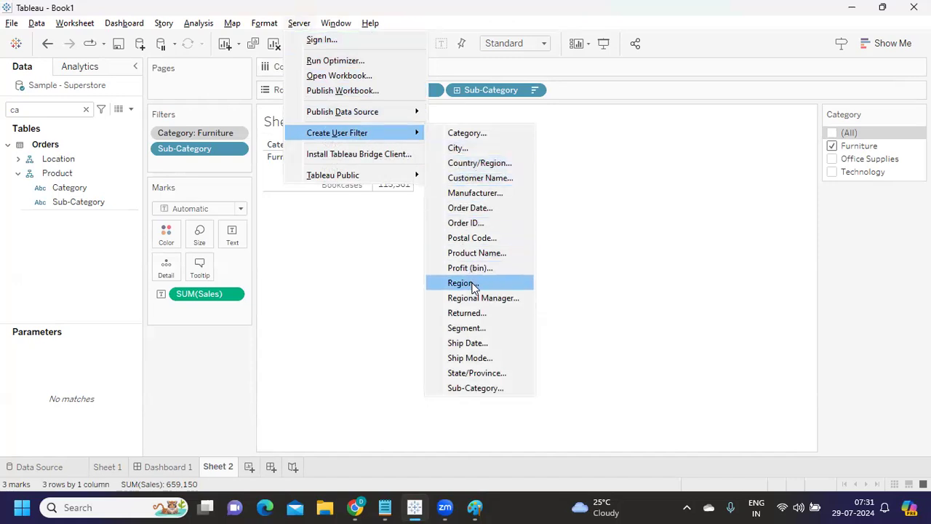
pyautogui.moveTo(486, 291)
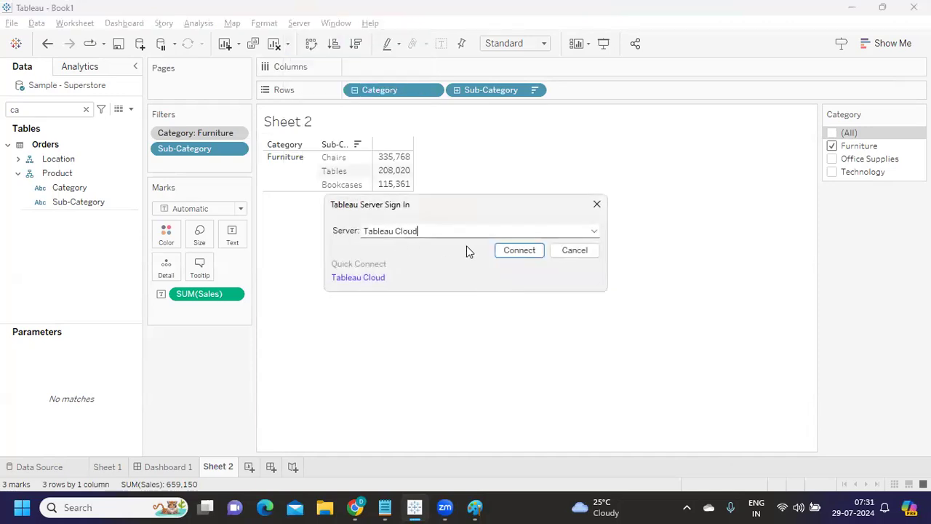
pyautogui.moveTo(573, 251)
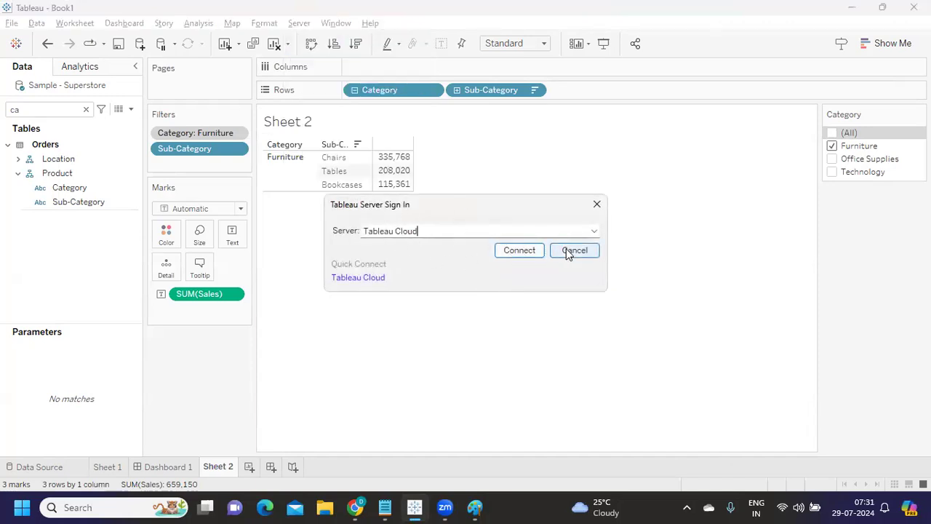
pyautogui.click(573, 250)
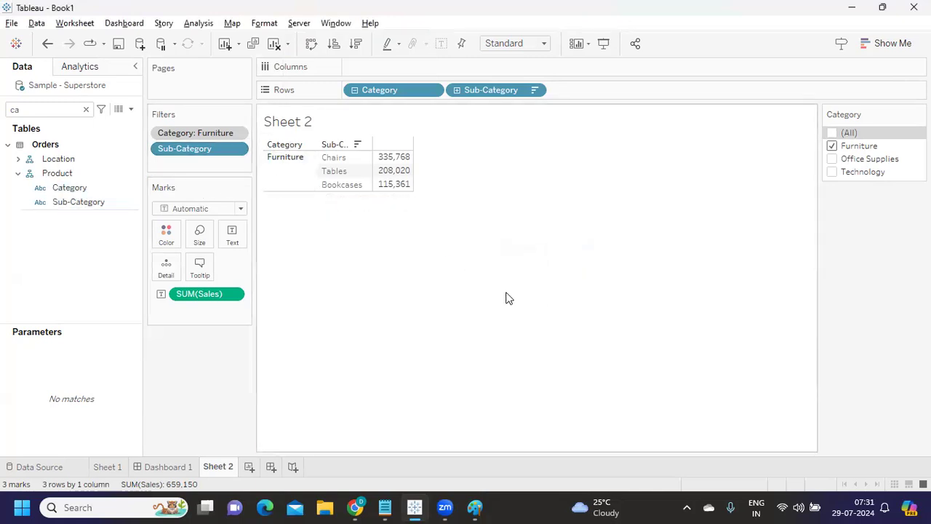
pyautogui.moveTo(349, 242)
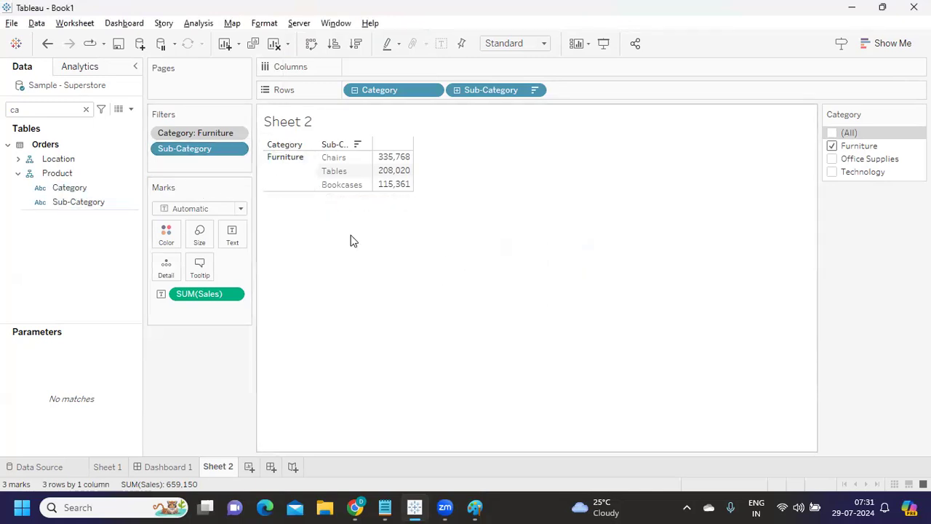
pyautogui.click(86, 110)
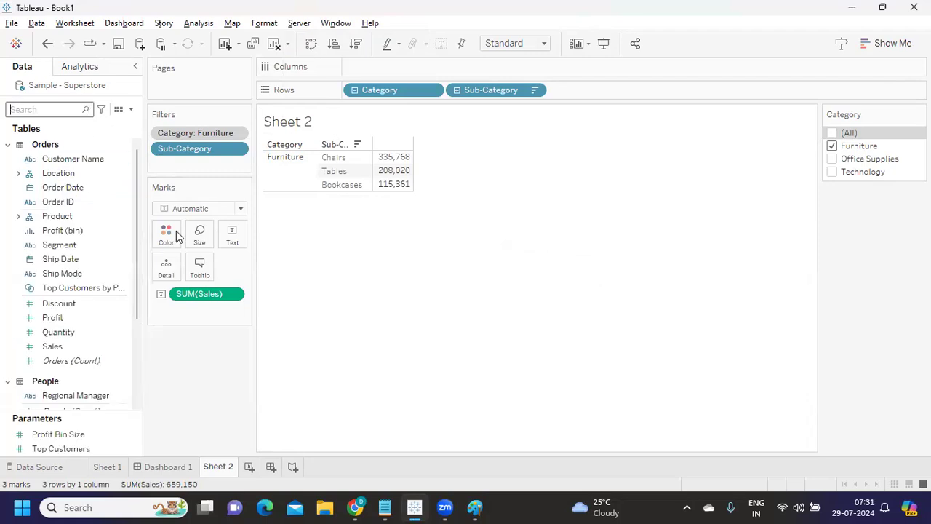
pyautogui.moveTo(445, 506)
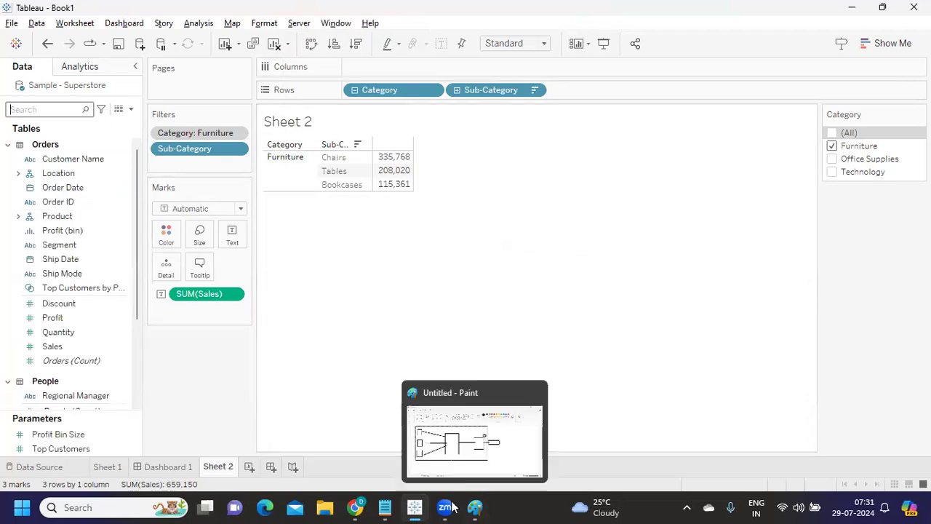
# - Return to the Notepad question list and select the RLS question text
pyautogui.click(384, 506)
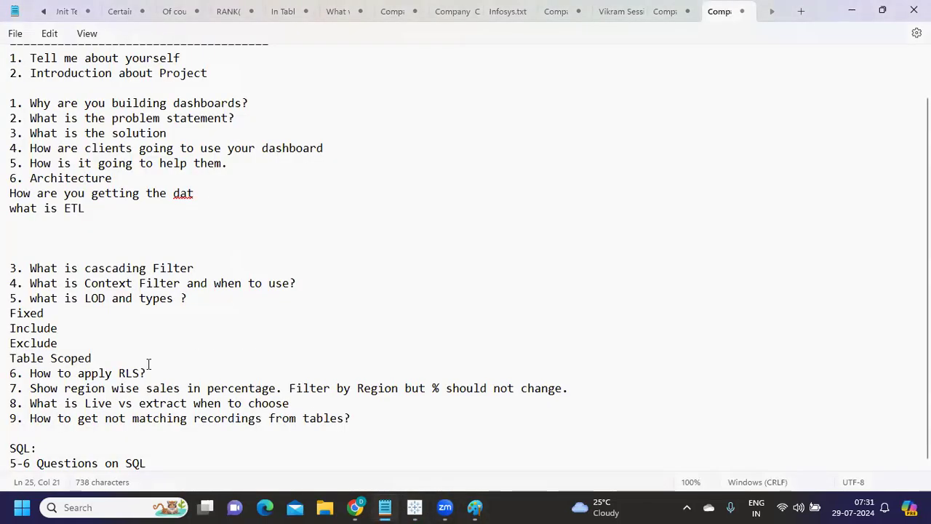
pyautogui.doubleClick(87, 373)
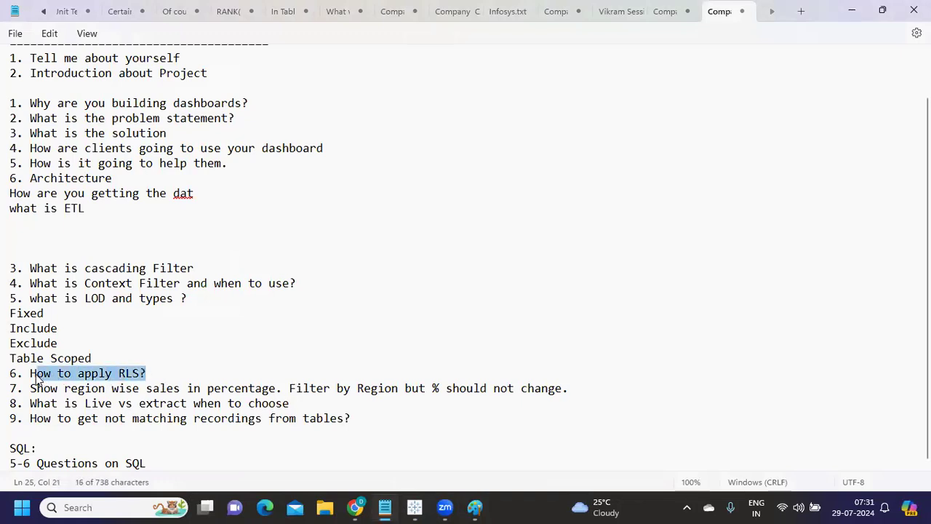
# - Highlight the region-wise sales '% should not change' question, then bring Tableau - Book1 forward
pyautogui.click(207, 358)
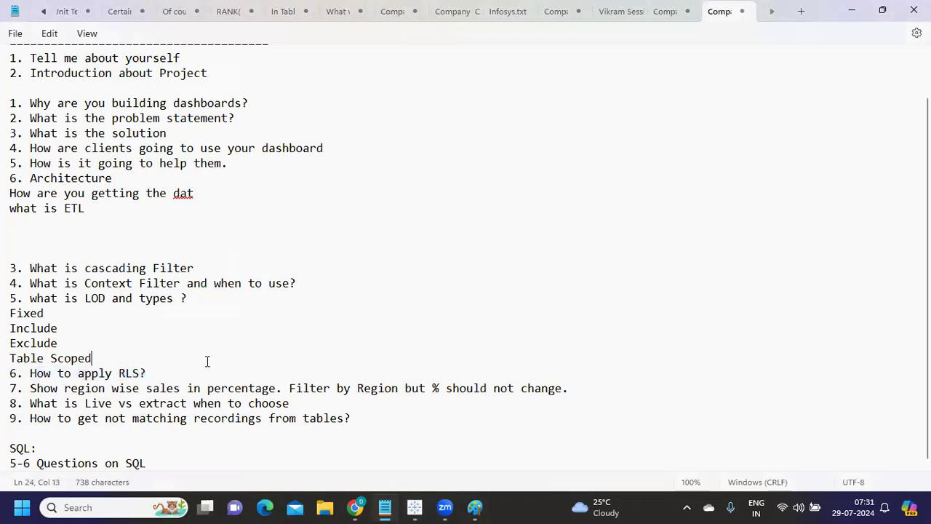
pyautogui.doubleClick(85, 387)
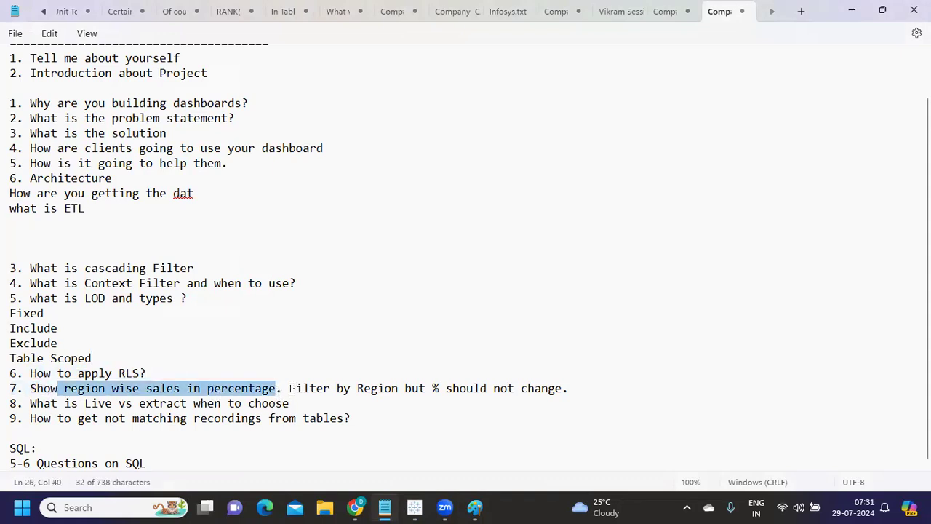
pyautogui.click(568, 387)
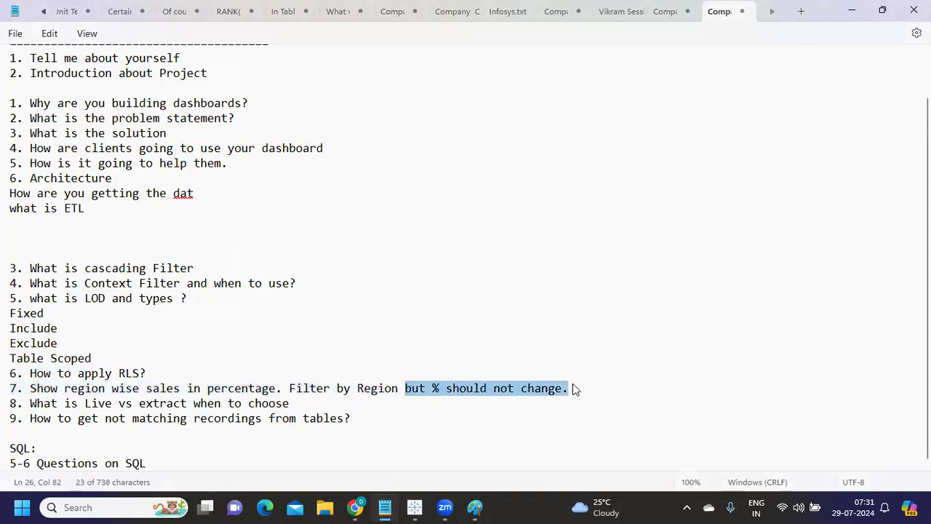
pyautogui.moveTo(413, 506)
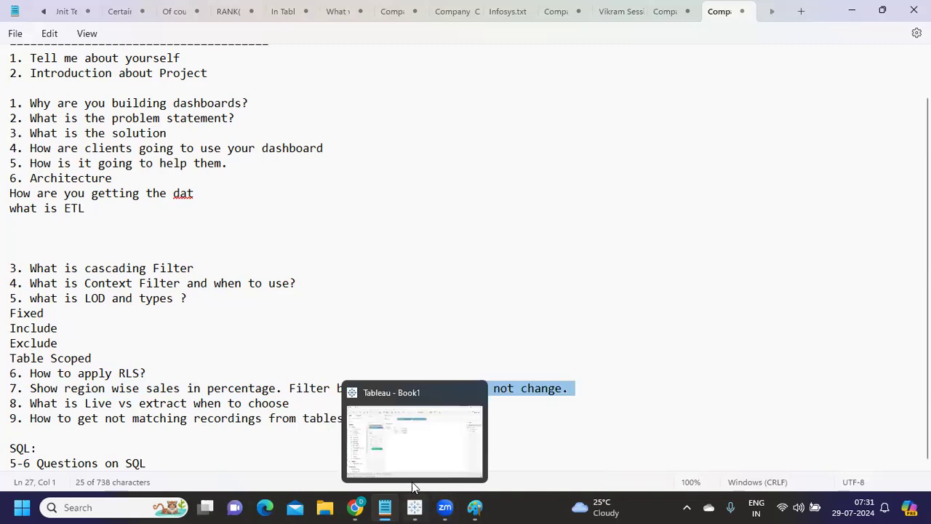
pyautogui.click(413, 439)
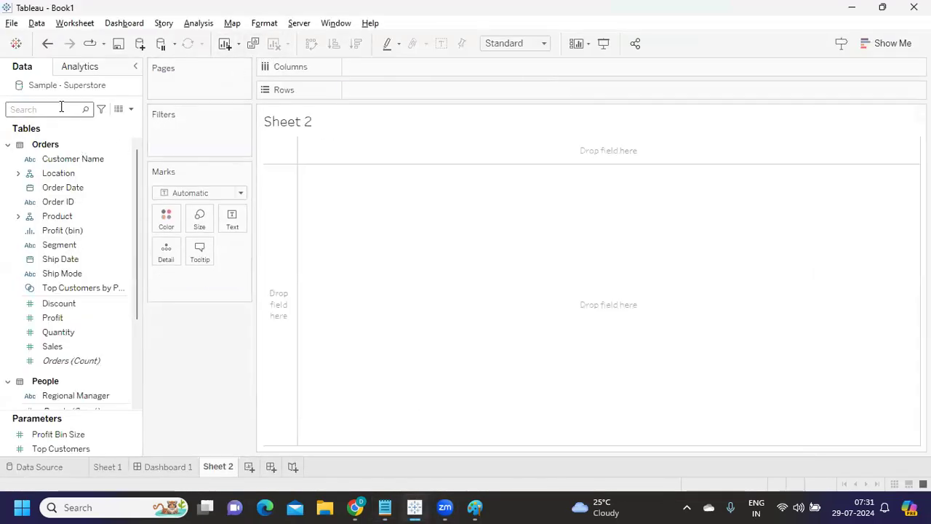
# - Put Region on Rows with Sales as text and show it as Percent of Total per region
pyautogui.write('re')
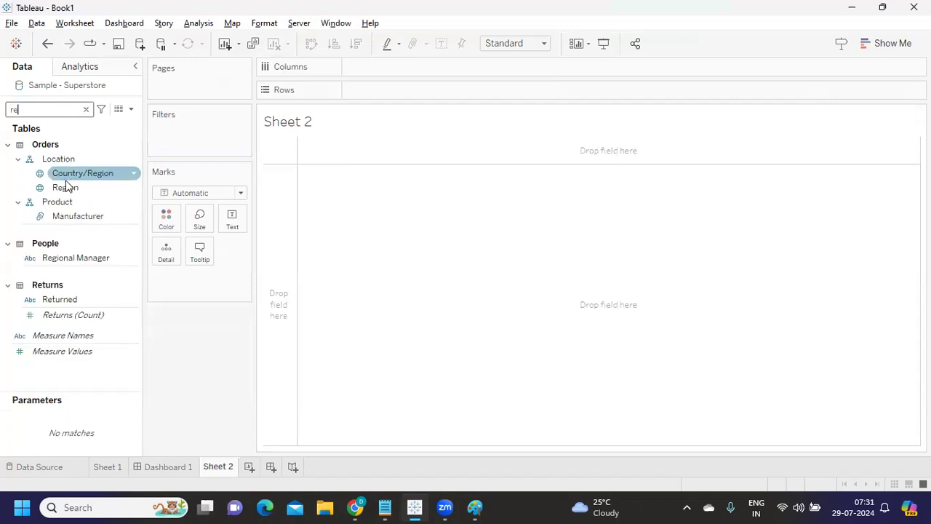
pyautogui.moveTo(64, 186); pyautogui.dragTo(393, 90)
pyautogui.write('sa')
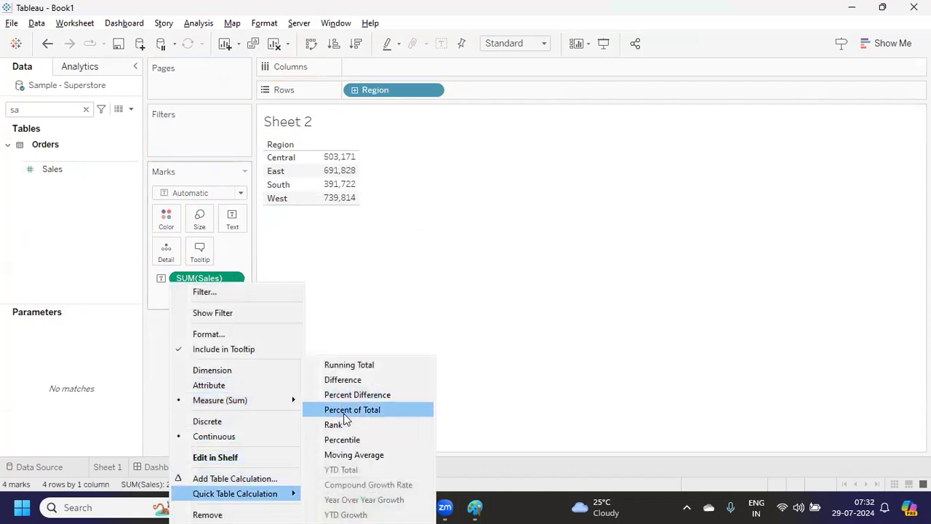
pyautogui.click(352, 409)
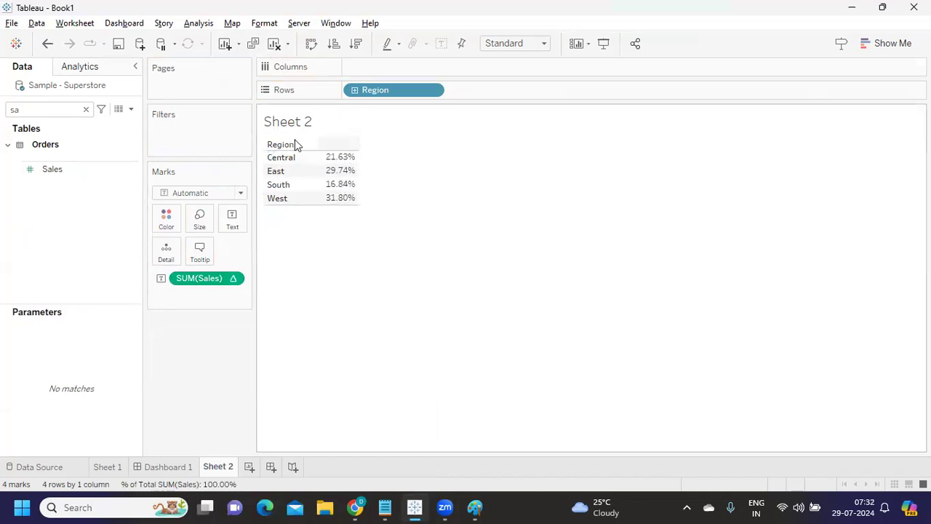
pyautogui.moveTo(328, 157)
pyautogui.write('re')
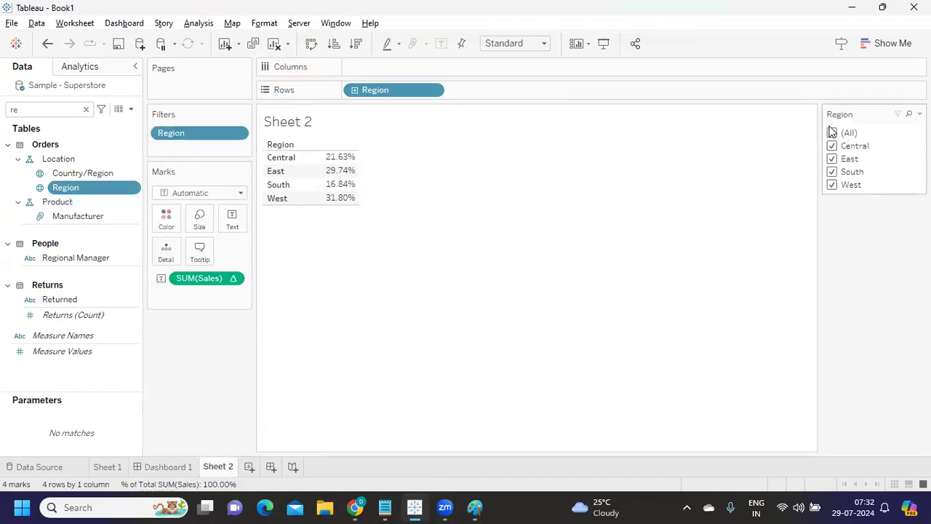
# - Filter Sheet 2 by Region, trying Central alone, Central plus East, and all regions
pyautogui.click(832, 133)
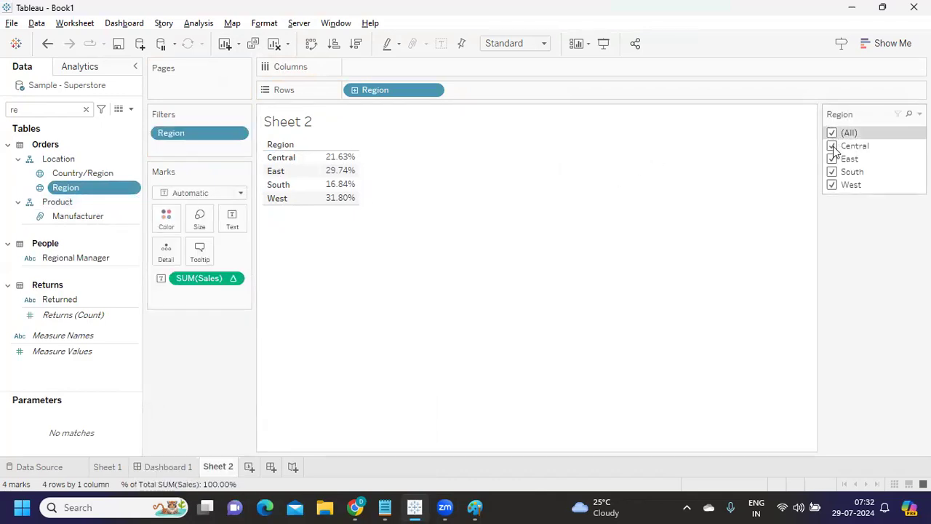
pyautogui.click(833, 146)
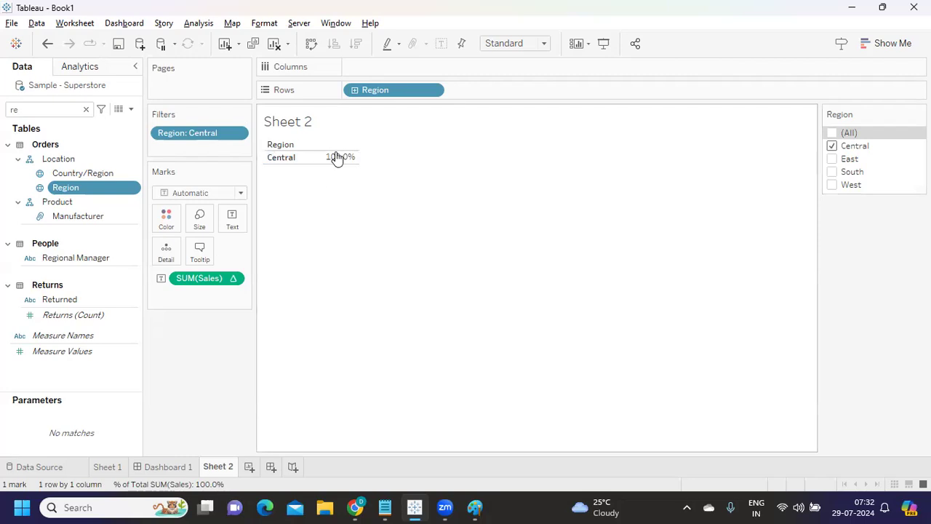
pyautogui.moveTo(835, 167)
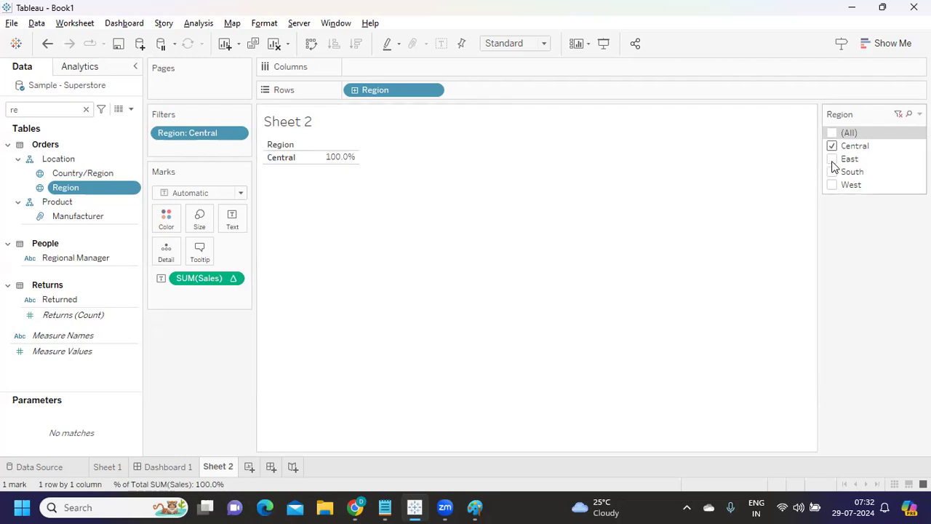
pyautogui.click(832, 158)
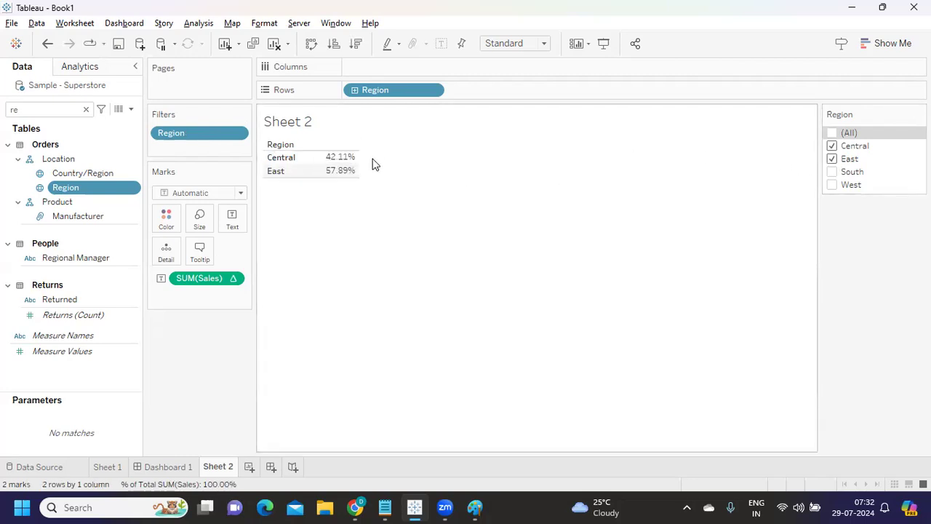
pyautogui.moveTo(341, 170)
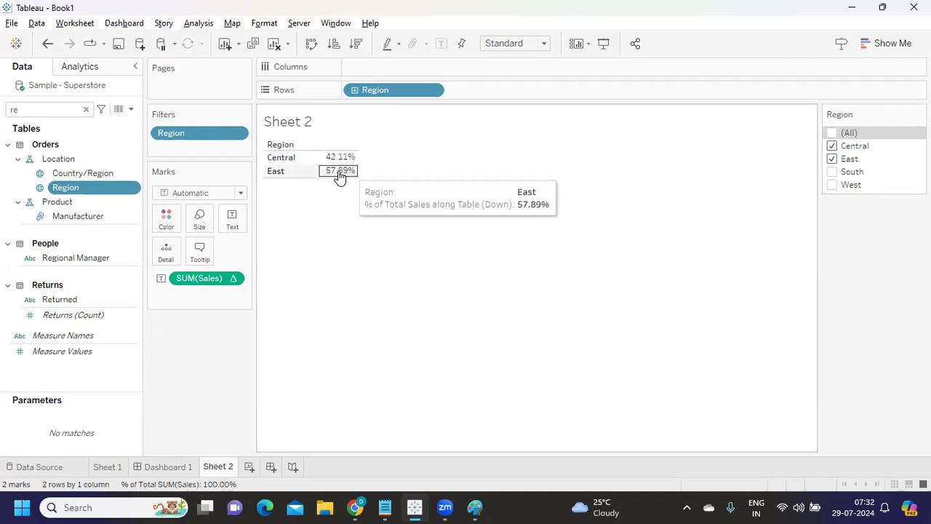
pyautogui.moveTo(361, 175)
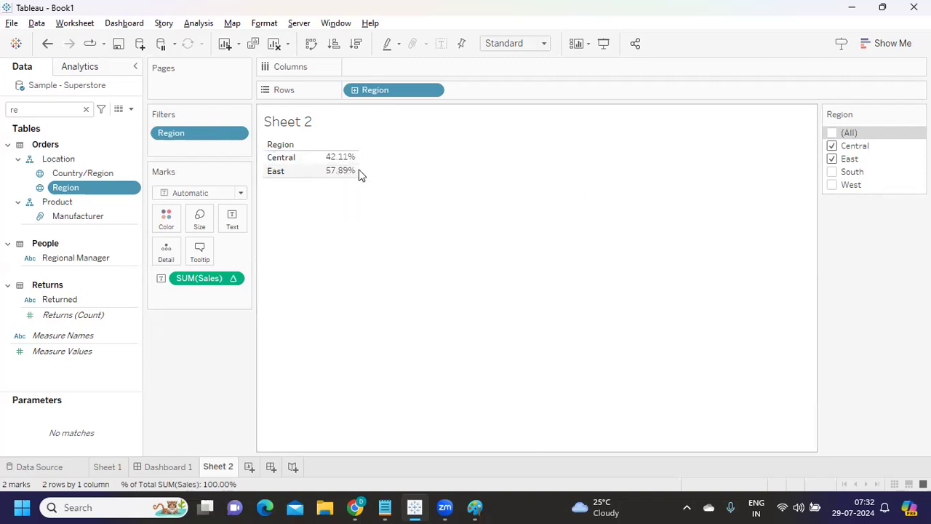
pyautogui.moveTo(352, 178)
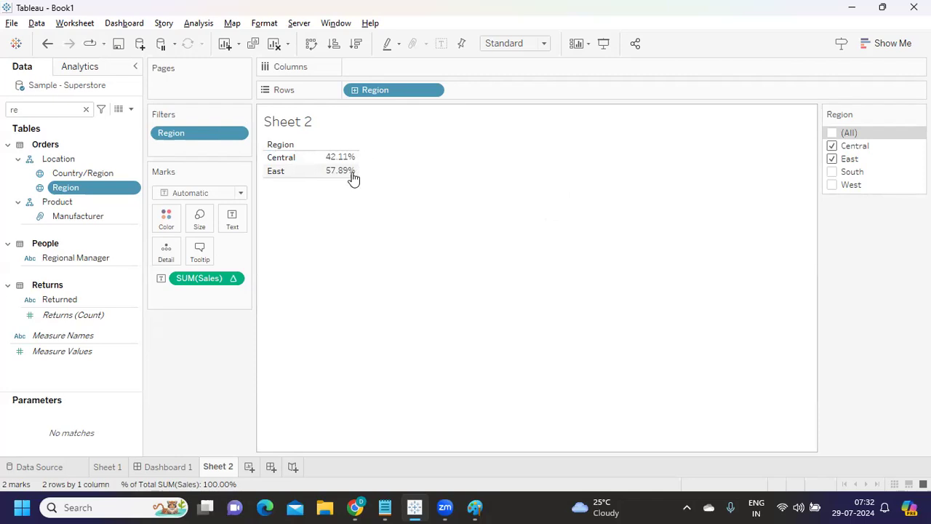
pyautogui.moveTo(789, 145)
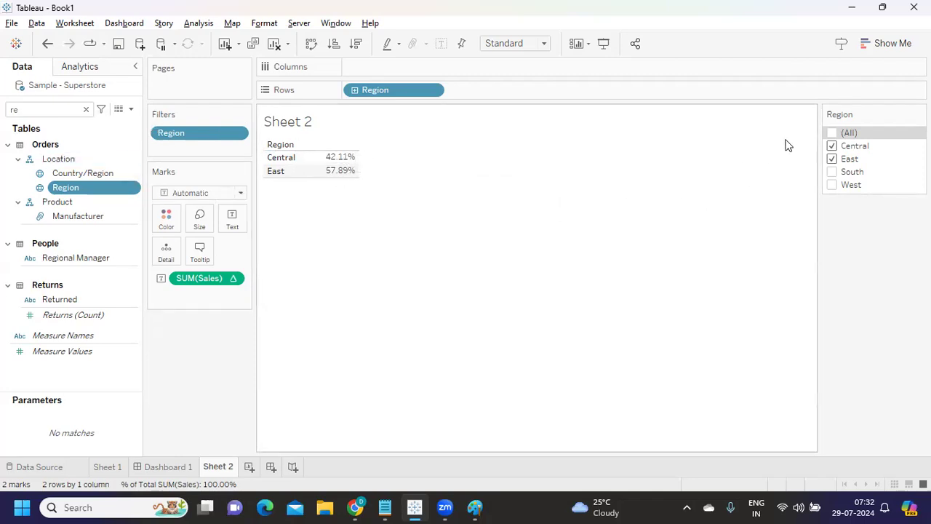
pyautogui.click(833, 132)
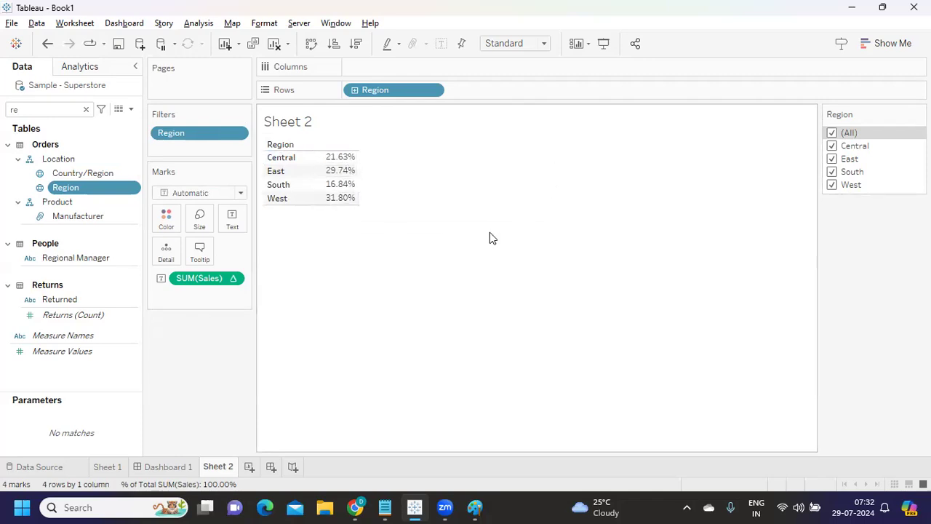
pyautogui.click(832, 133)
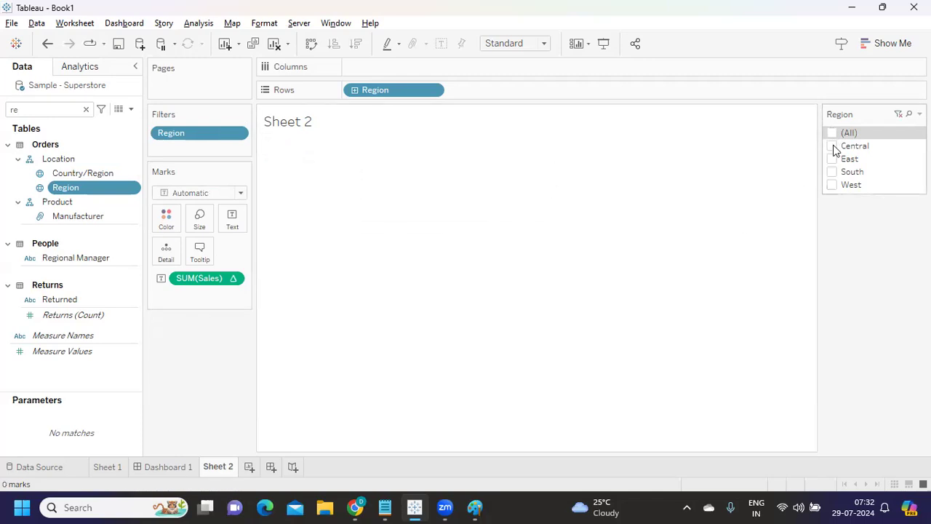
# - Settle the Region filter on Central only, where its percent of total shows 100%
pyautogui.click(833, 159)
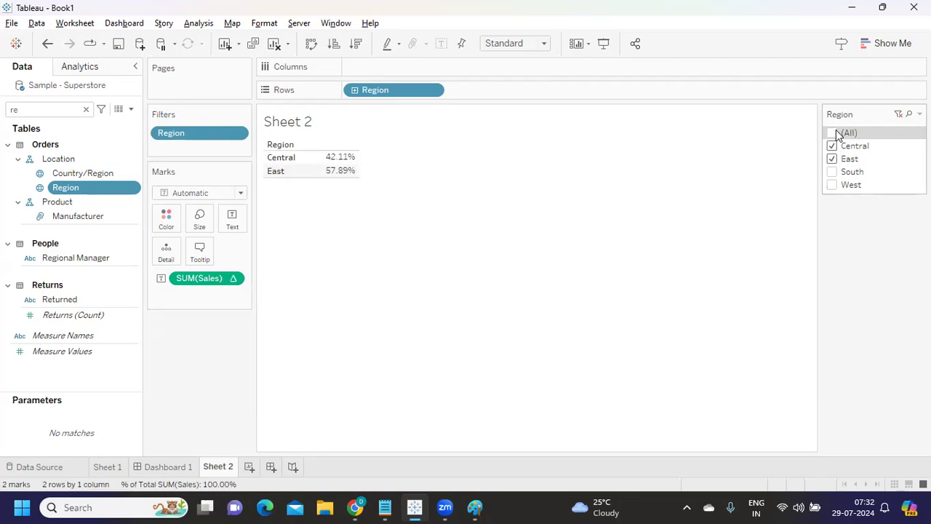
pyautogui.click(833, 133)
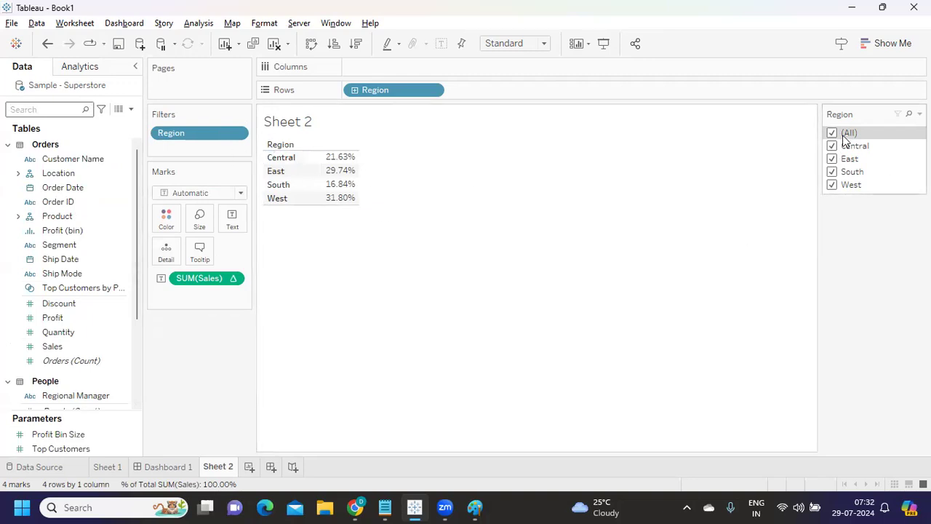
pyautogui.click(833, 132)
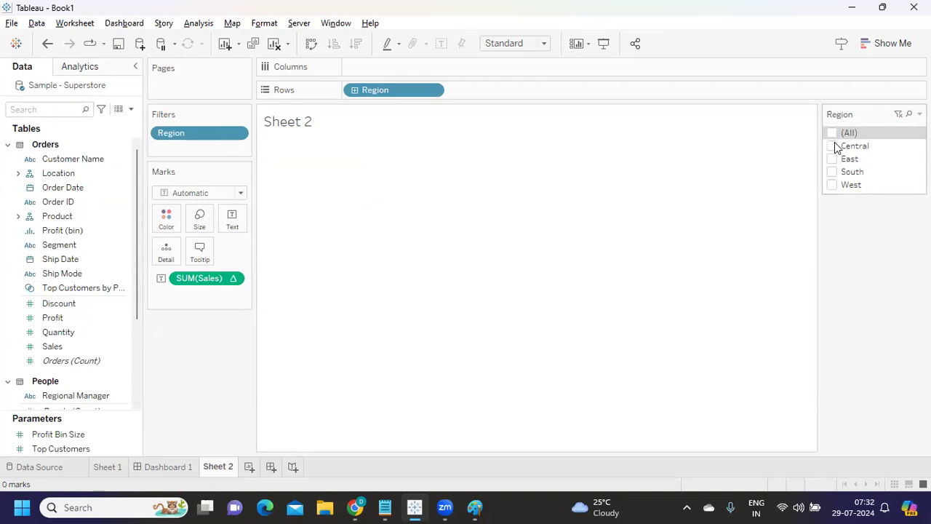
pyautogui.click(832, 146)
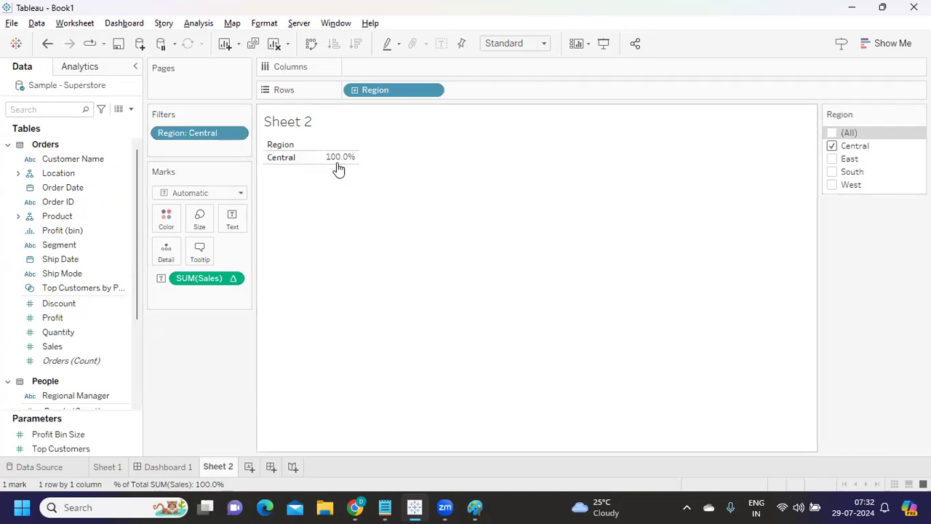
pyautogui.moveTo(339, 157)
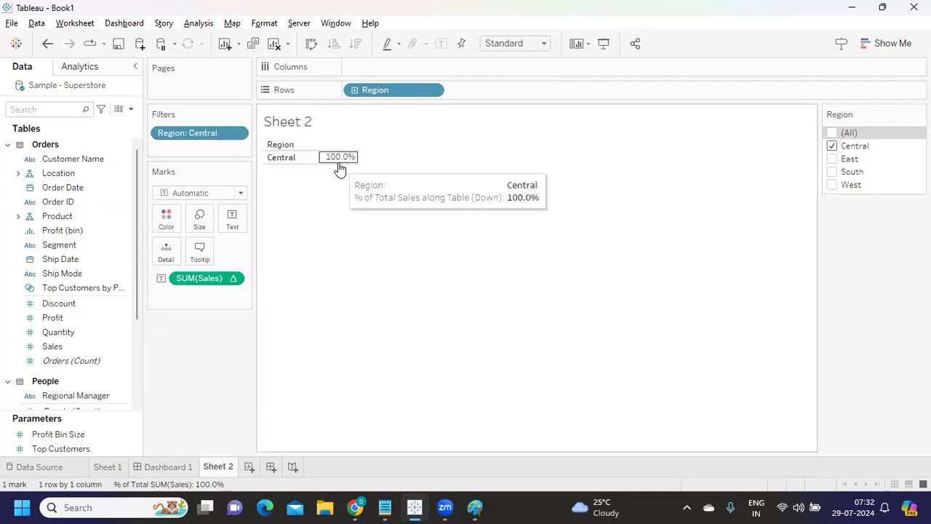
pyautogui.moveTo(139, 151)
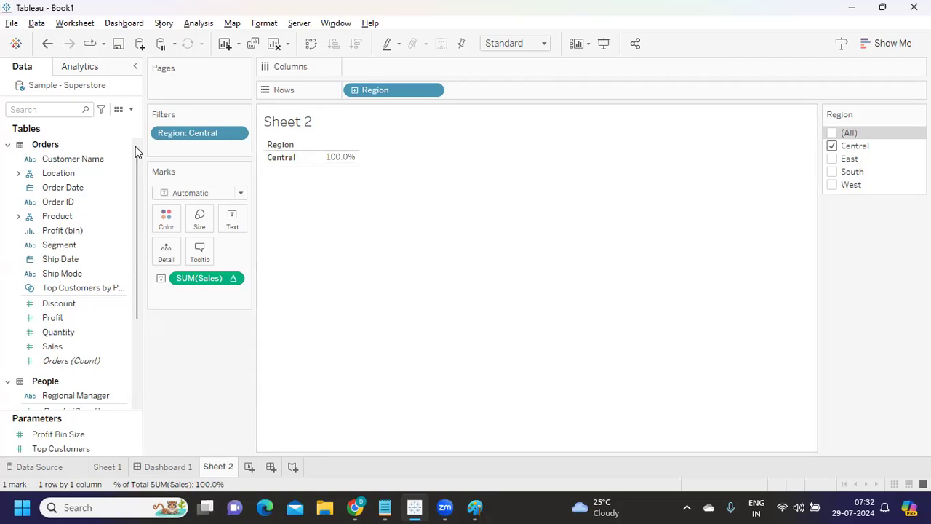
pyautogui.click(131, 109)
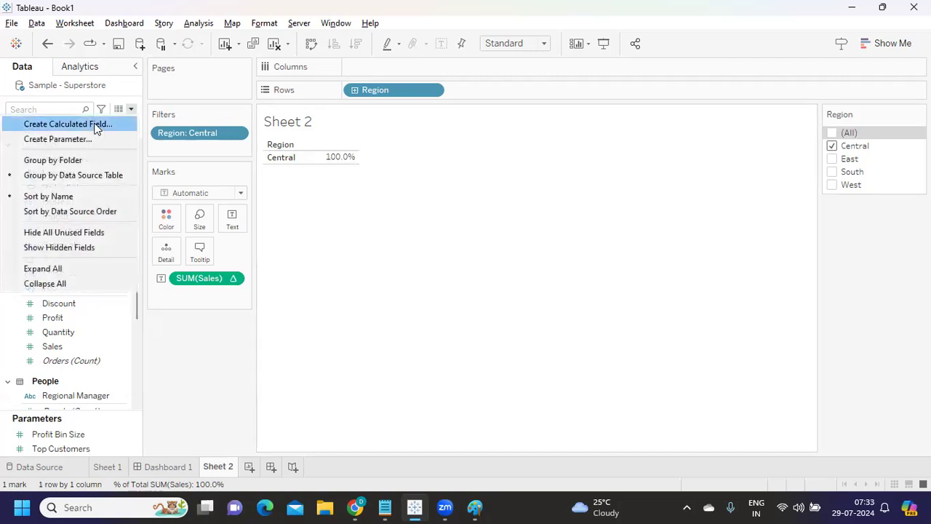
# - Create a calculated field named Percentage Region and begin its sales-ratio formula
pyautogui.click(67, 124)
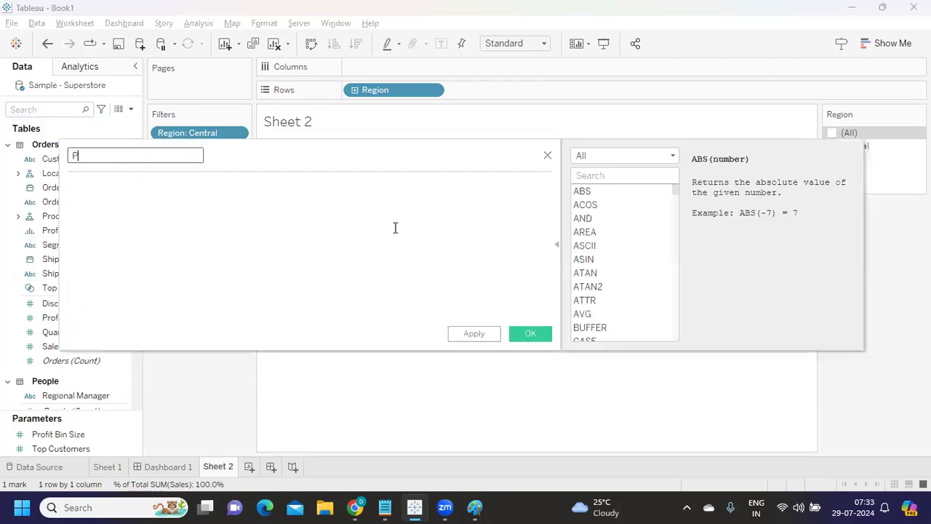
pyautogui.write('Percent')
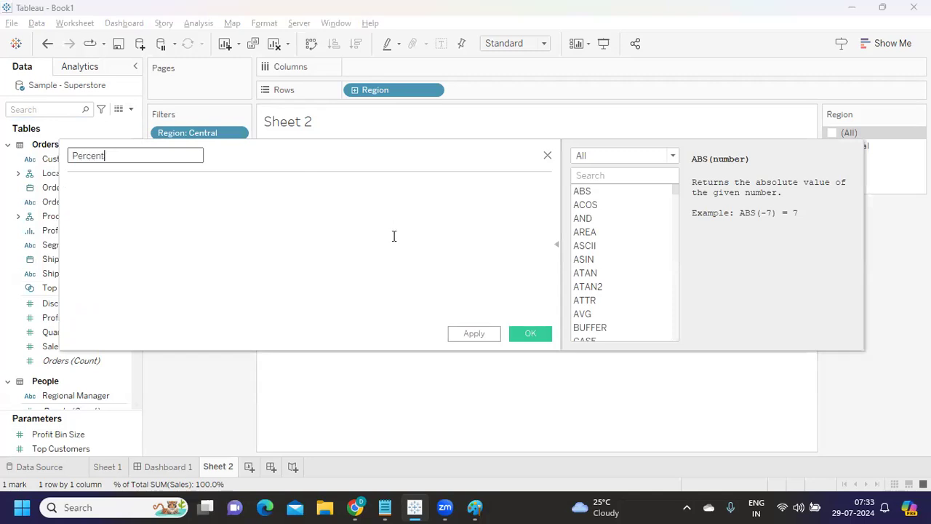
pyautogui.write('age Re')
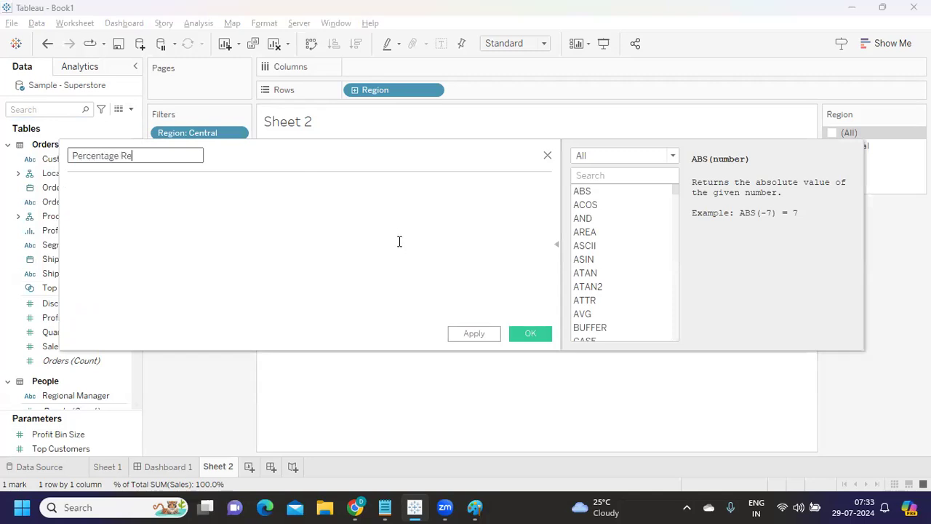
pyautogui.write('gion')
pyautogui.click(310, 185)
pyautogui.write('SUM([Sales')
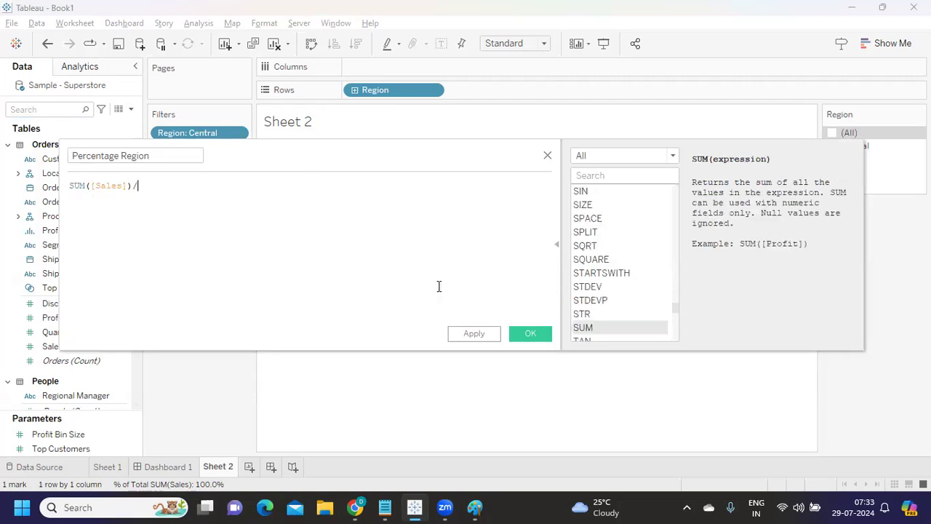
pyautogui.write('/')
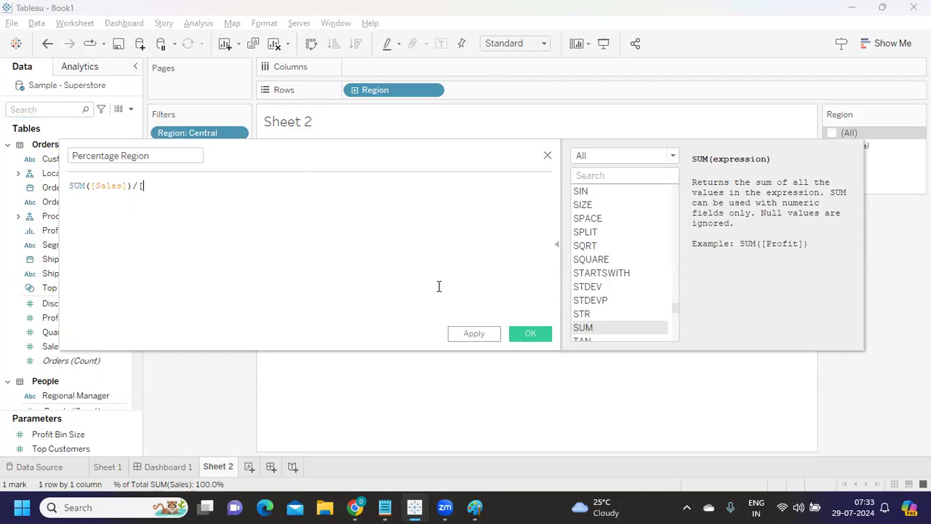
pyautogui.press('Backspace')
pyautogui.write('sum')
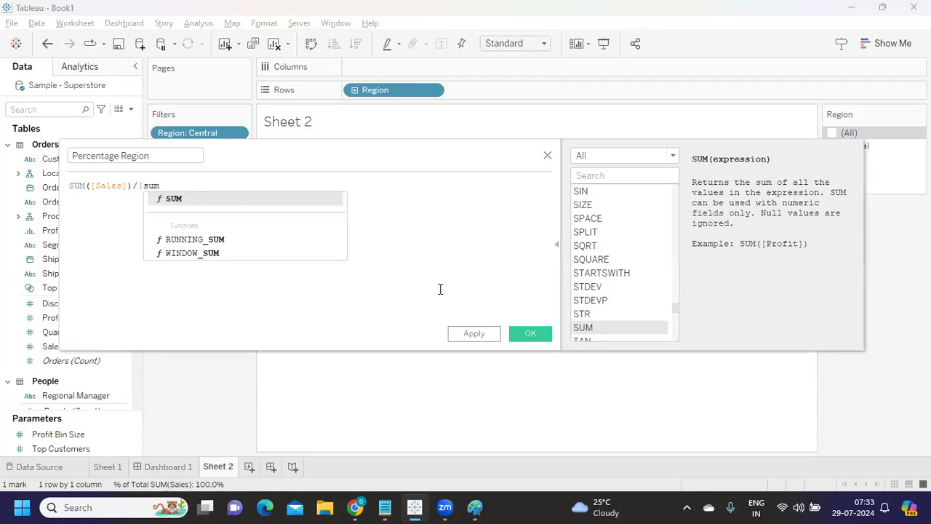
# - Complete the formula SUM([Sales])/SUM({SUM([Sales])}), apply it and confirm with OK
pyautogui.write('([Sales]')
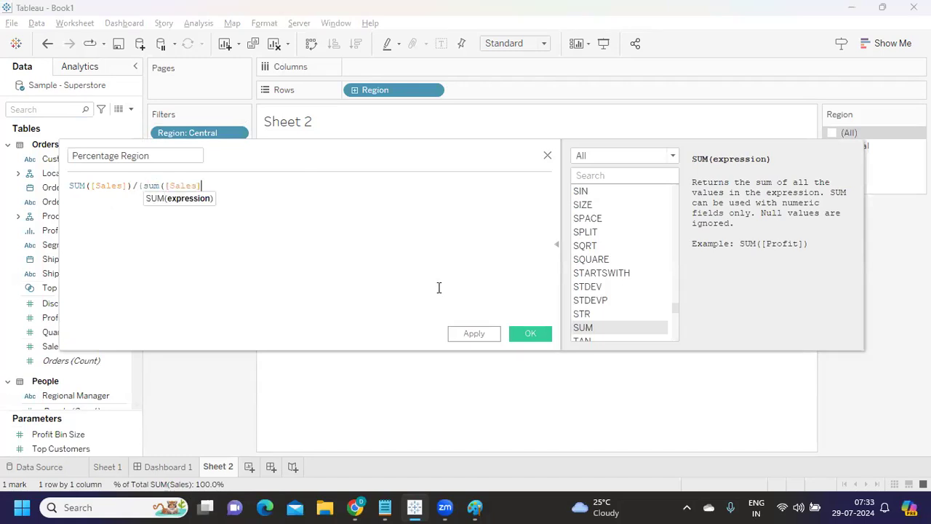
pyautogui.write('{')
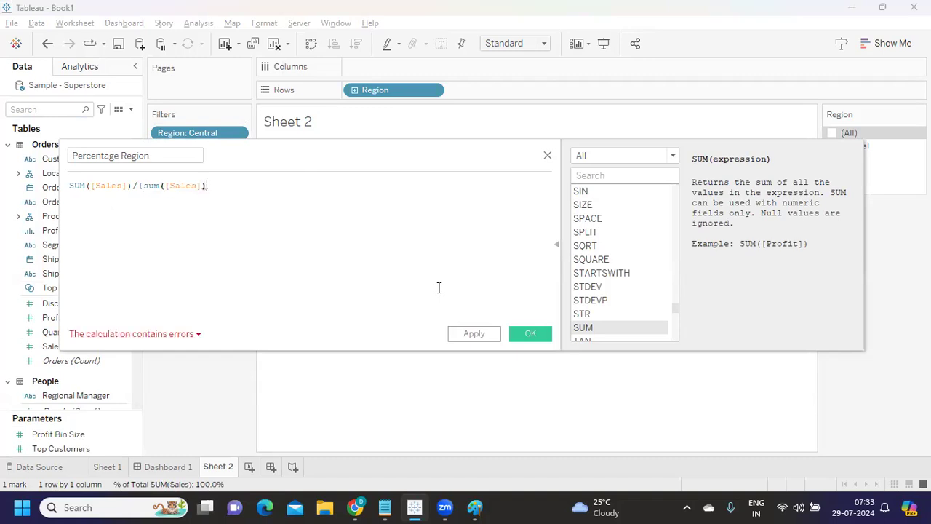
pyautogui.write(')')
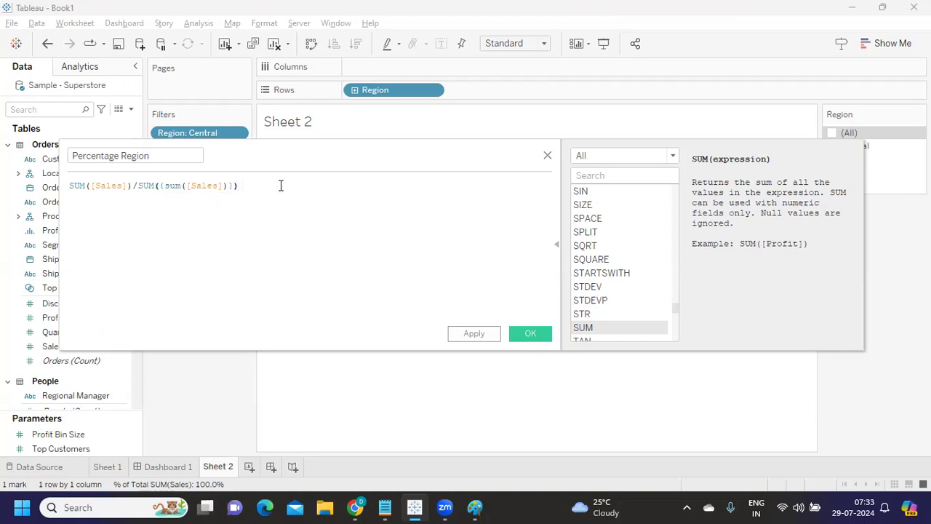
pyautogui.click(475, 333)
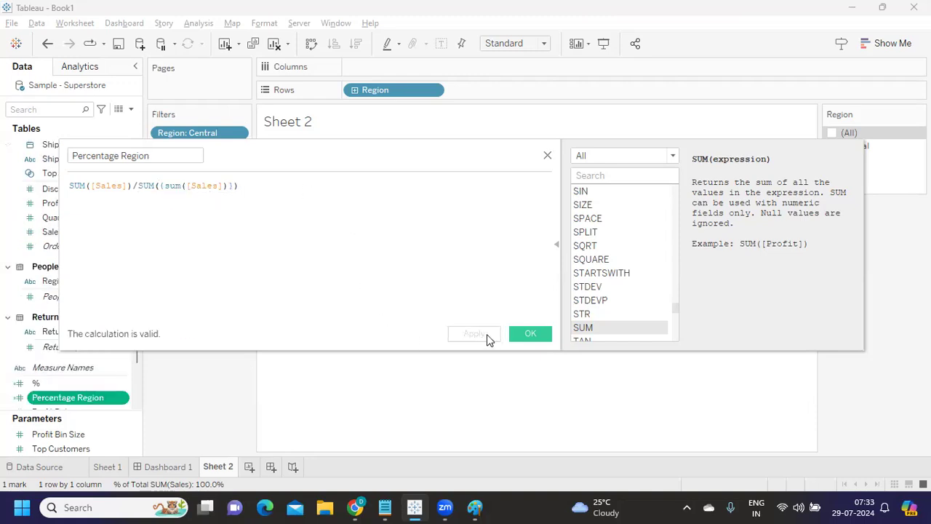
pyautogui.click(530, 334)
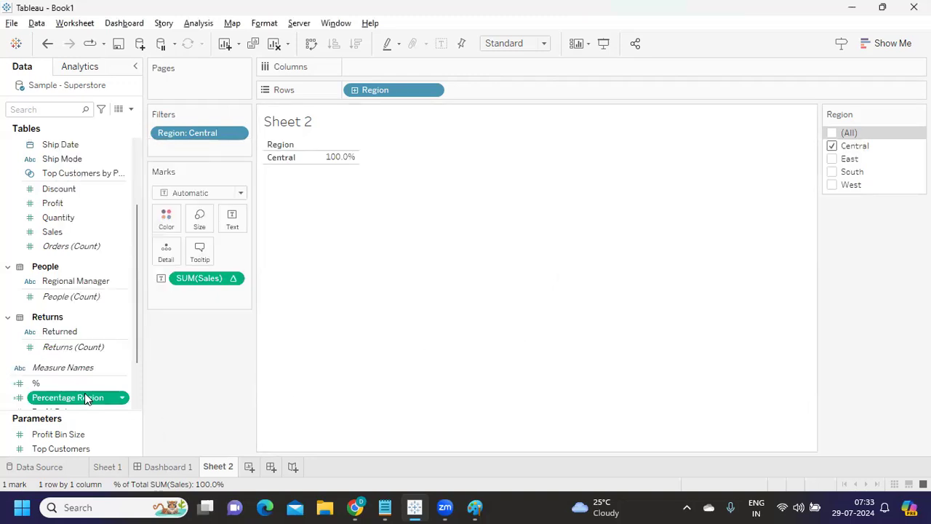
# - Add Percentage Region to Sheet 2 formatted as a percentage, restore all regions, then return to the notes
pyautogui.moveTo(67, 398); pyautogui.dragTo(498, 90)
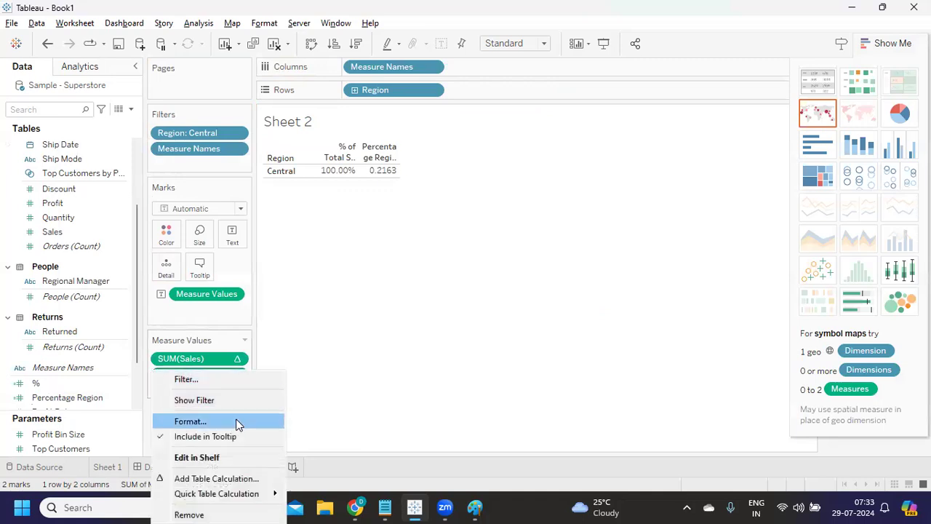
pyautogui.click(190, 422)
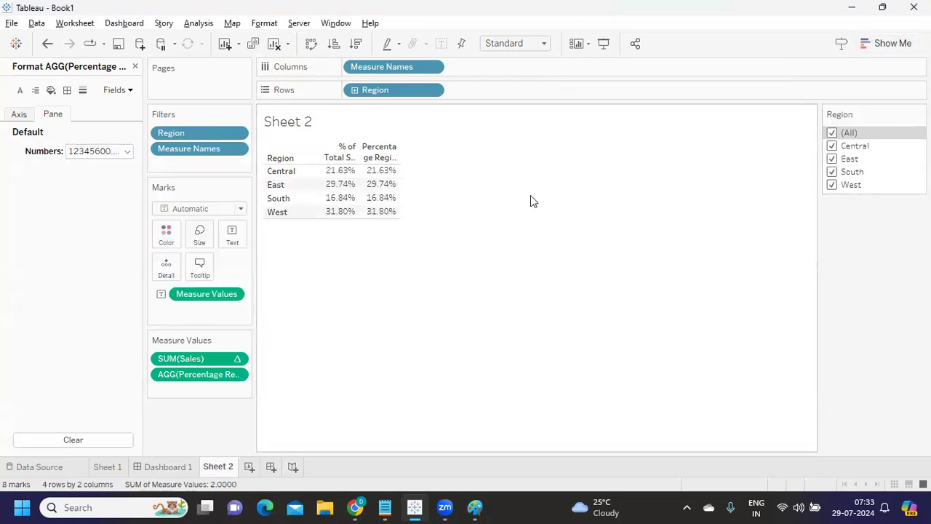
pyautogui.moveTo(378, 184)
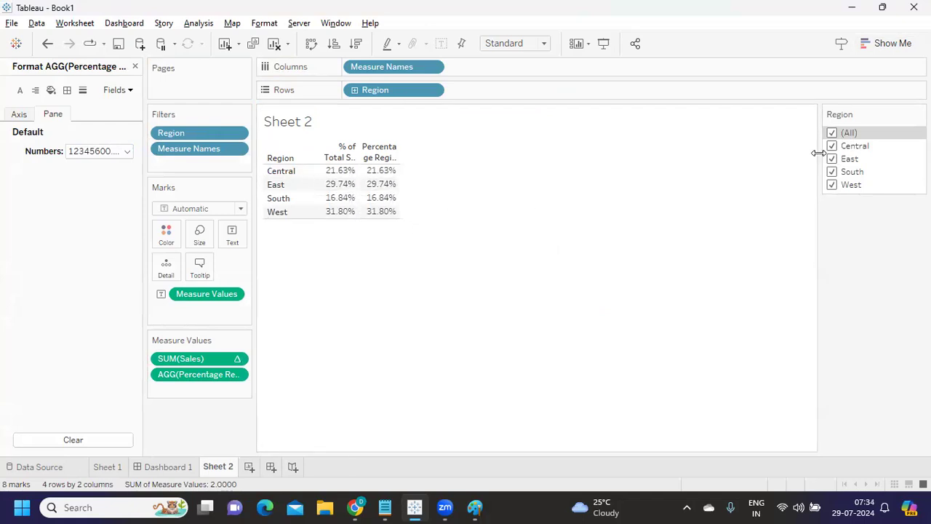
pyautogui.moveTo(379, 183)
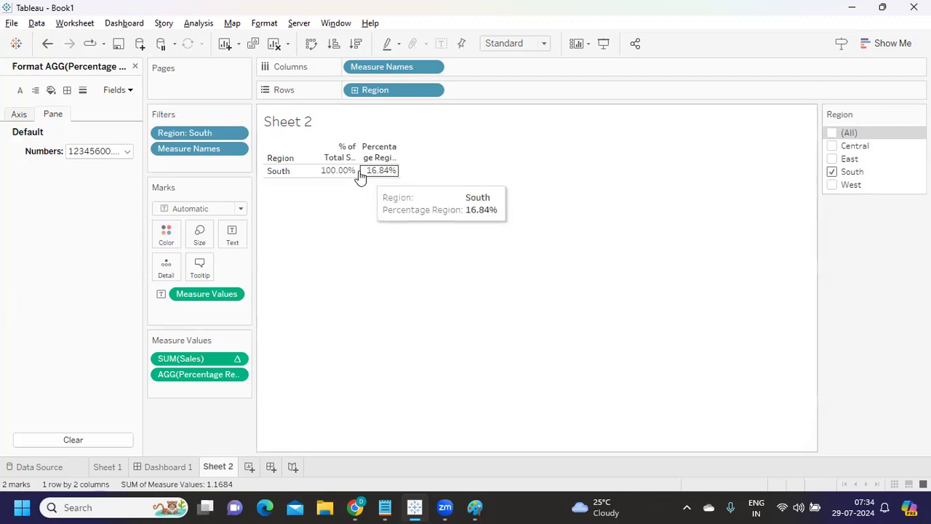
pyautogui.moveTo(740, 148)
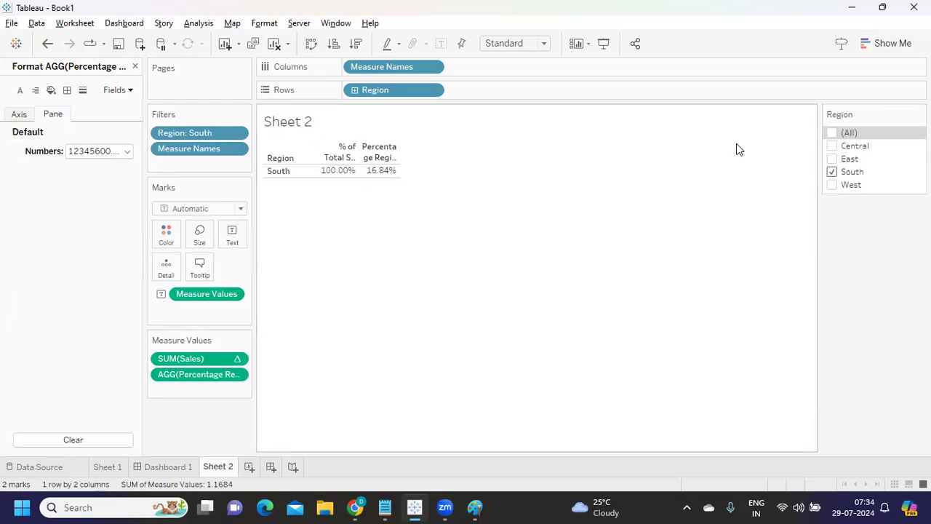
pyautogui.click(833, 133)
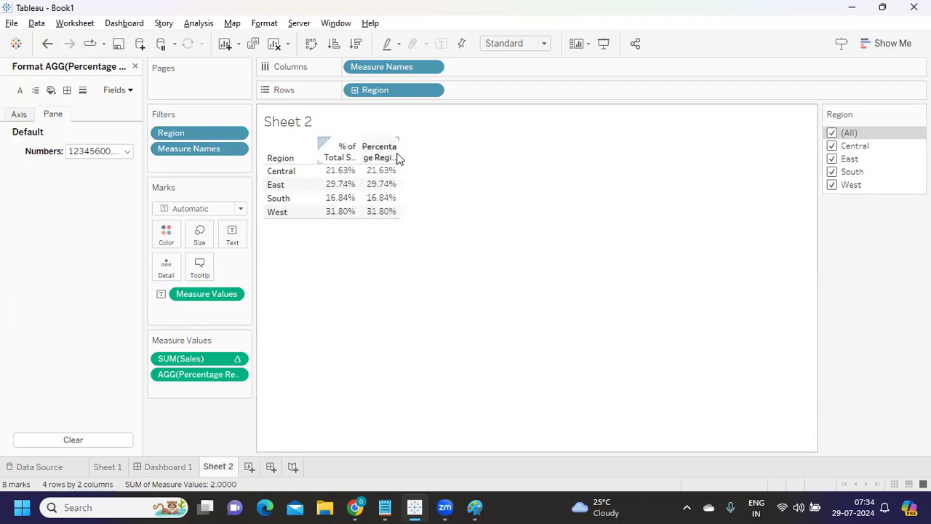
pyautogui.moveTo(446, 151)
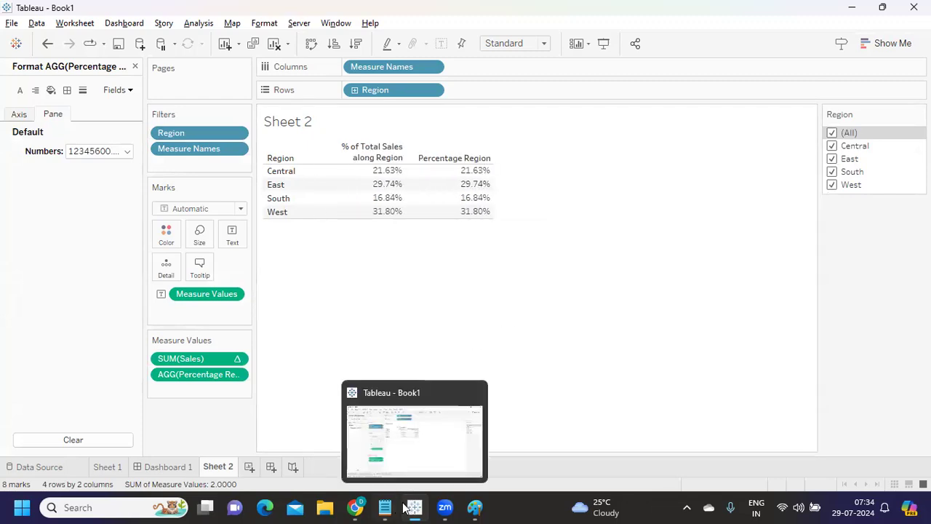
pyautogui.click(413, 506)
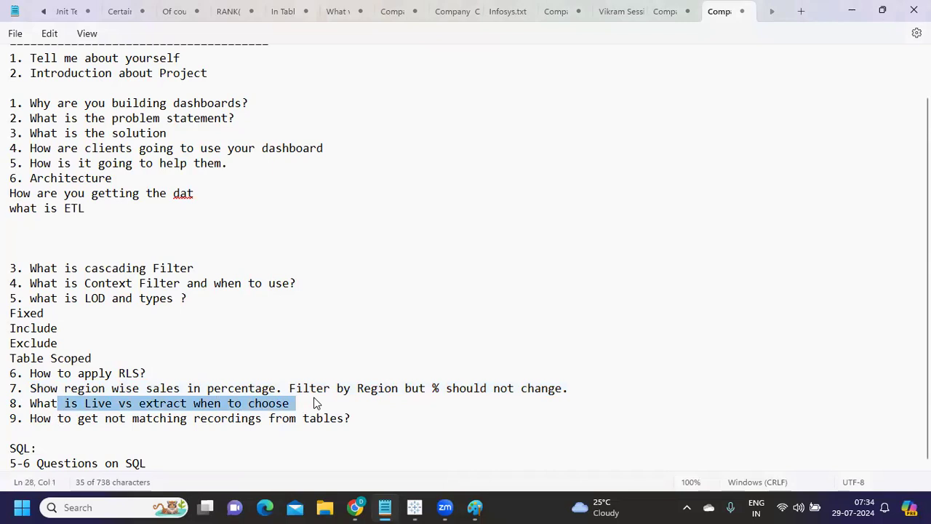
pyautogui.moveTo(294, 410)
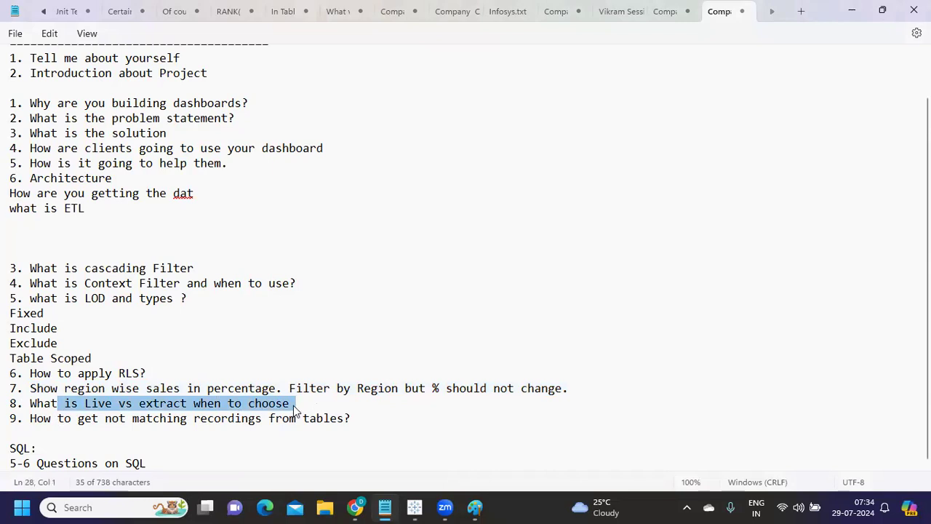
pyautogui.click(309, 454)
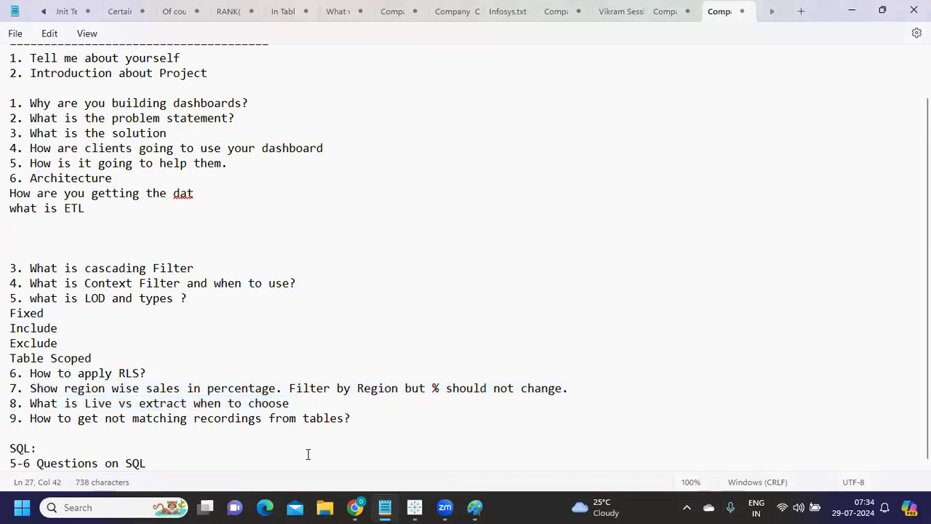
pyautogui.moveTo(413, 506)
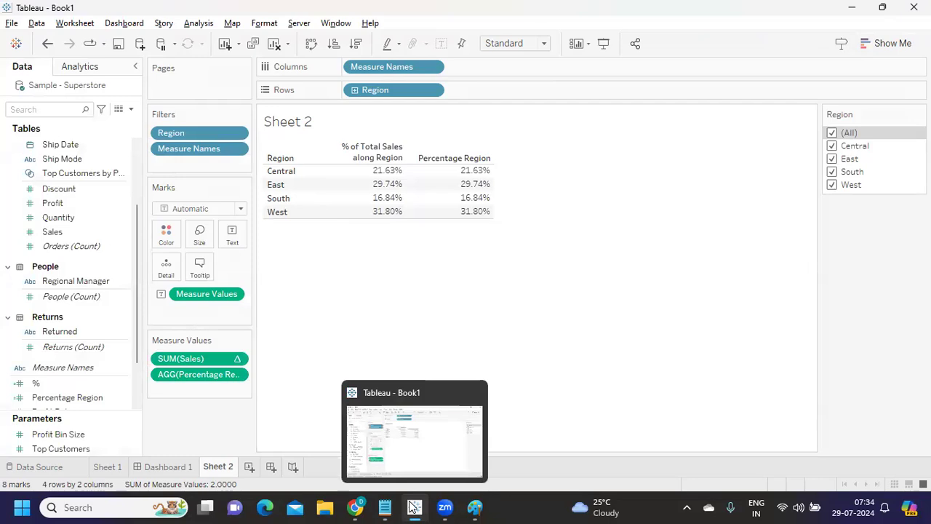
pyautogui.moveTo(562, 305)
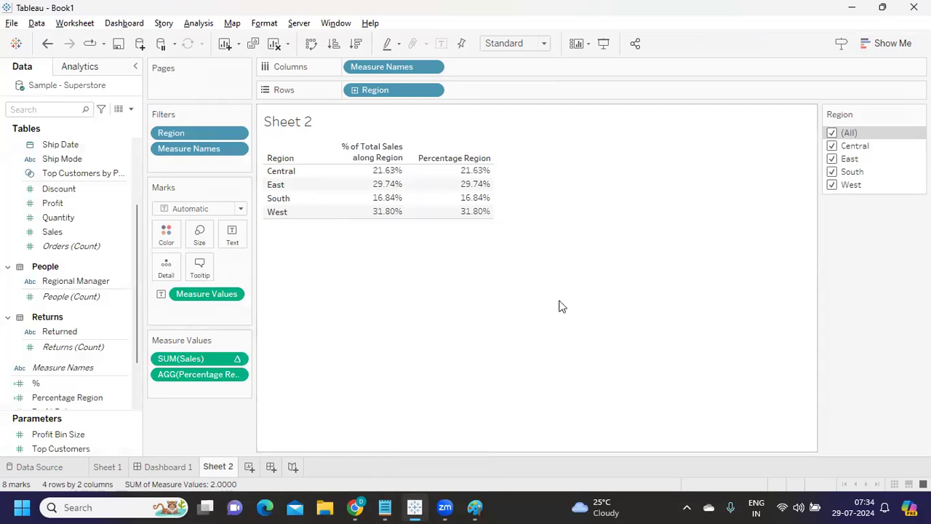
pyautogui.moveTo(519, 346)
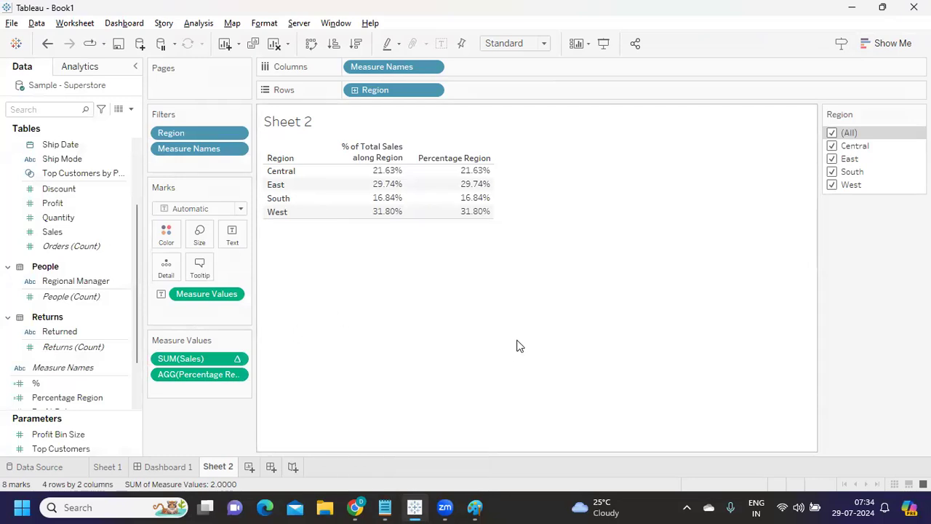
pyautogui.moveTo(486, 332)
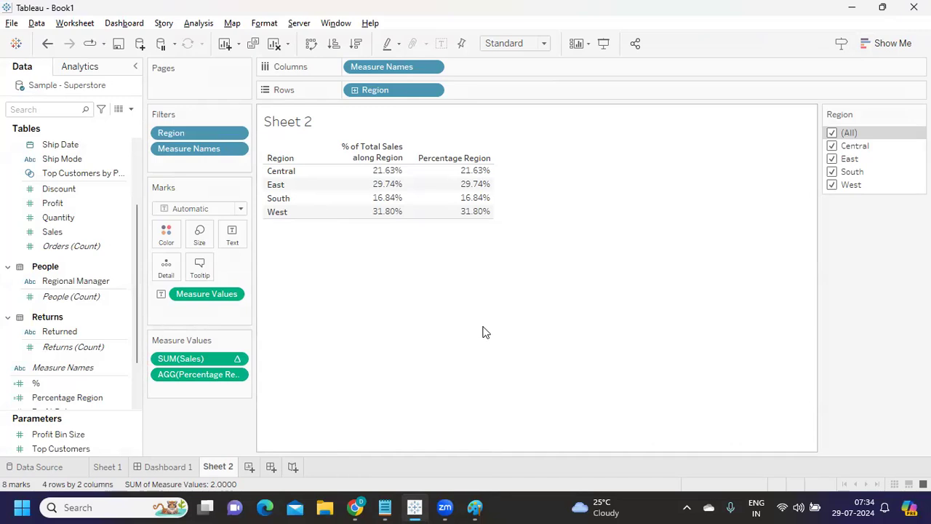
pyautogui.moveTo(655, 227)
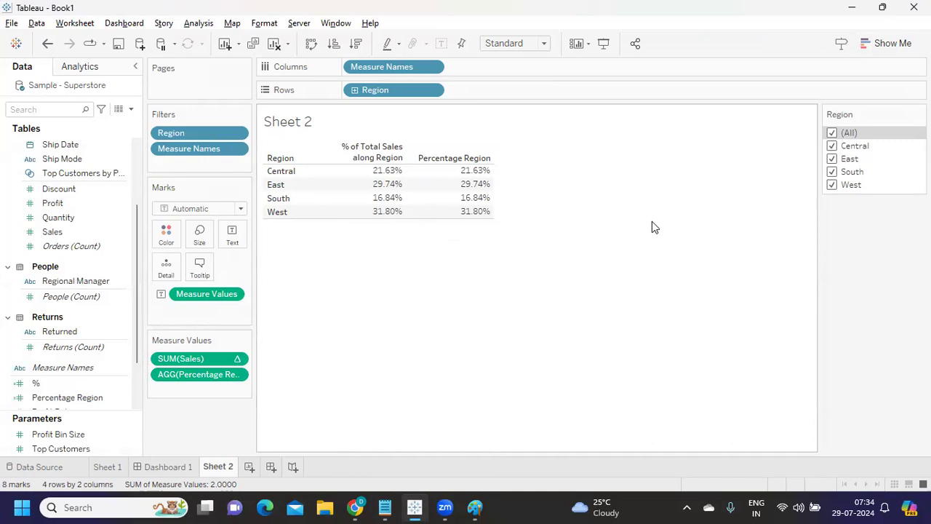
pyautogui.moveTo(527, 185)
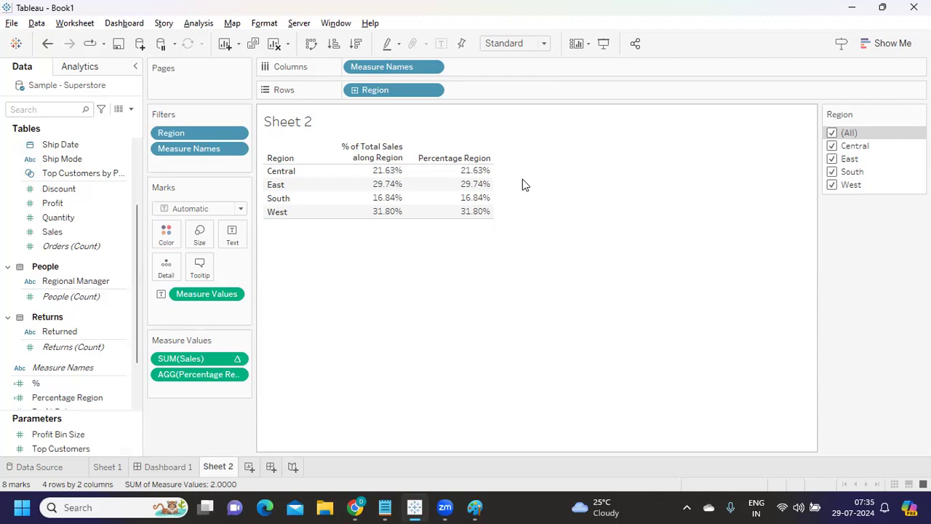
pyautogui.moveTo(518, 198)
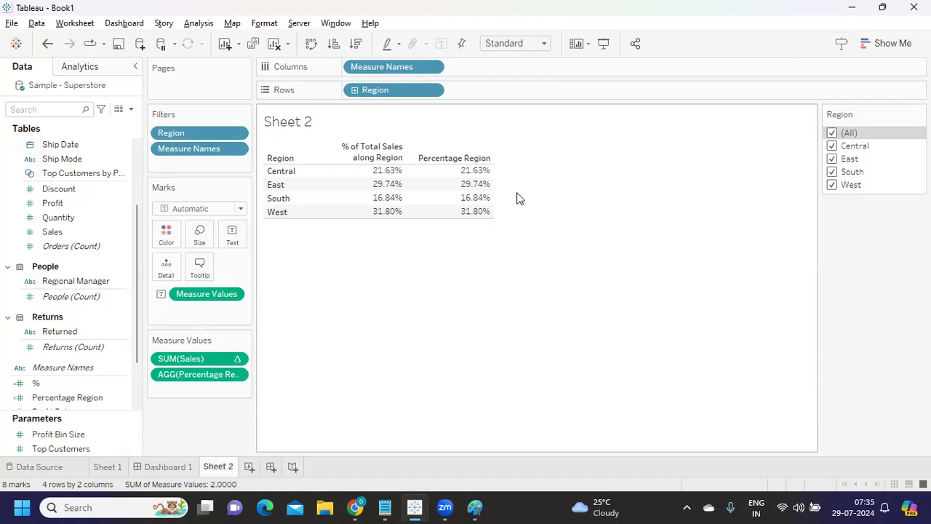
pyautogui.moveTo(512, 205)
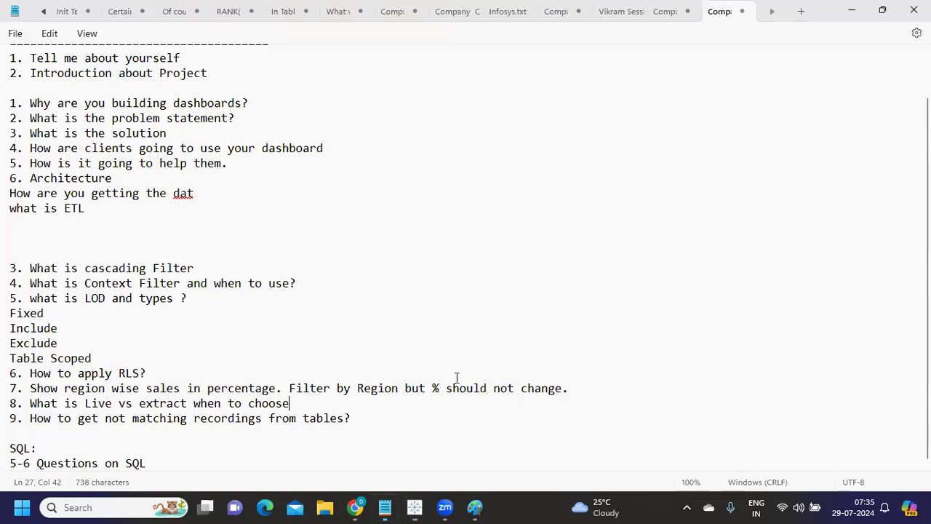
pyautogui.moveTo(629, 395)
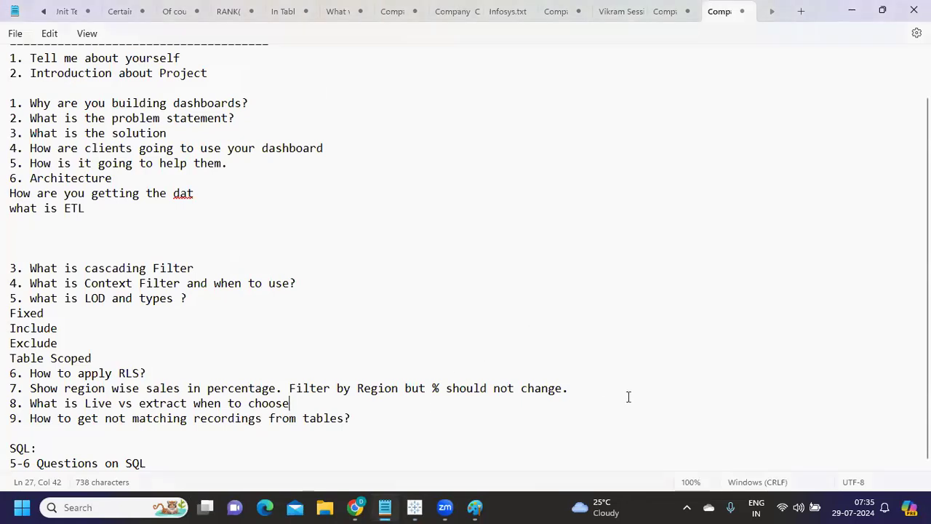
# - Open space under question 8 and add '1. volume of data' as the first Live vs extract criterion
pyautogui.click(571, 387)
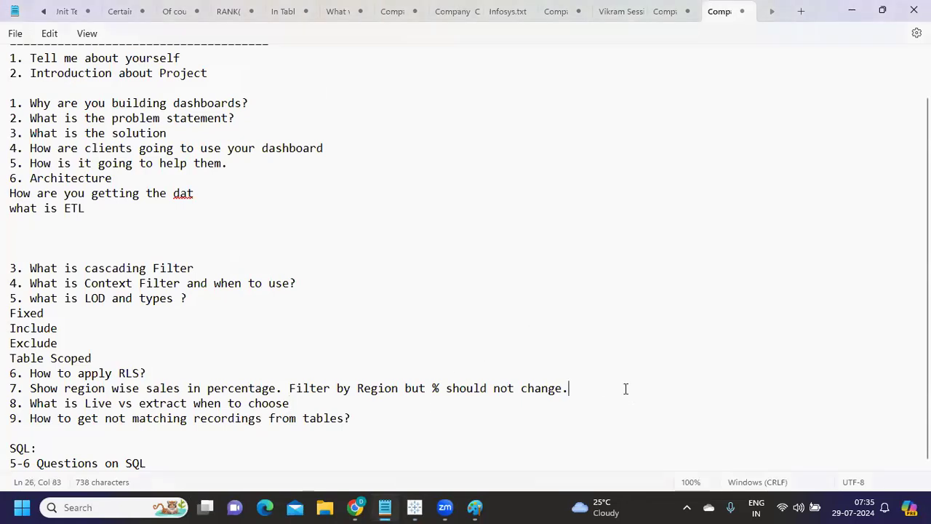
pyautogui.write('\\\\')
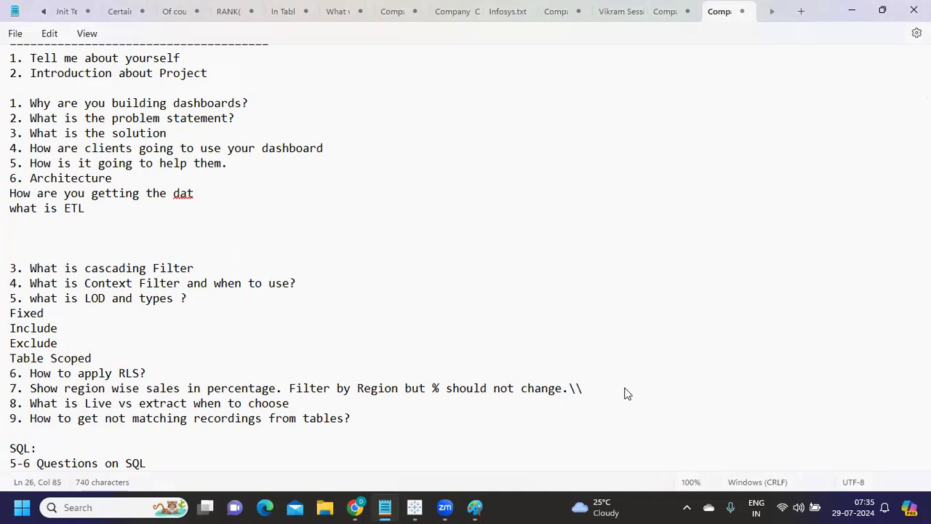
pyautogui.press('Backspace')
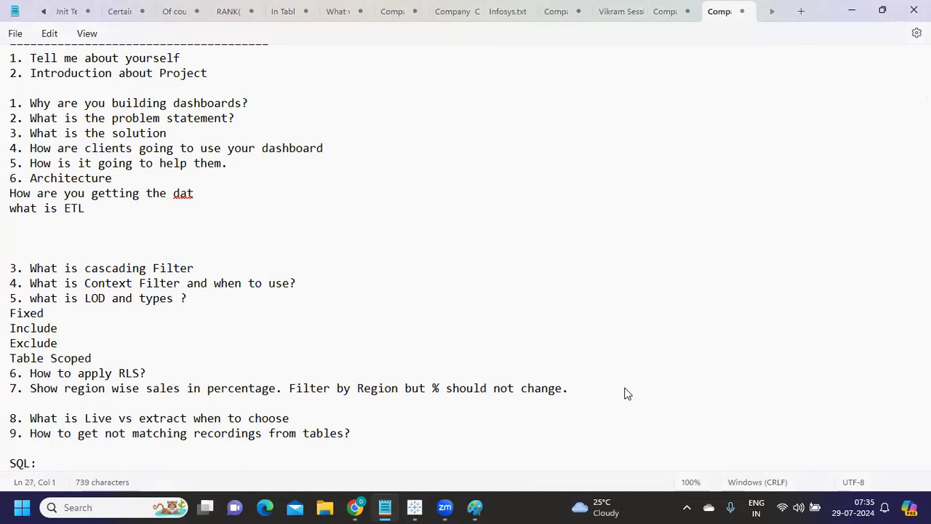
pyautogui.scroll(-3)
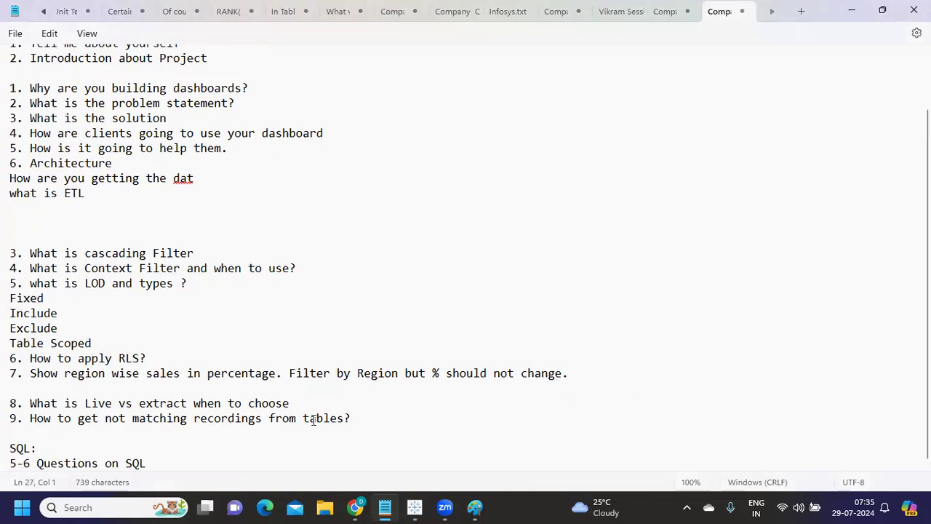
pyautogui.press('Enter')
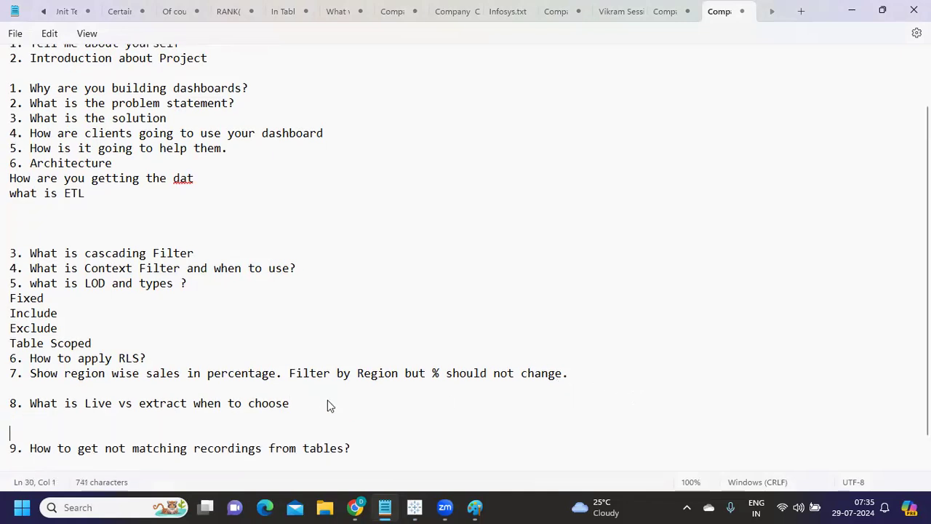
pyautogui.write('1. vOLUME')
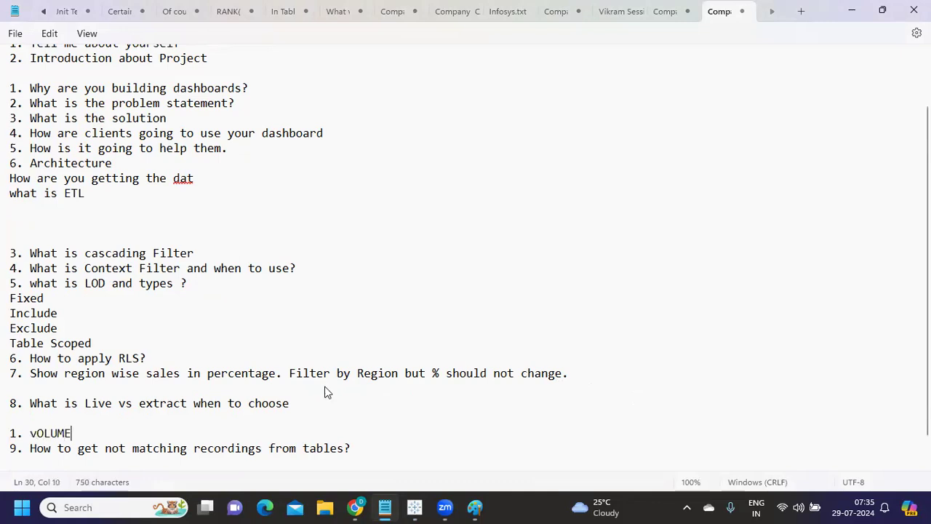
pyautogui.write('OF Data')
pyautogui.write('2.')
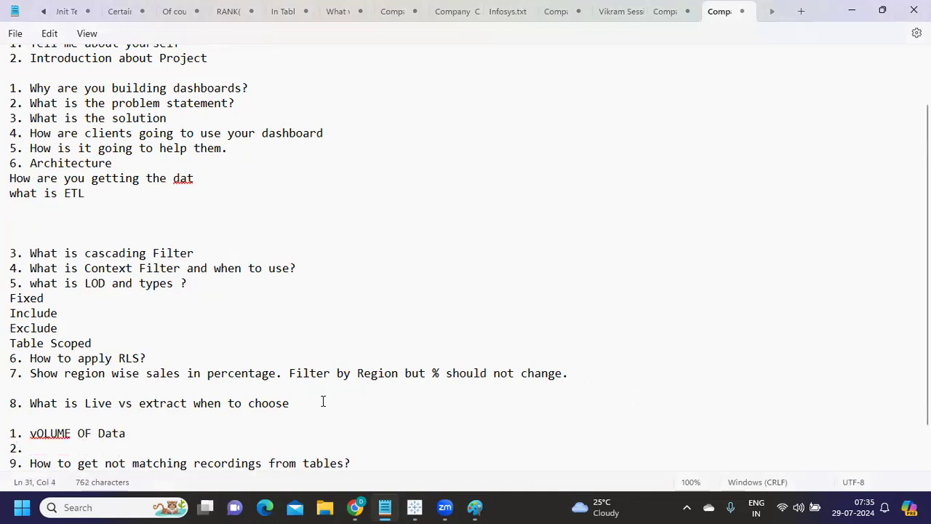
# - Add refresh frequency, client expectations and nature of data, then correct 'vOLUME' to 'volume'
pyautogui.write('Frequency of sour')
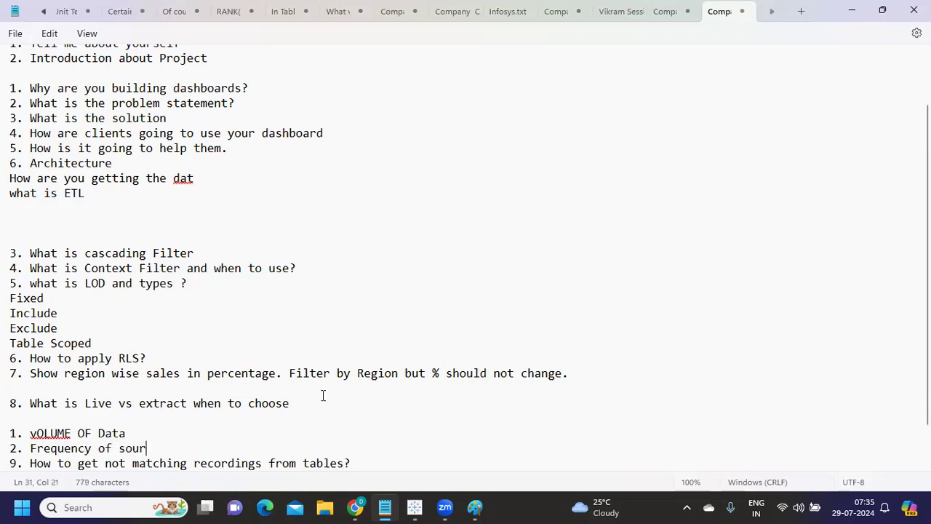
pyautogui.write('data')
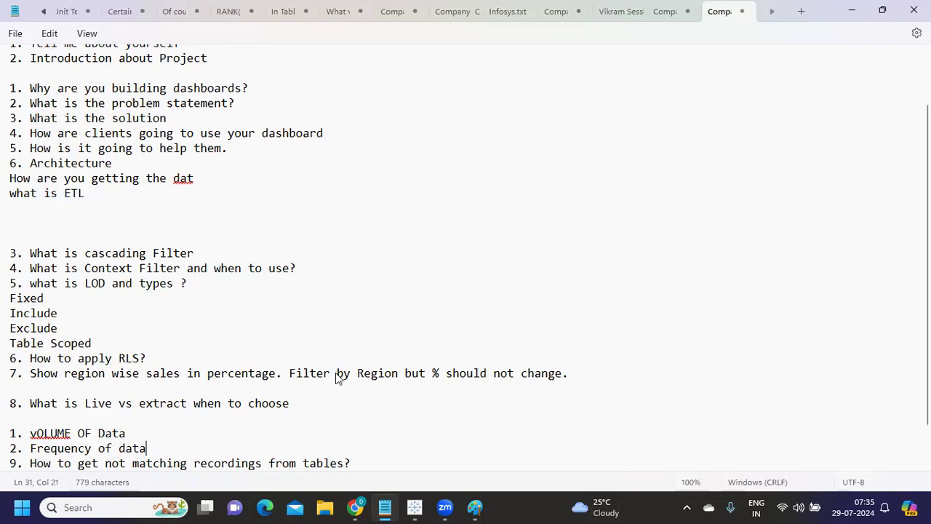
pyautogui.write('refresh of source')
pyautogui.write('3.')
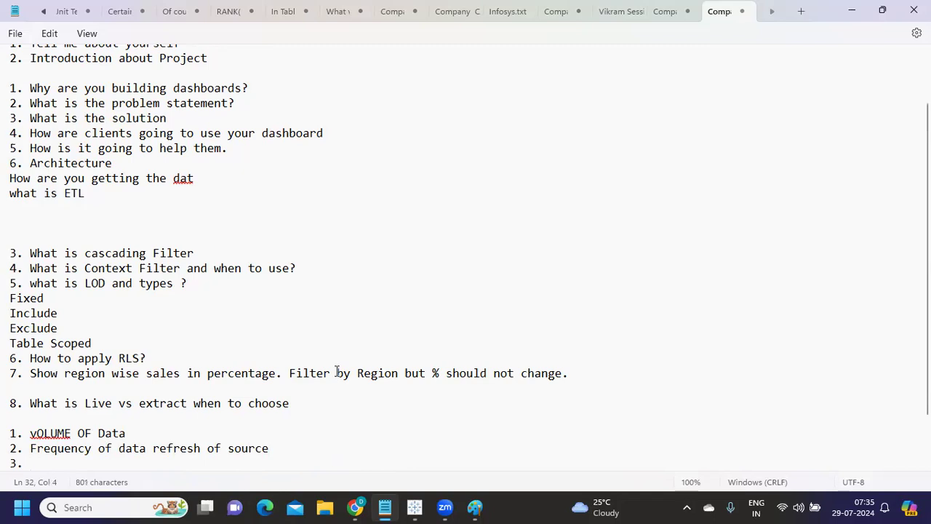
pyautogui.write('Expectation from the client')
pyautogui.write('4. N')
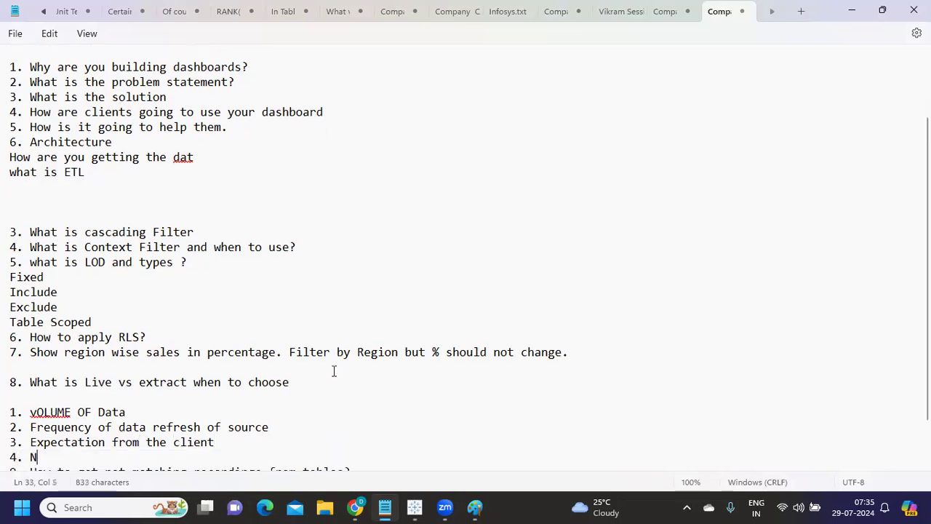
pyautogui.write('ature of dat')
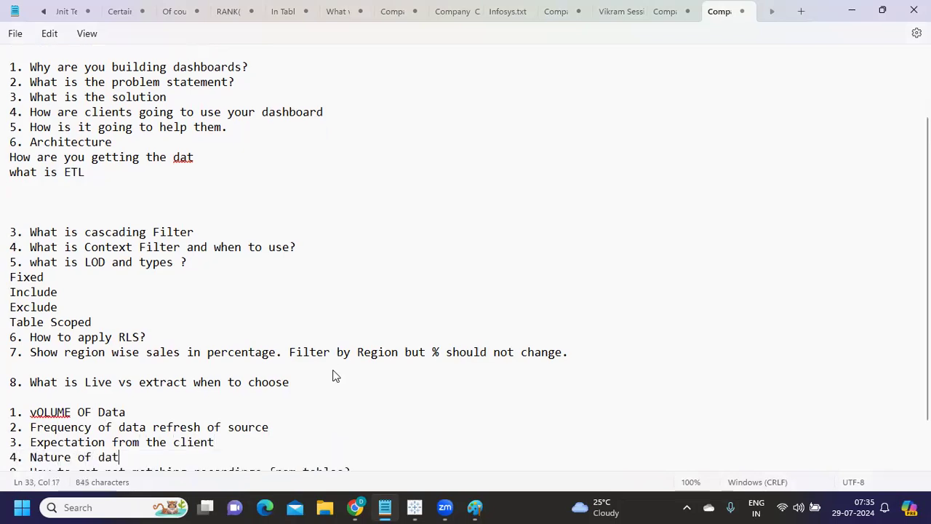
pyautogui.write('a')
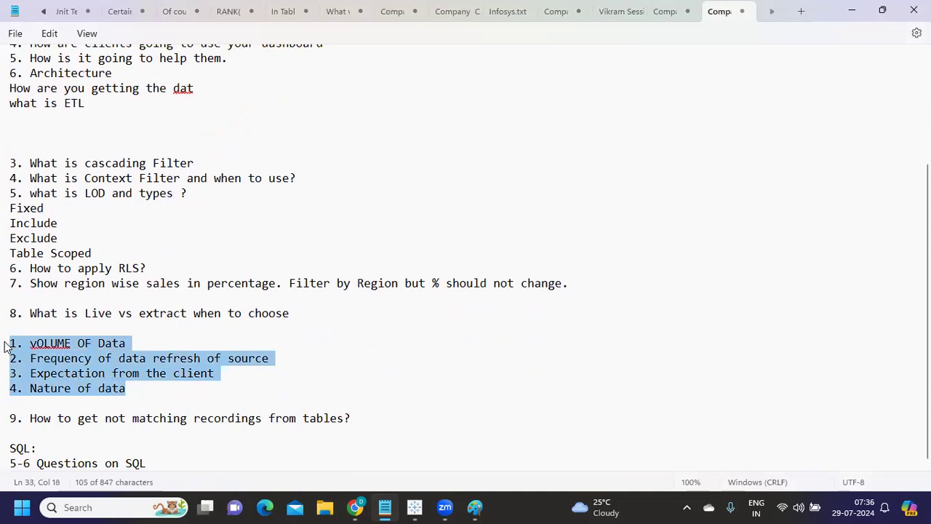
pyautogui.moveTo(38, 346)
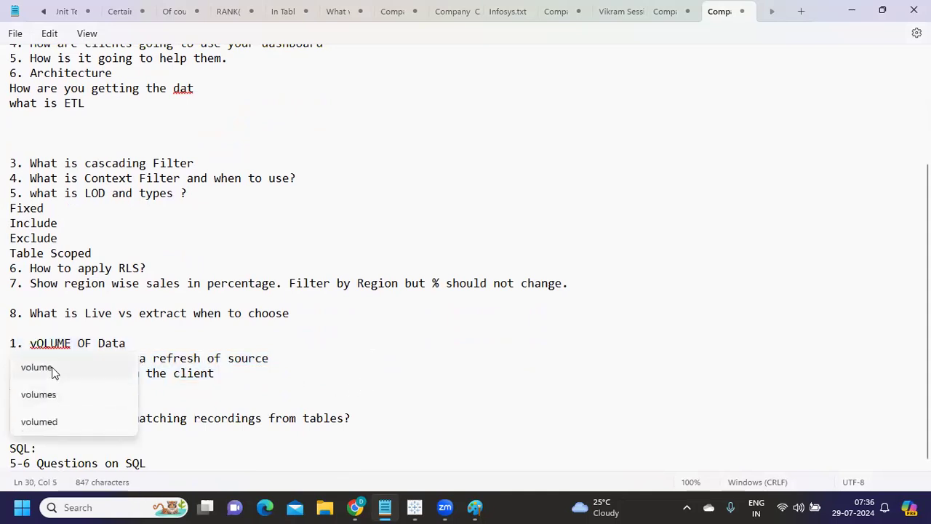
pyautogui.click(36, 366)
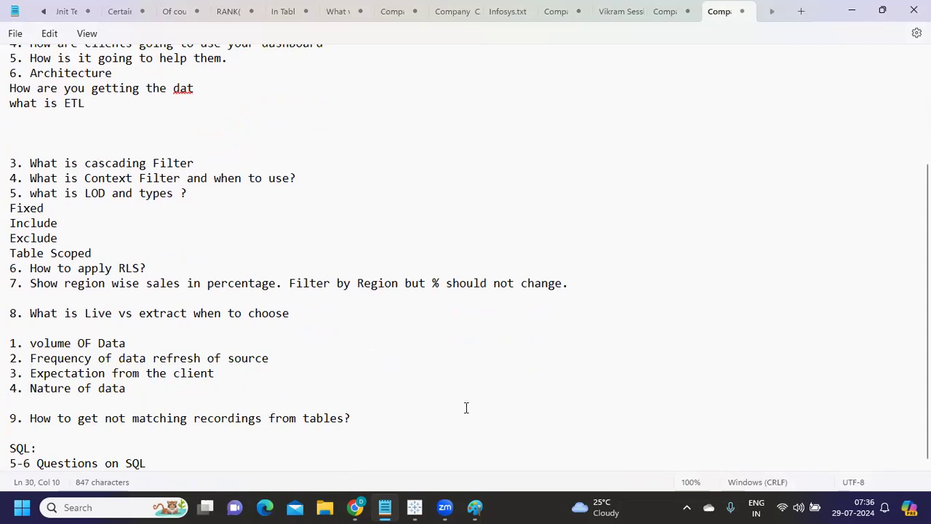
pyautogui.doubleClick(113, 417)
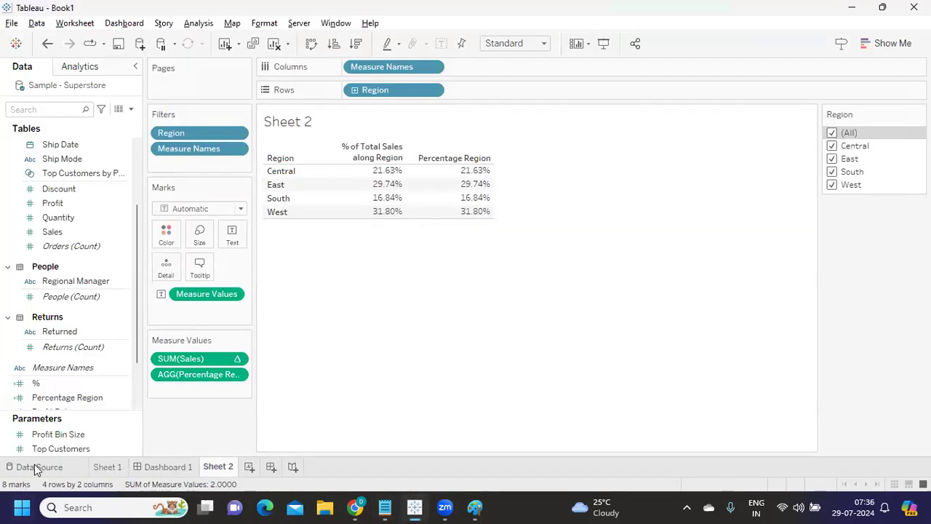
# - On the Data Source tab remove the People and Returns tables and open Orders to build a join
pyautogui.click(41, 466)
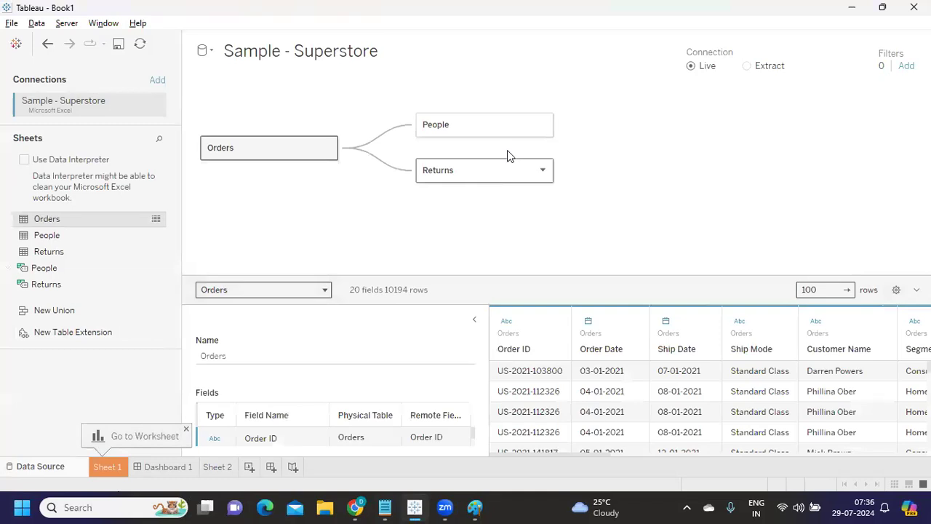
pyautogui.click(542, 125)
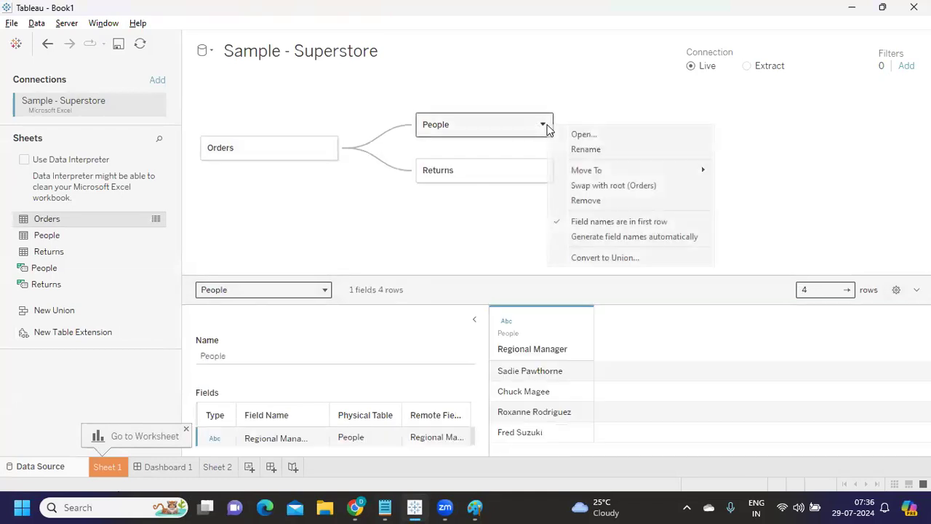
pyautogui.click(493, 161)
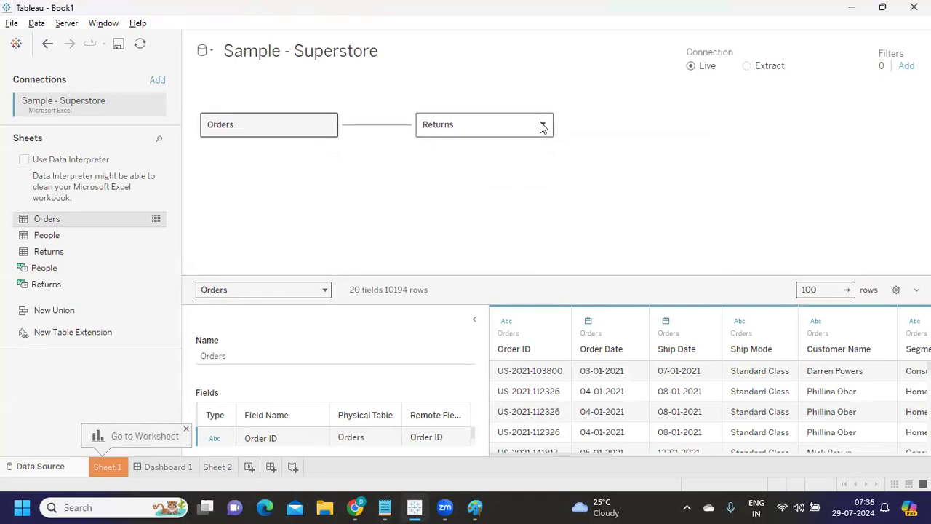
pyautogui.click(483, 124)
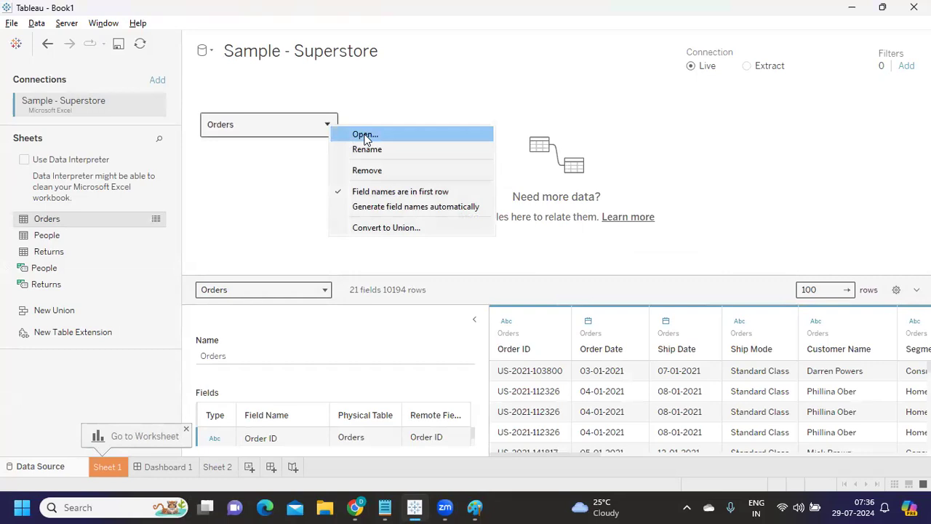
pyautogui.click(364, 134)
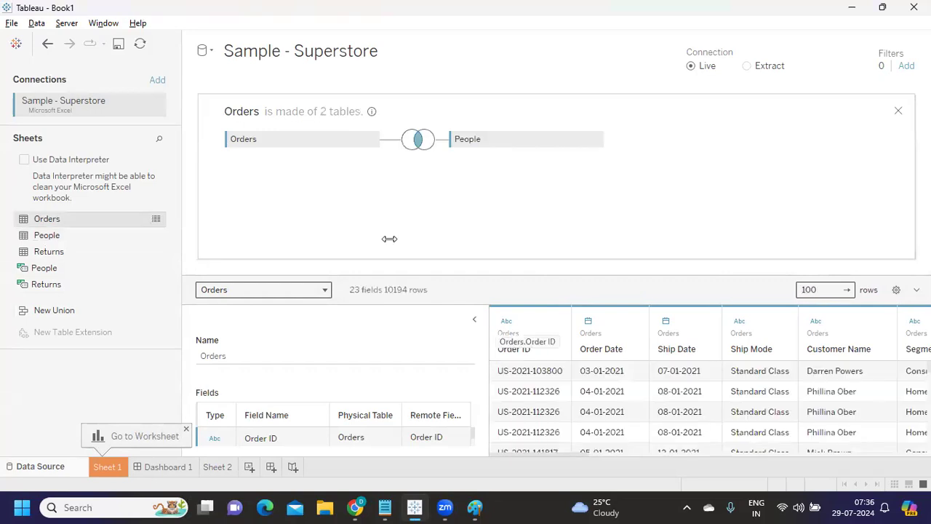
# - Join Orders to People on Region with the <> operator so non-matching regions are kept
pyautogui.click(418, 140)
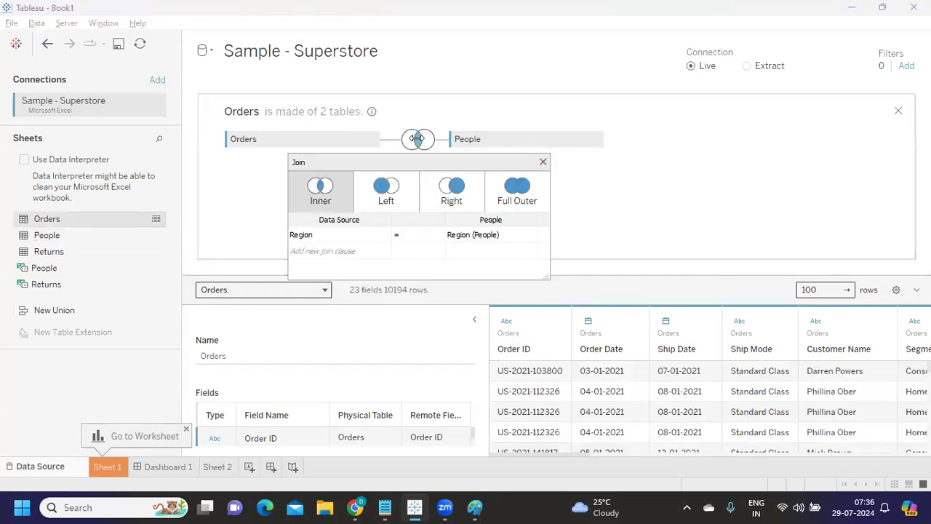
pyautogui.click(473, 234)
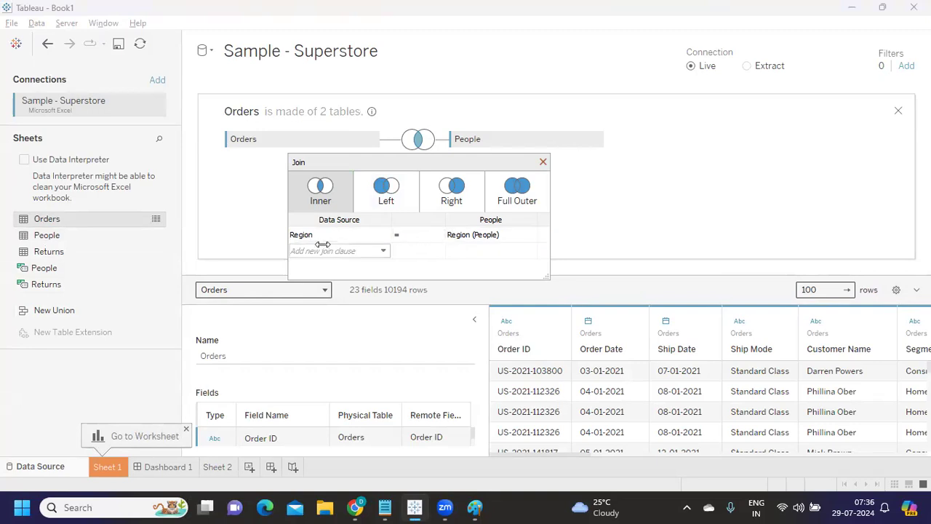
pyautogui.click(473, 234)
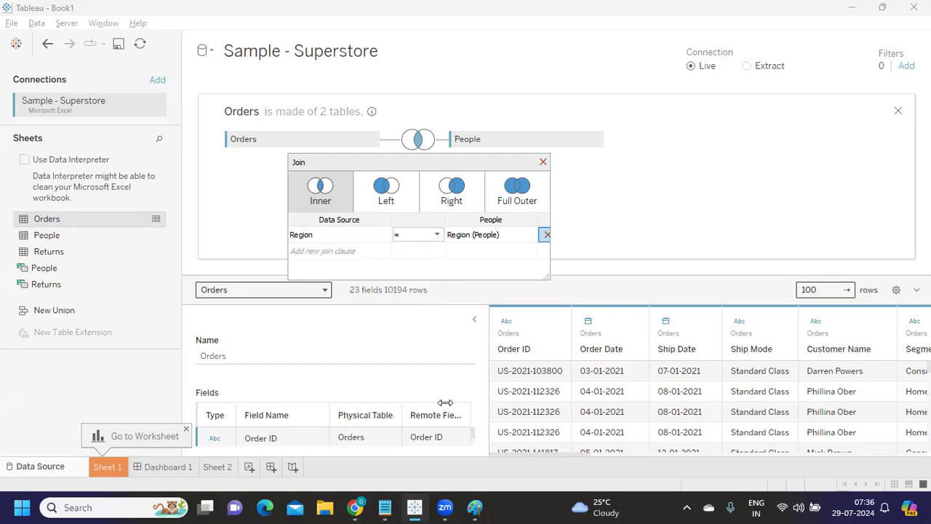
pyautogui.click(416, 235)
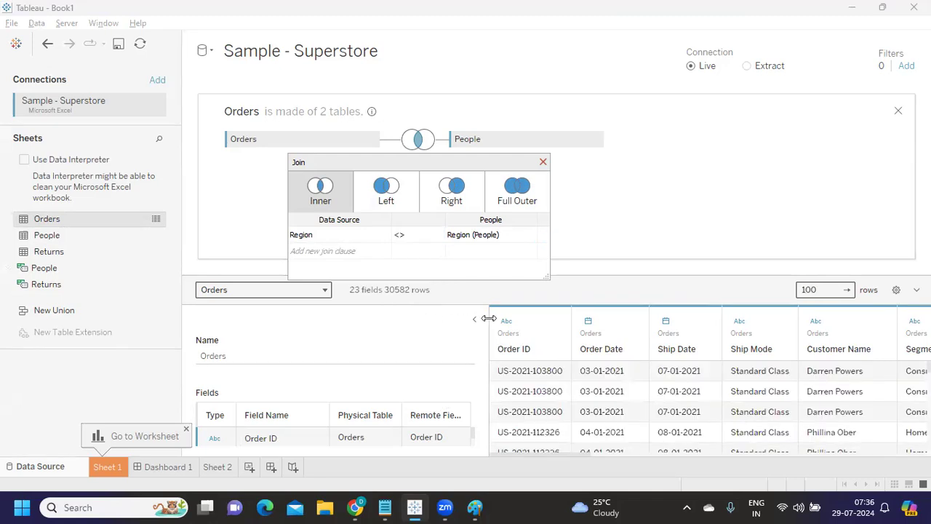
pyautogui.click(487, 235)
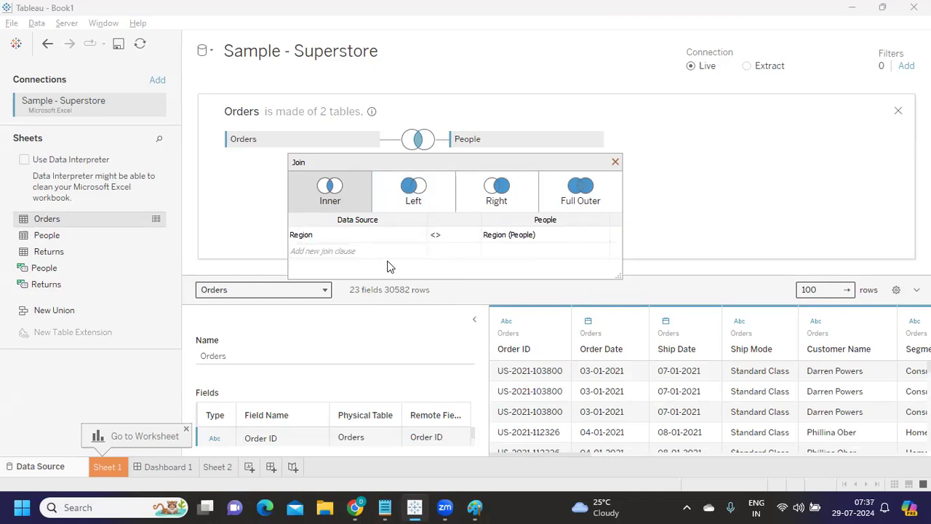
pyautogui.click(581, 189)
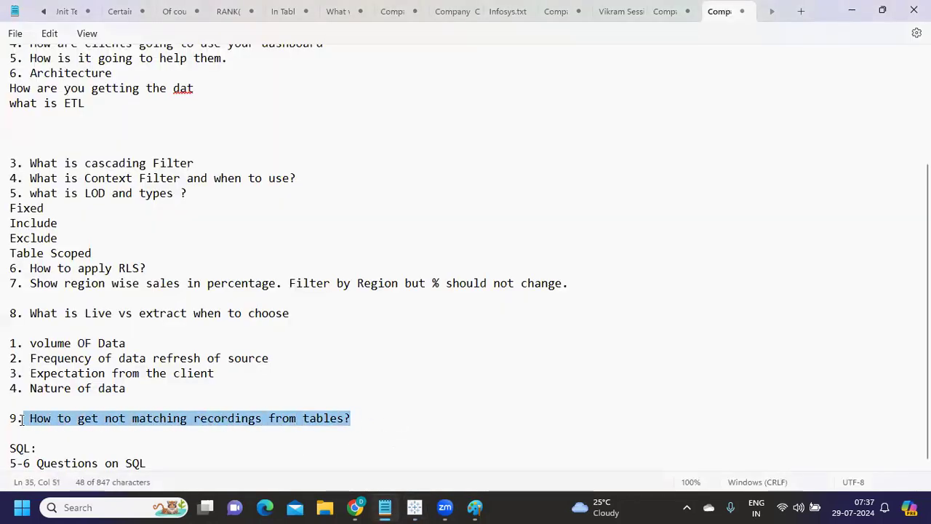
pyautogui.click(413, 418)
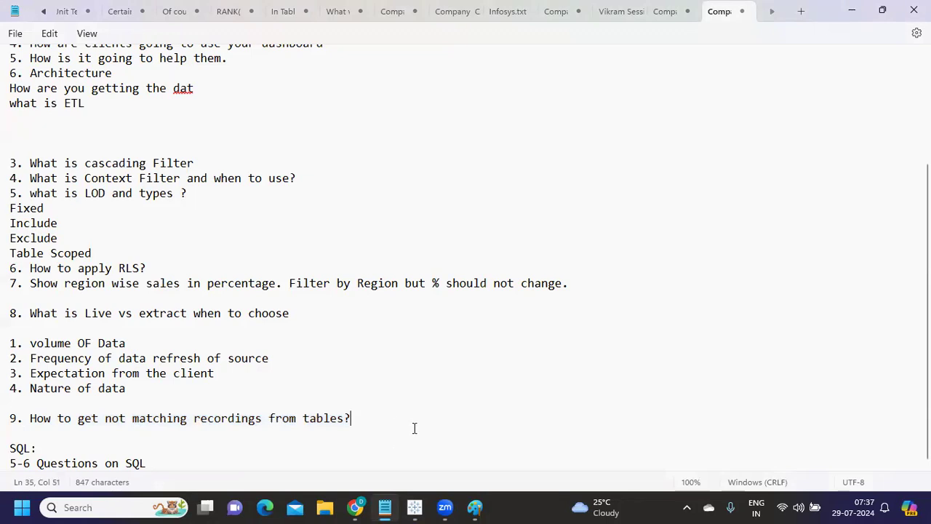
pyautogui.moveTo(417, 437)
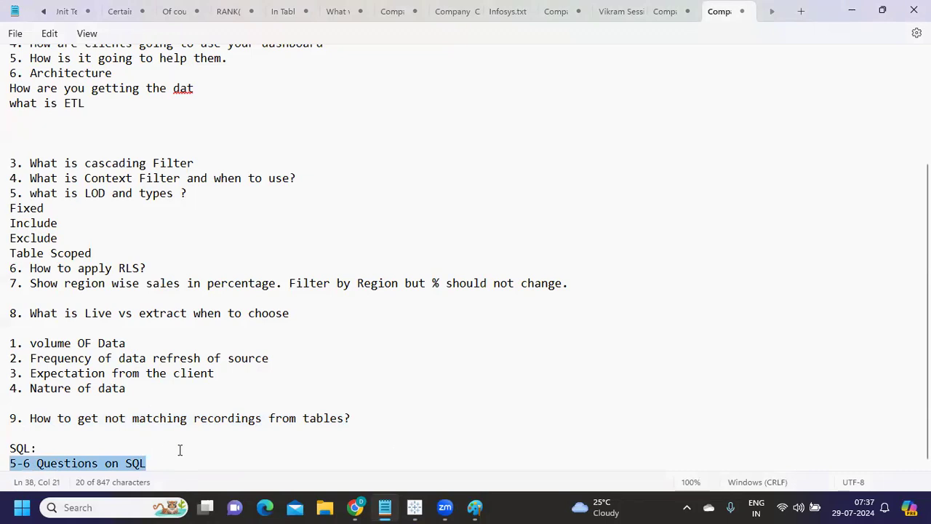
pyautogui.moveTo(189, 453)
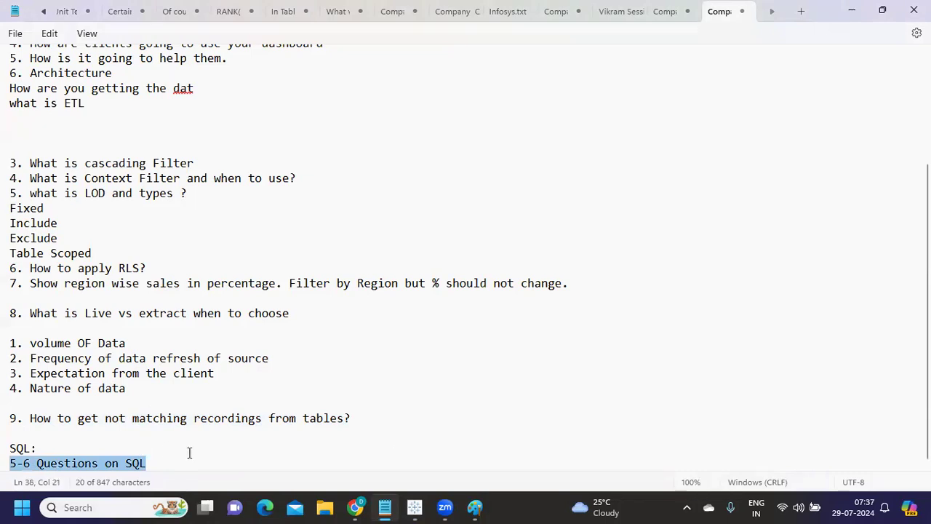
pyautogui.click(241, 492)
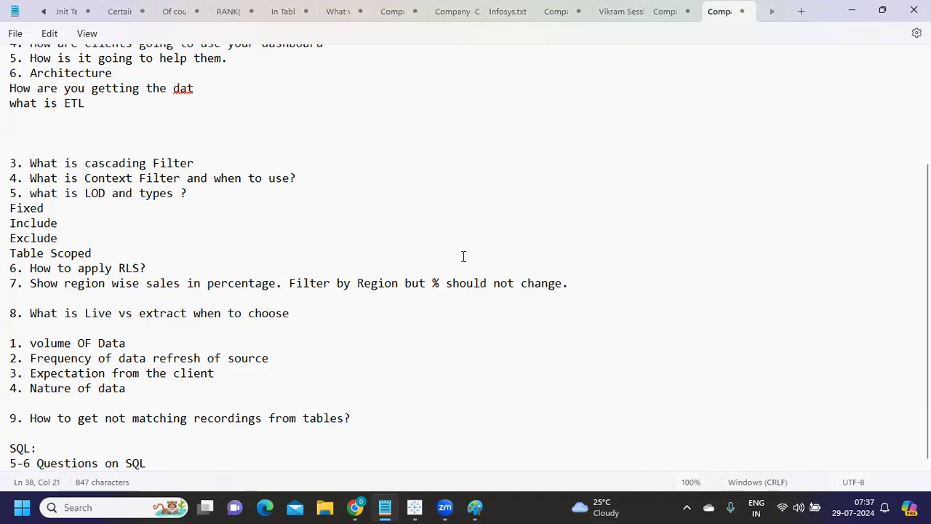
pyautogui.moveTo(542, 217)
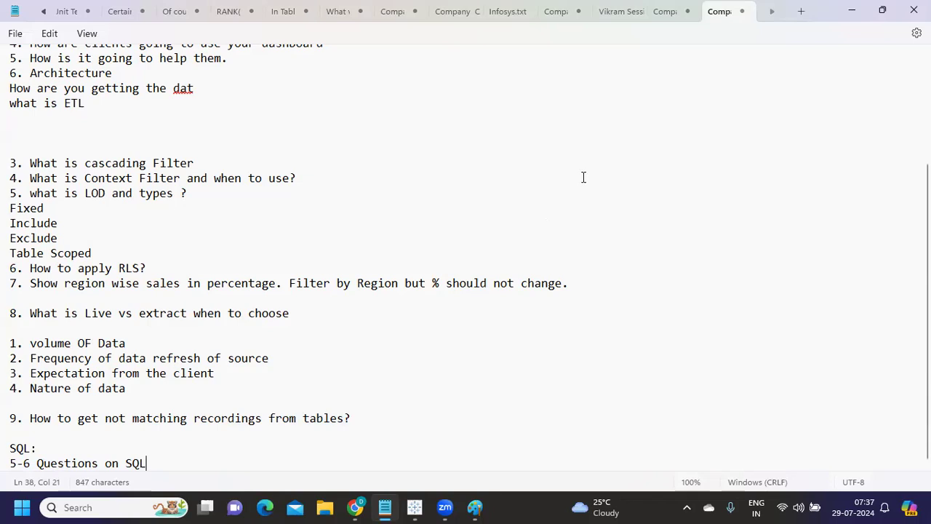
pyautogui.moveTo(588, 157)
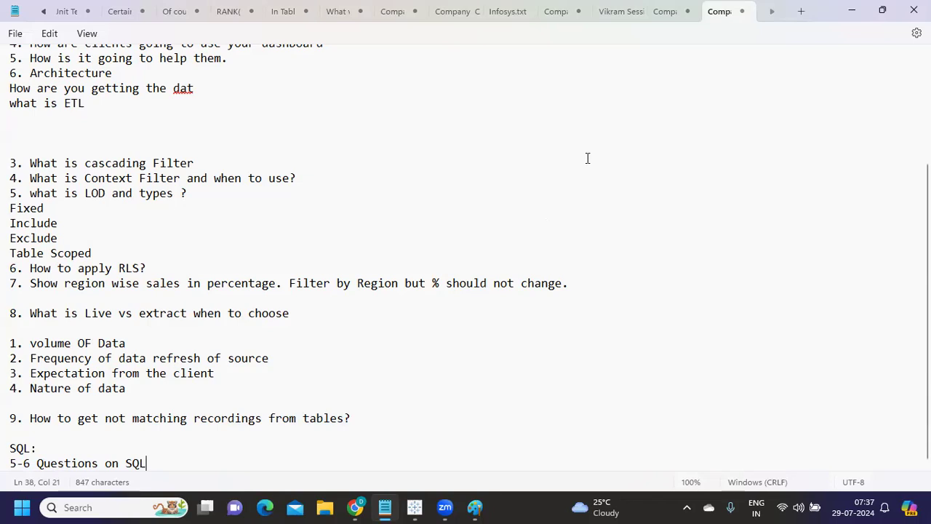
pyautogui.moveTo(790, 53)
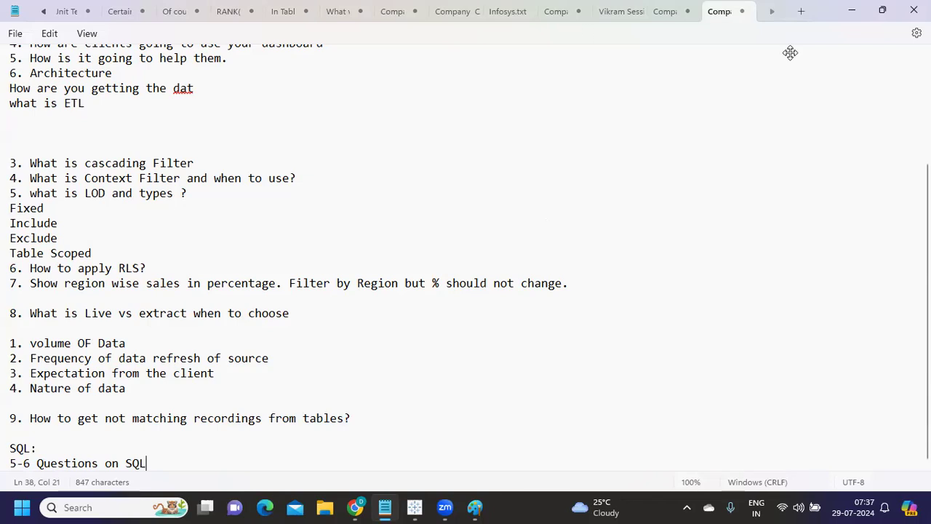